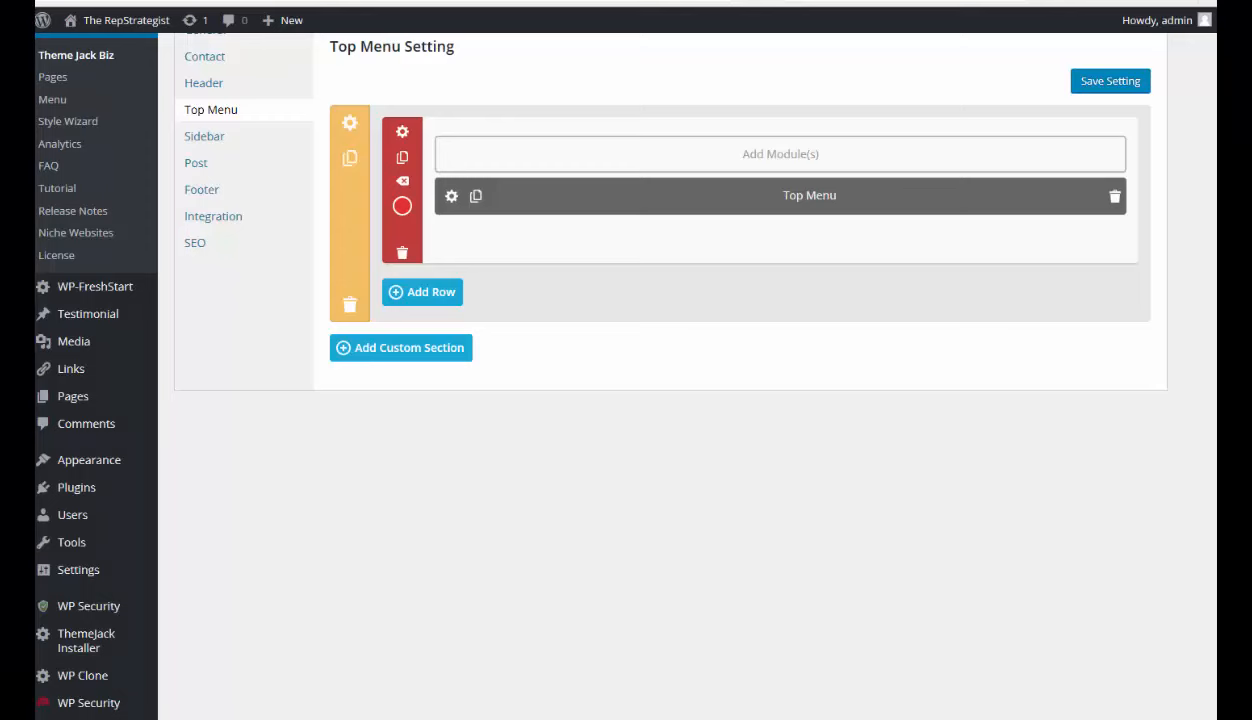
{"action": "mouse_move", "coordinate": [978, 598]}
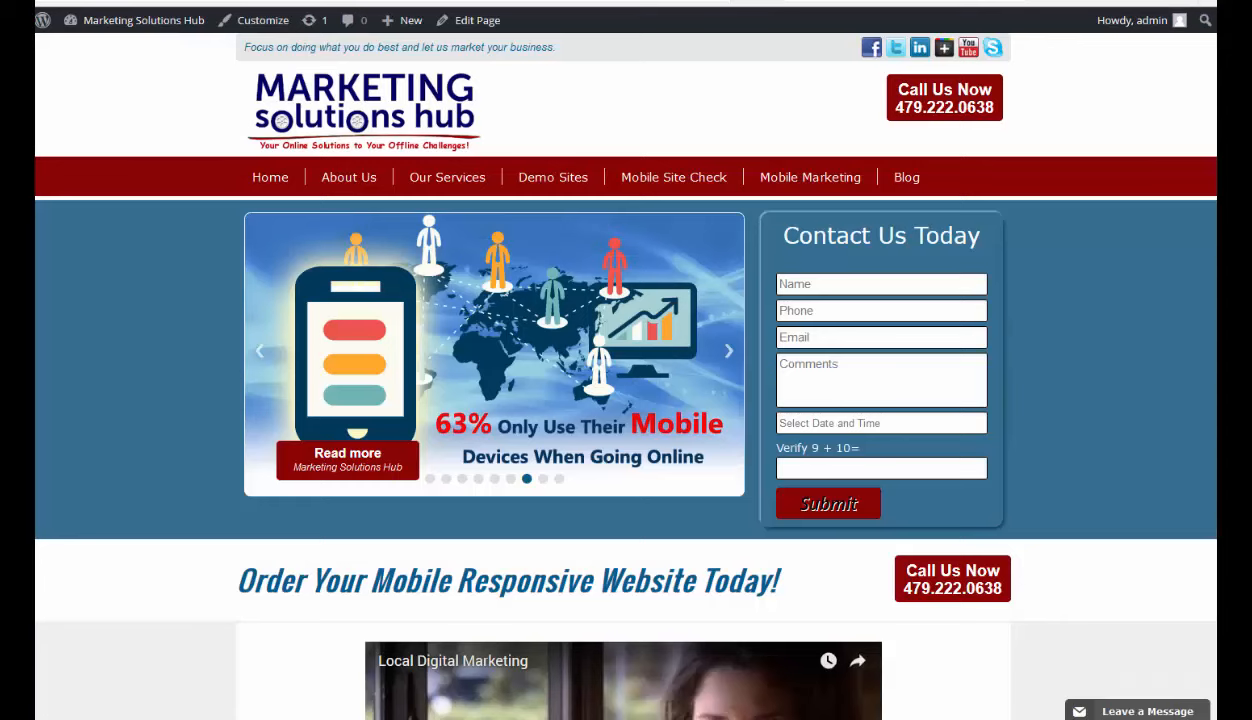
{"action": "mouse_move", "coordinate": [1108, 184]}
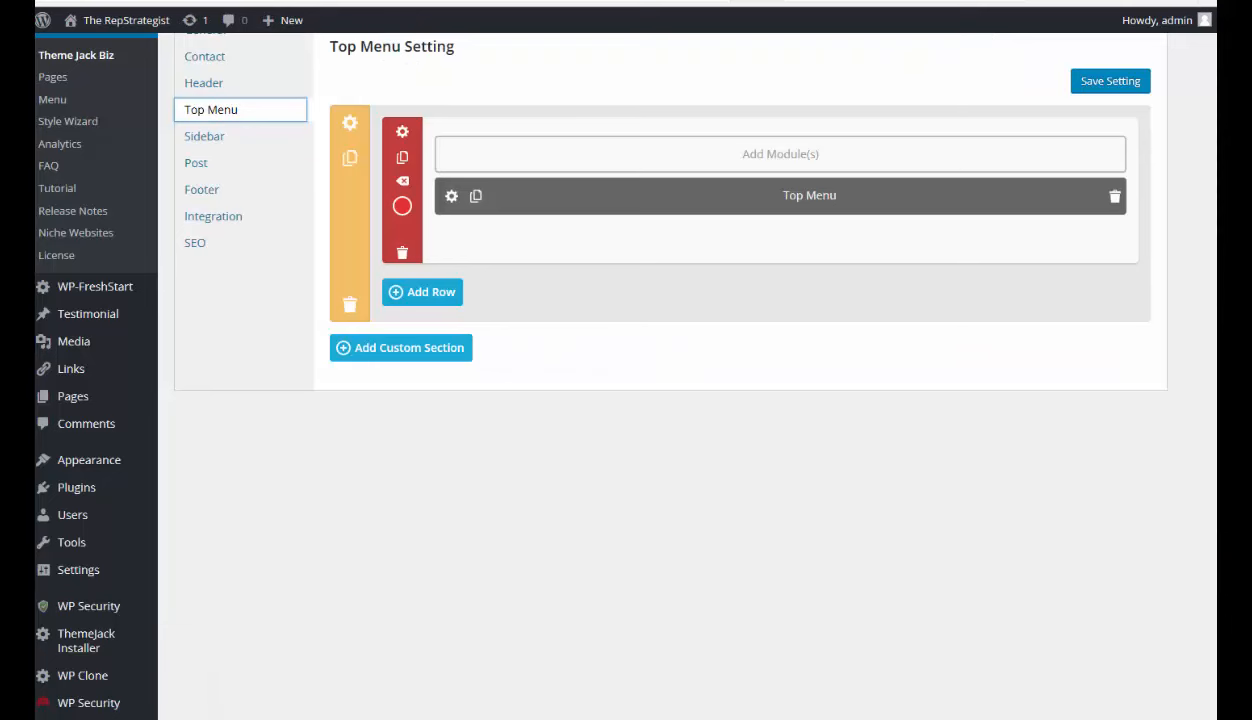
{"action": "mouse_move", "coordinate": [350, 132]}
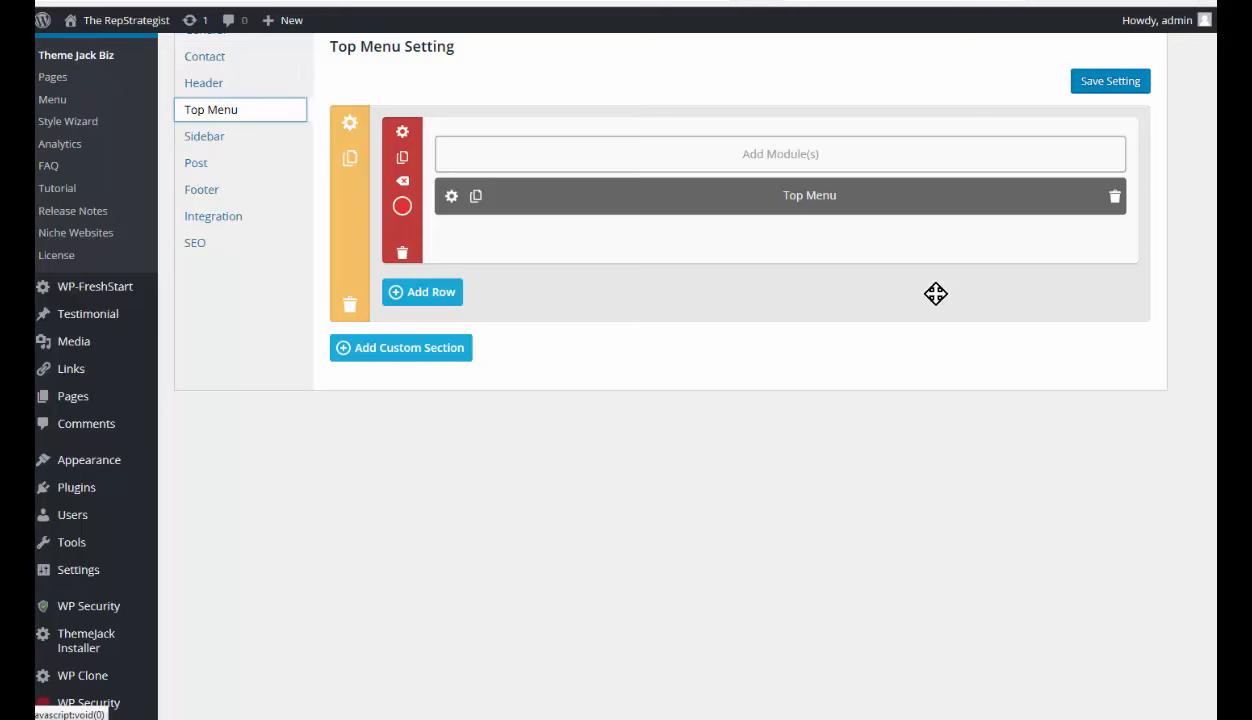
{"action": "mouse_move", "coordinate": [348, 128]}
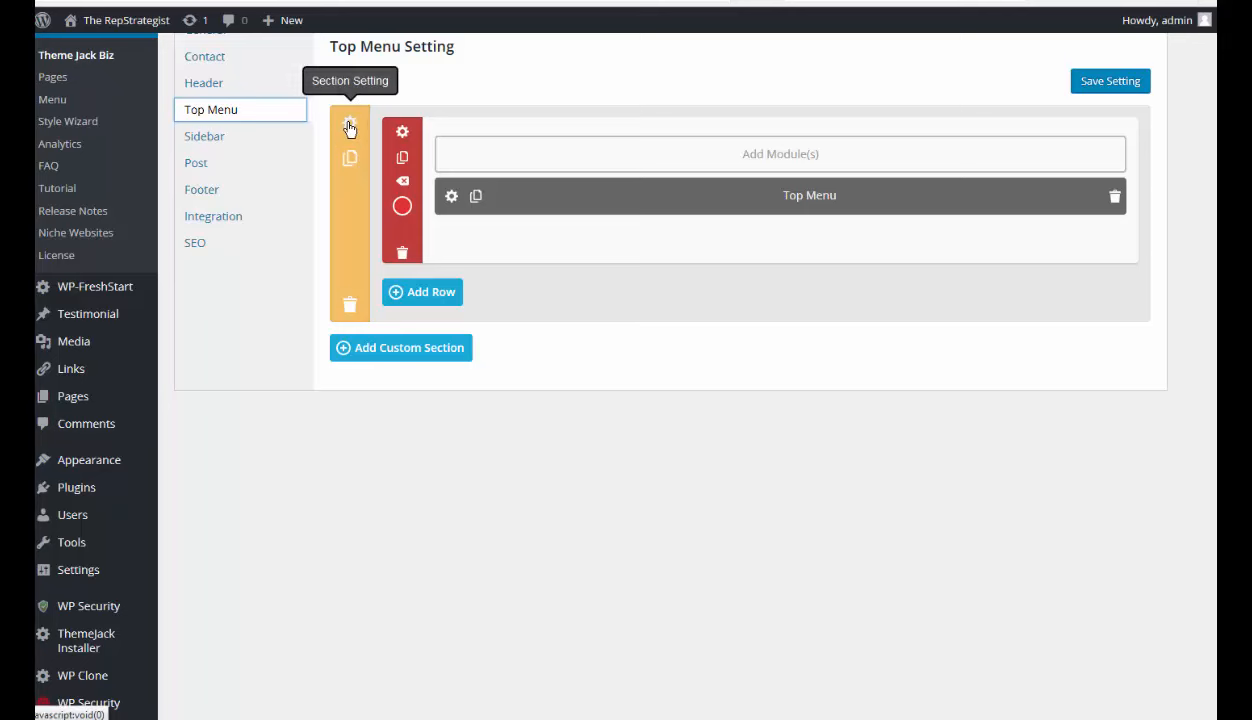
Step: Bring up the Section Setting dialog for the Top Menu section and look over its options
{"action": "left_click", "coordinate": [348, 132]}
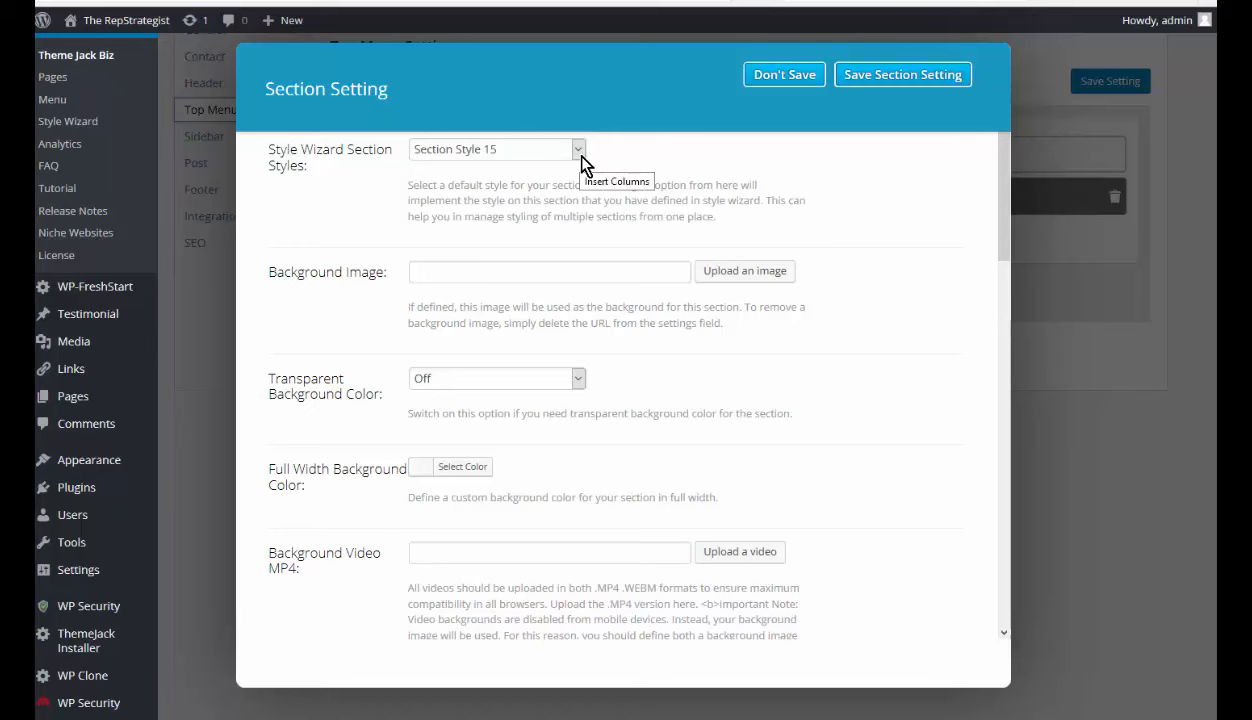
{"action": "mouse_move", "coordinate": [836, 288]}
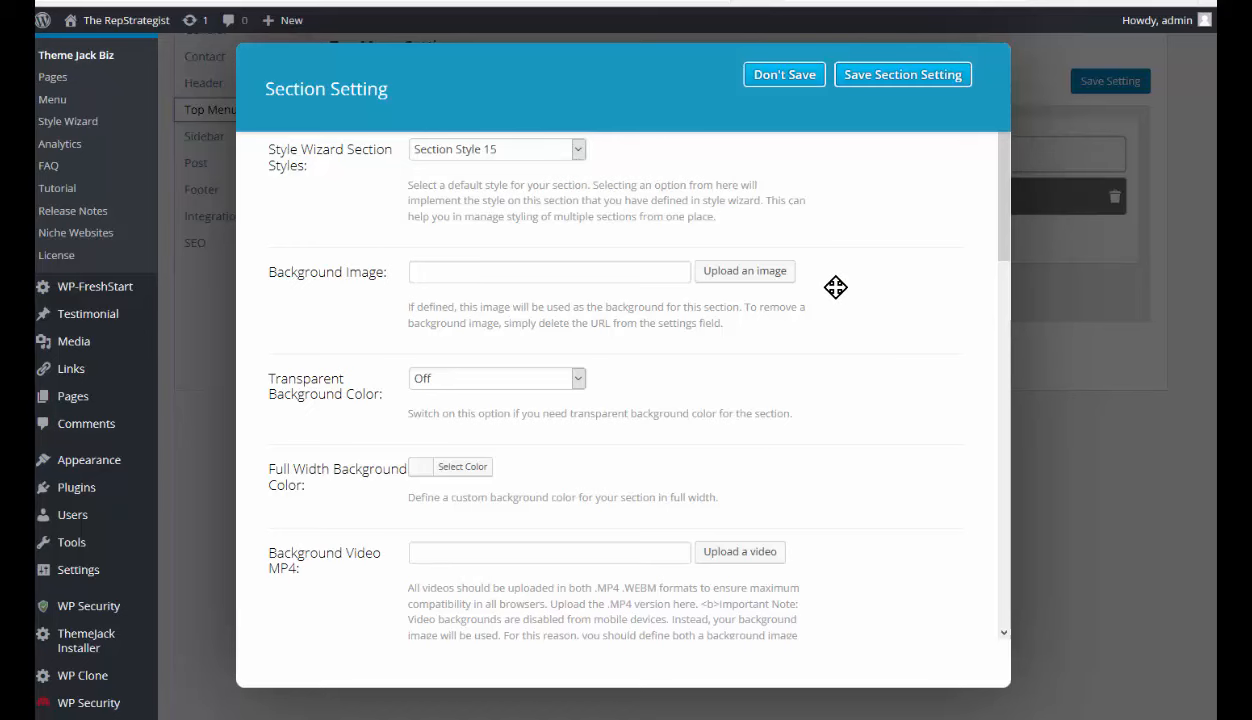
{"action": "scroll", "scroll_direction": "down", "scroll_amount": 3}
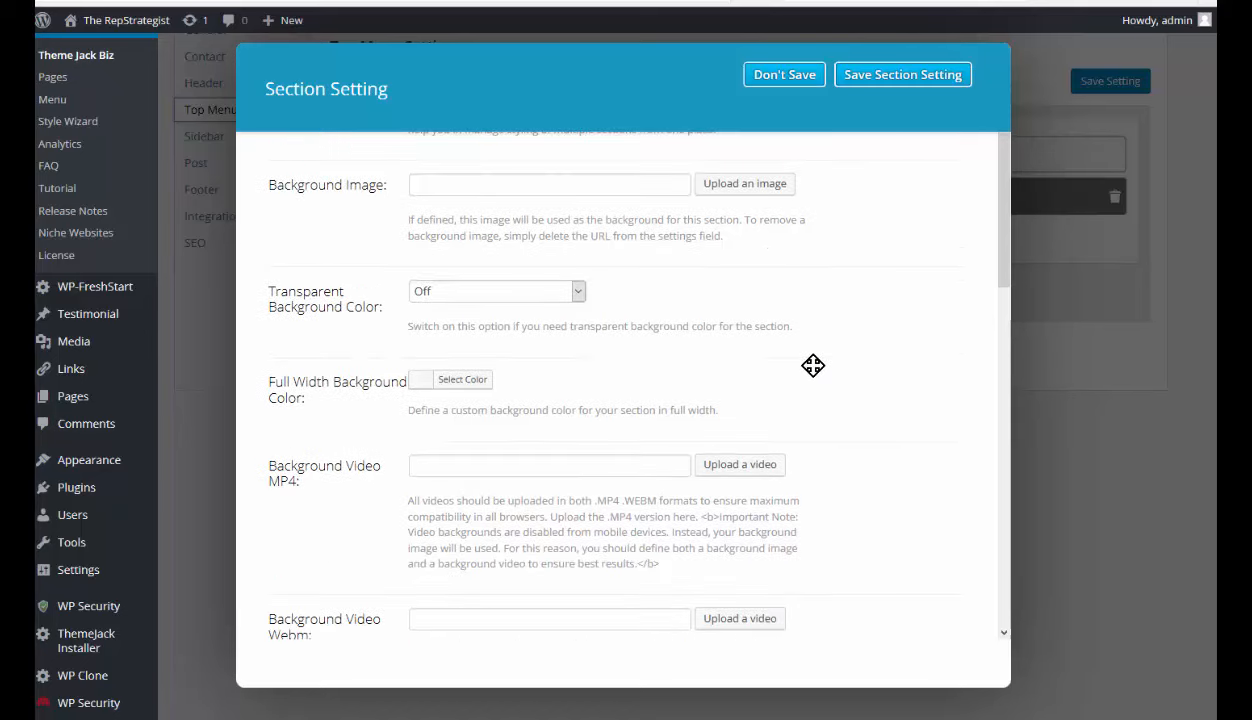
{"action": "scroll", "scroll_direction": "down", "scroll_amount": 3}
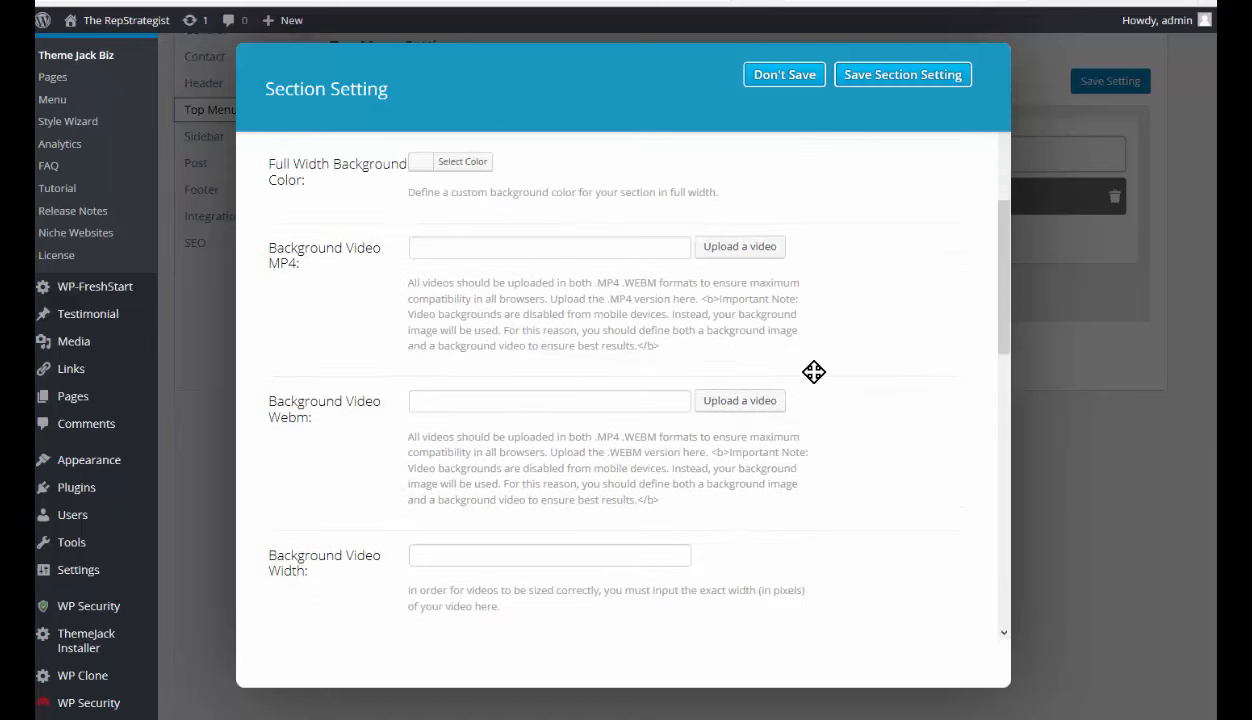
{"action": "scroll", "scroll_direction": "up", "scroll_amount": 3}
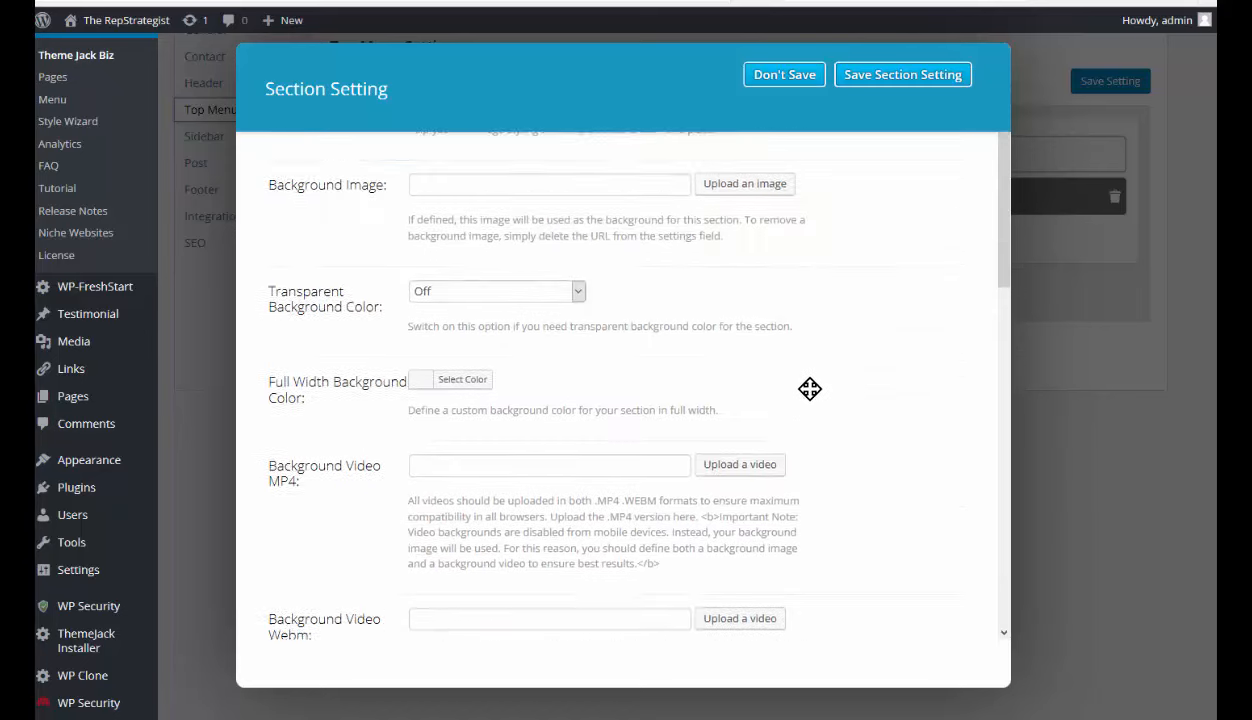
{"action": "scroll", "scroll_direction": "up", "scroll_amount": 3}
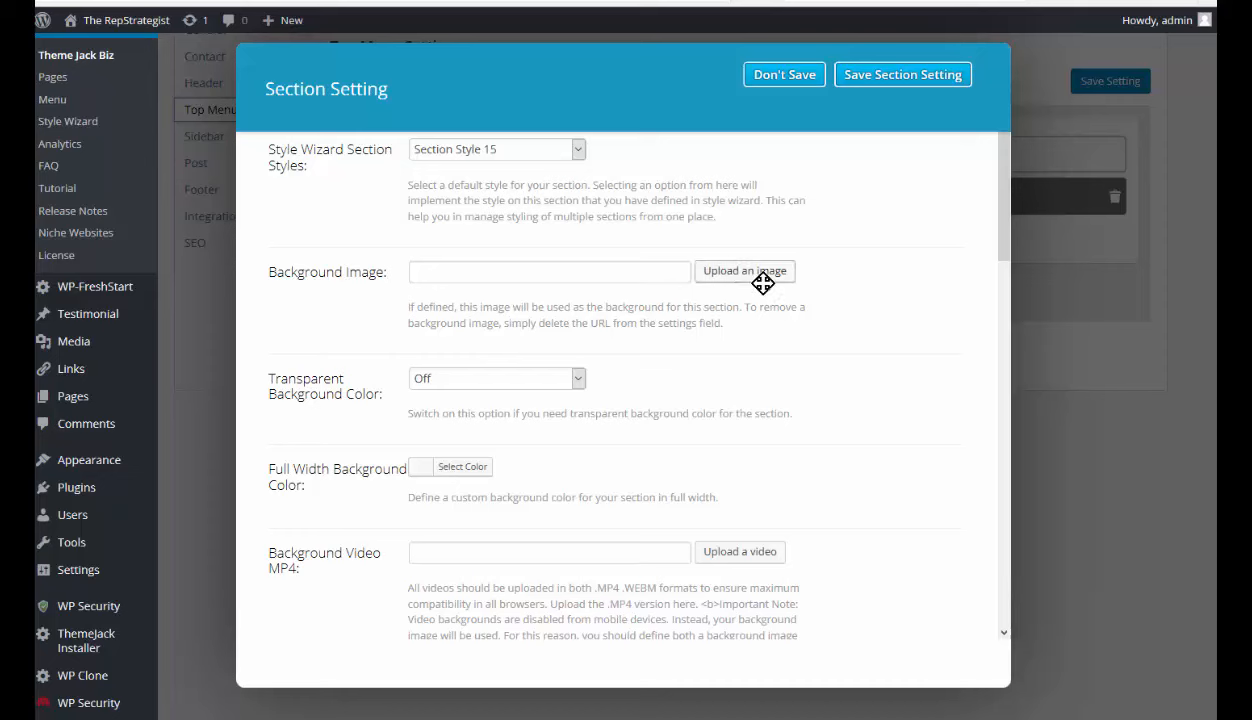
{"action": "mouse_move", "coordinate": [744, 284]}
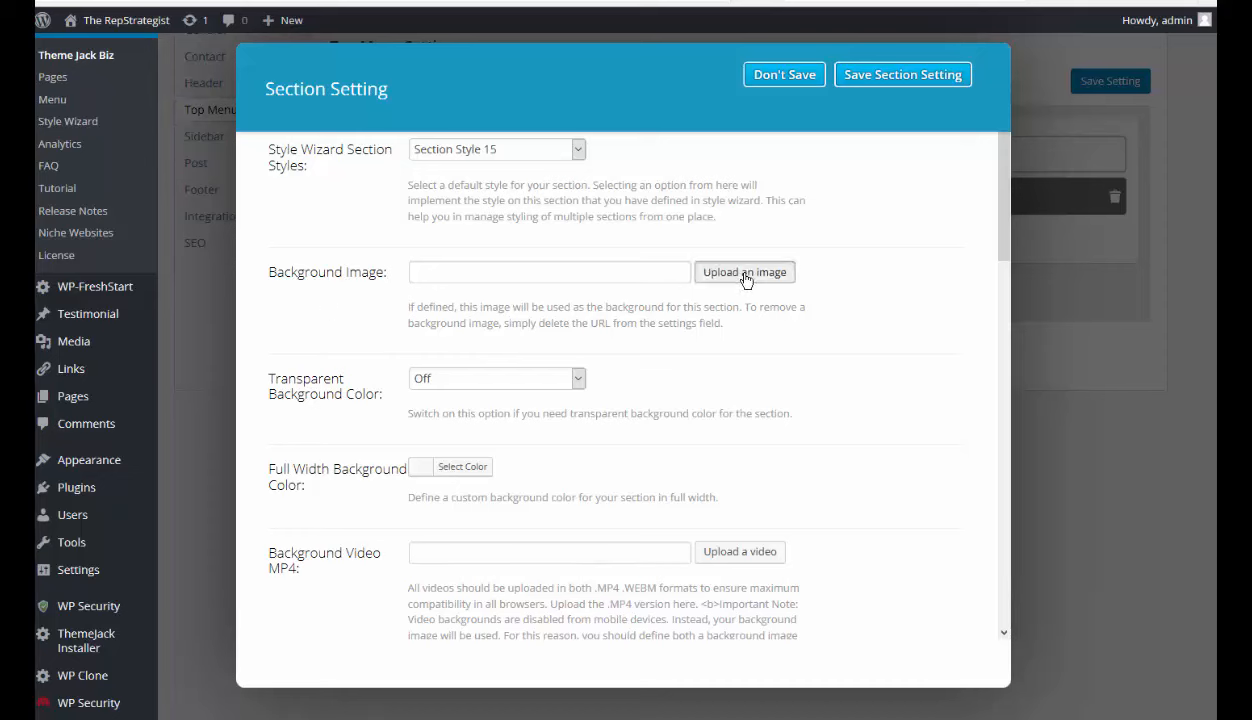
Step: Choose the spider photo from the Media Library as the section's background image
{"action": "left_click", "coordinate": [744, 272]}
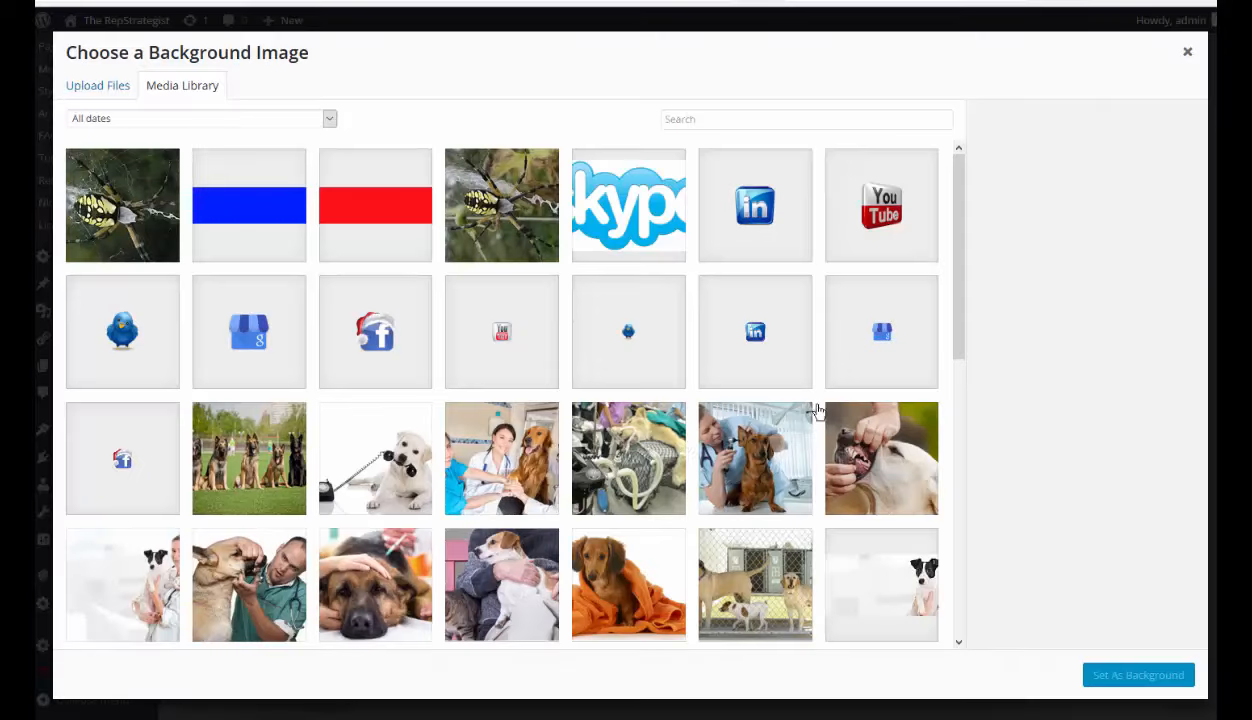
{"action": "mouse_move", "coordinate": [1000, 432]}
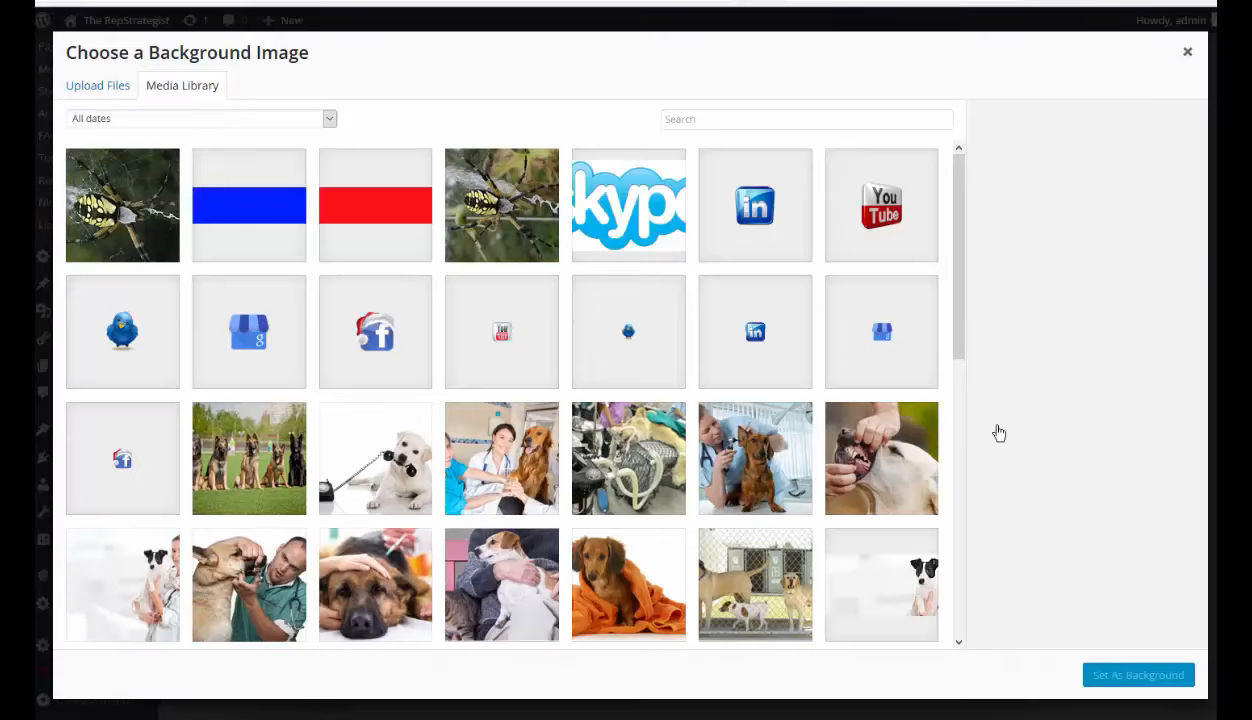
{"action": "left_click", "coordinate": [500, 204]}
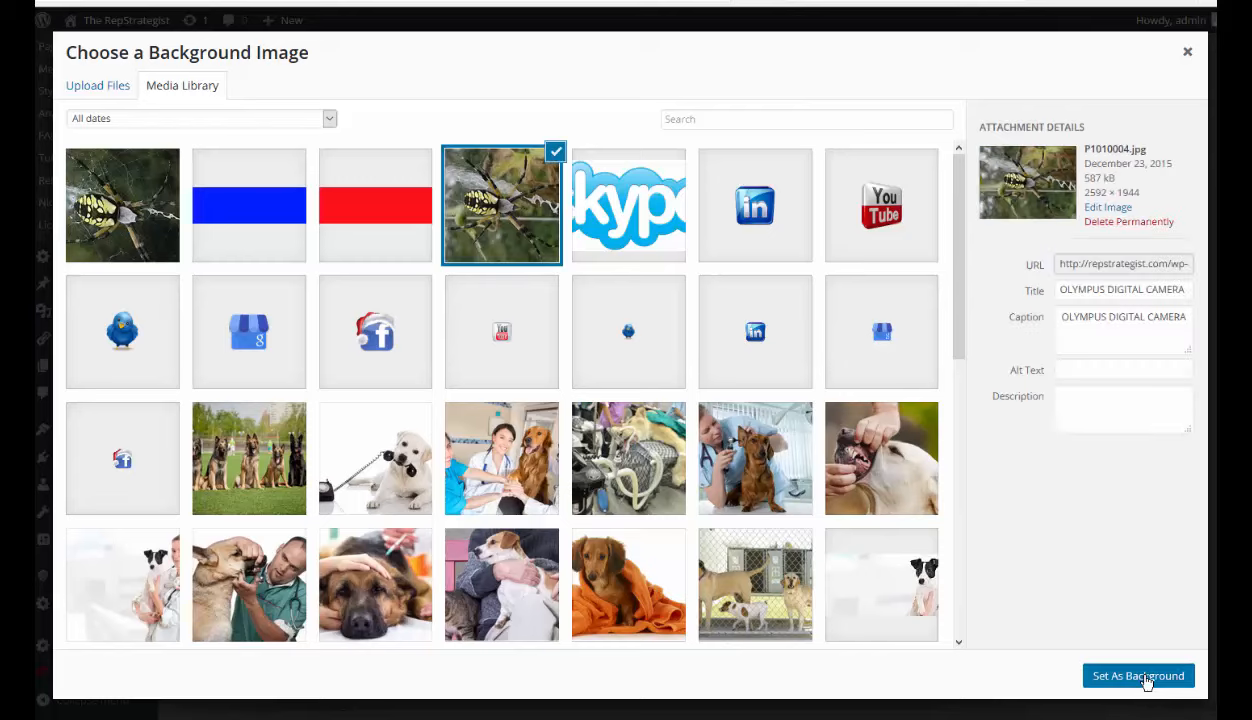
{"action": "left_click", "coordinate": [1136, 676]}
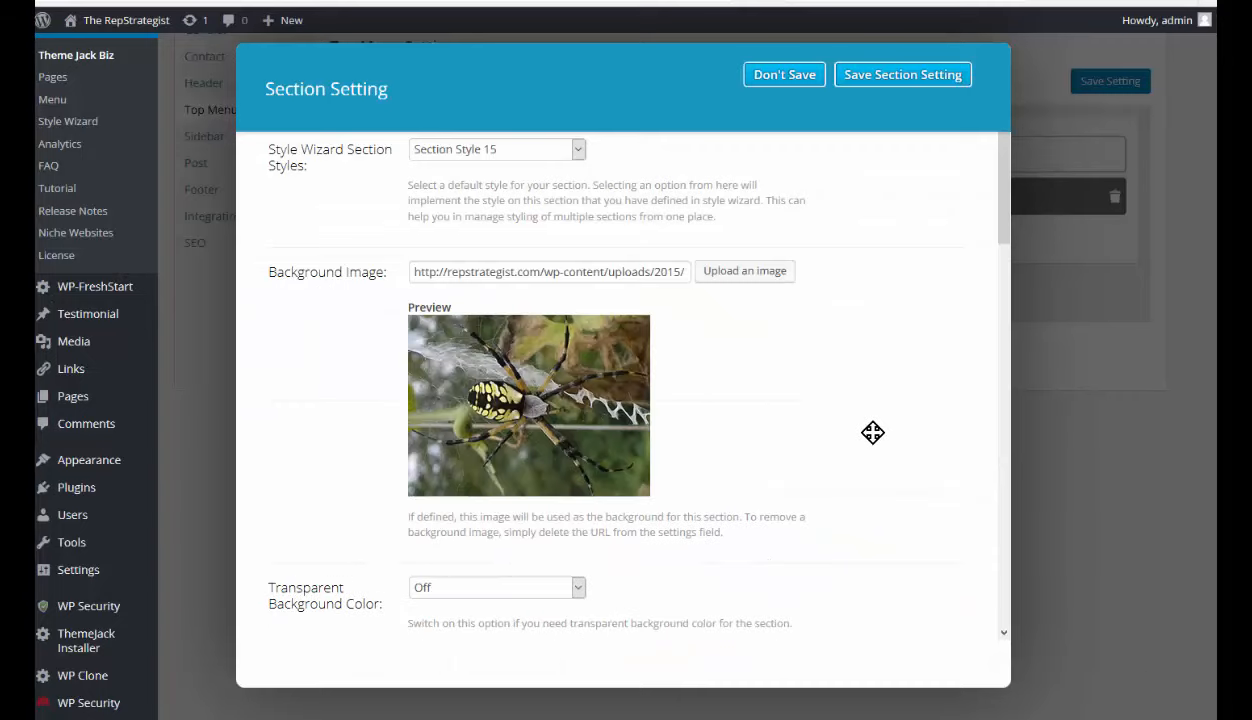
{"action": "mouse_move", "coordinate": [874, 476]}
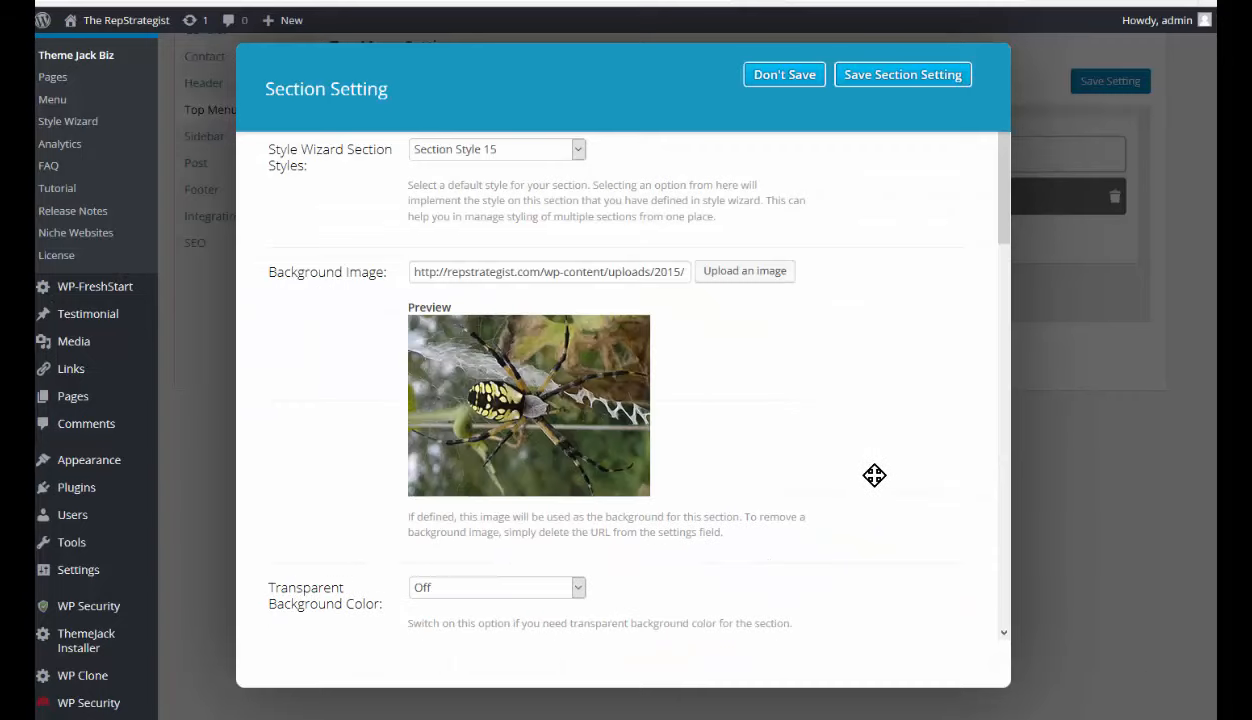
Step: Review the section's background video, inner shadow, padding, margin and CSS ID fields unchanged
{"action": "scroll", "scroll_direction": "down", "scroll_amount": 3}
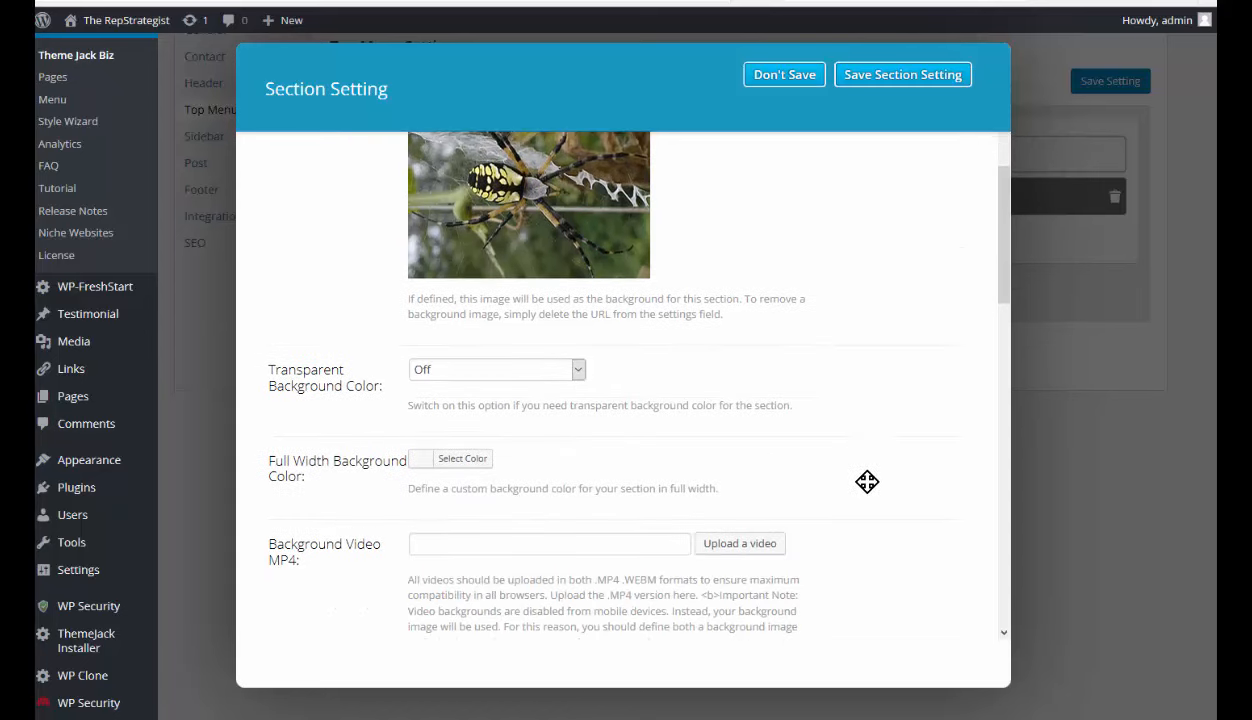
{"action": "mouse_move", "coordinate": [858, 478]}
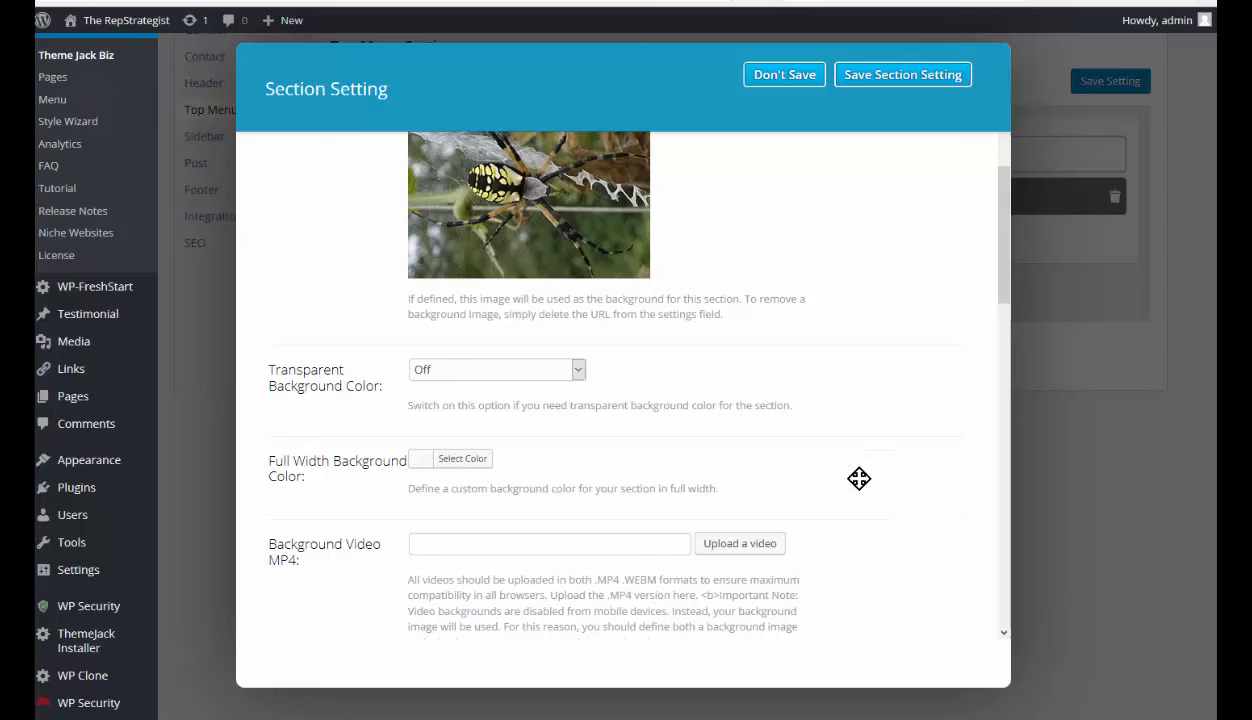
{"action": "mouse_move", "coordinate": [824, 440]}
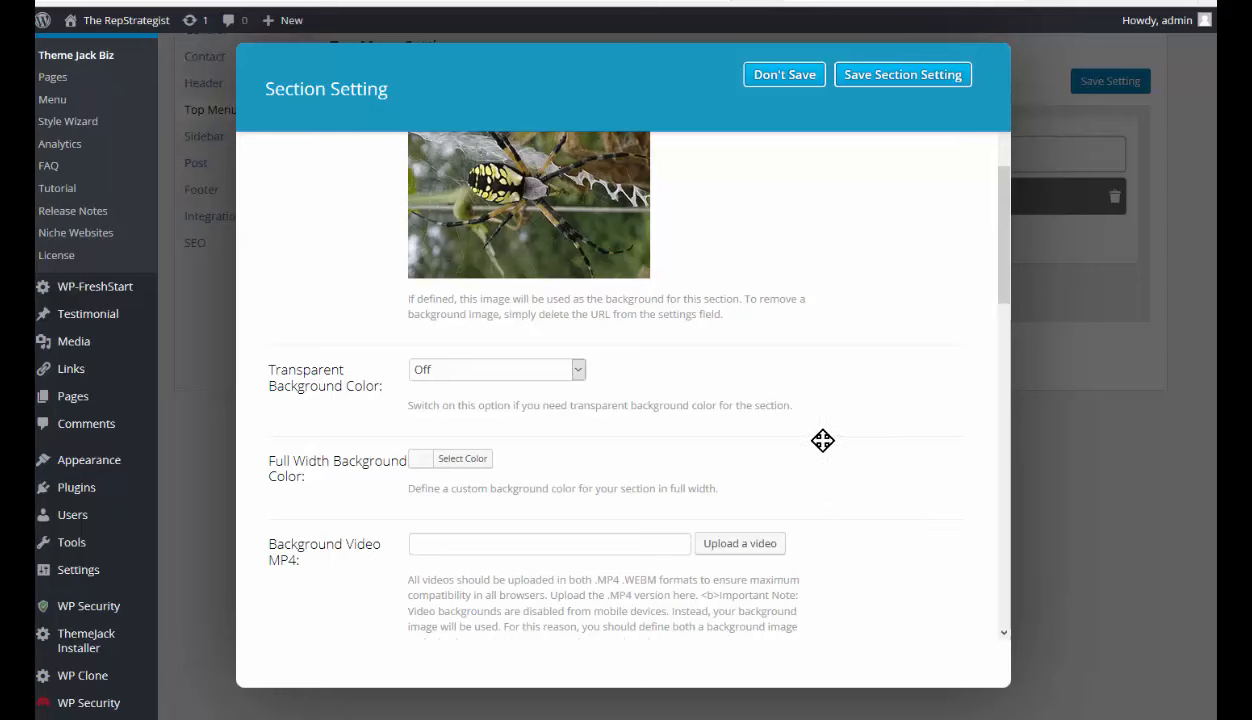
{"action": "mouse_move", "coordinate": [832, 482]}
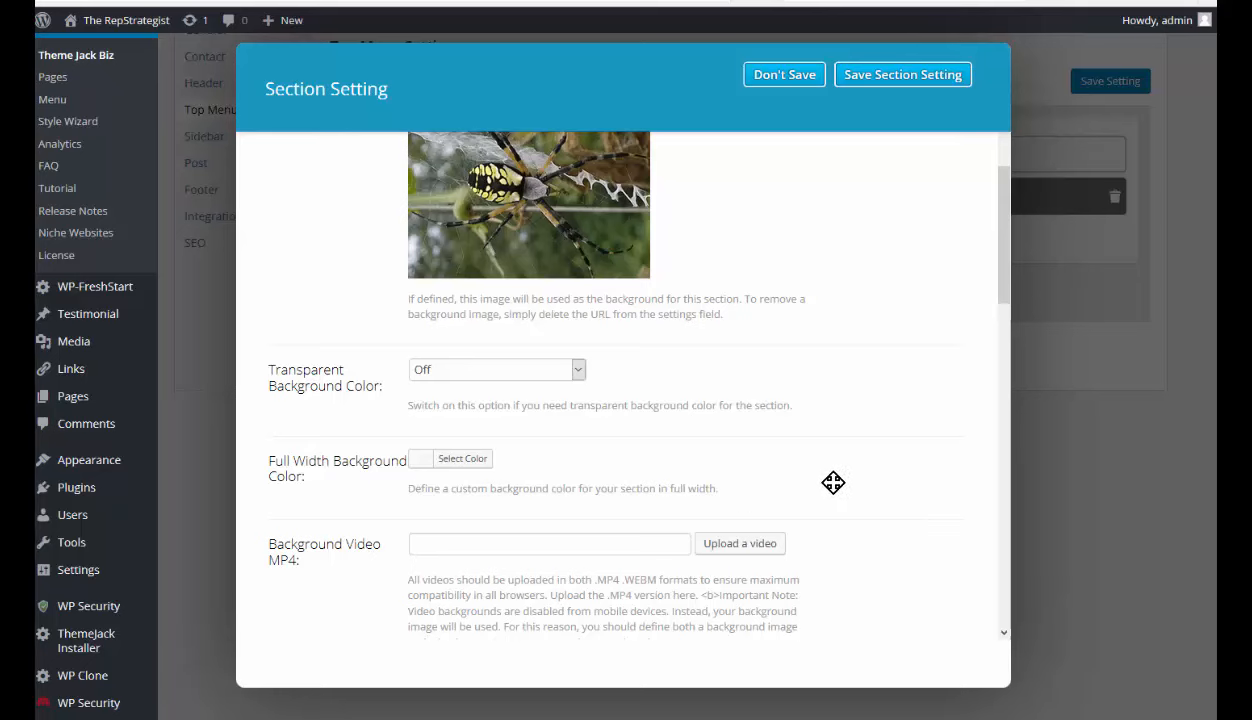
{"action": "mouse_move", "coordinate": [848, 498]}
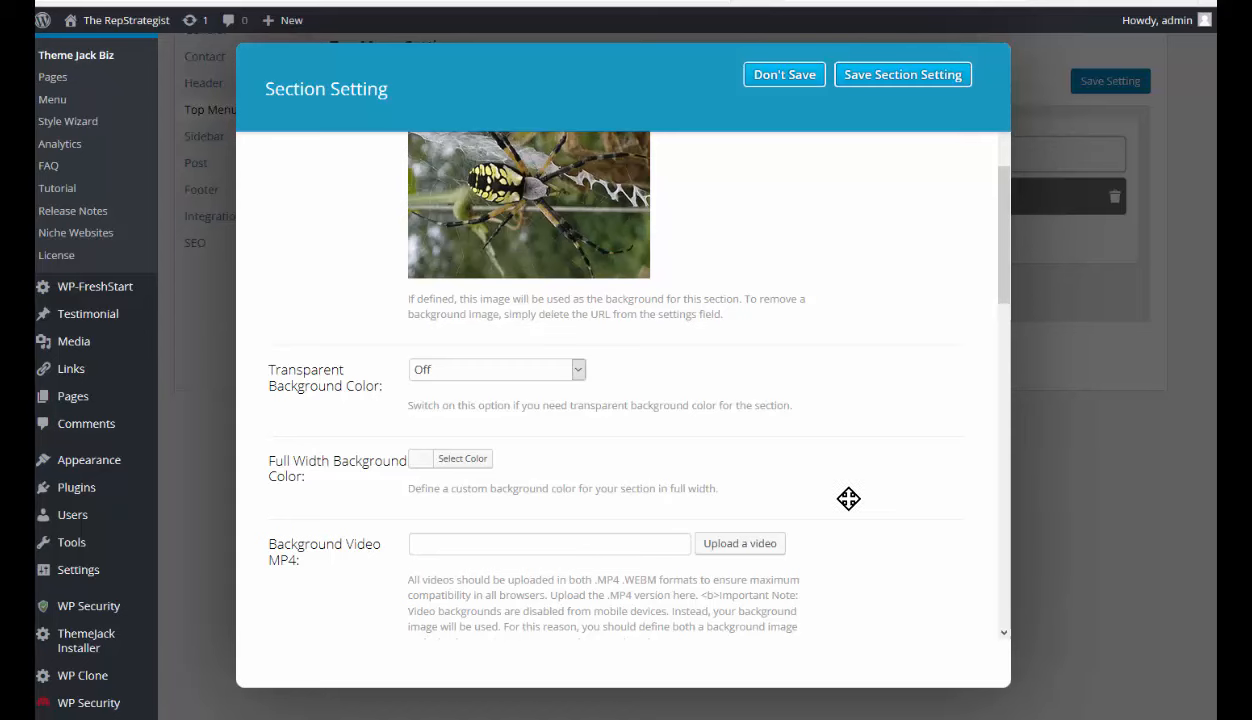
{"action": "scroll", "scroll_direction": "down", "scroll_amount": 3}
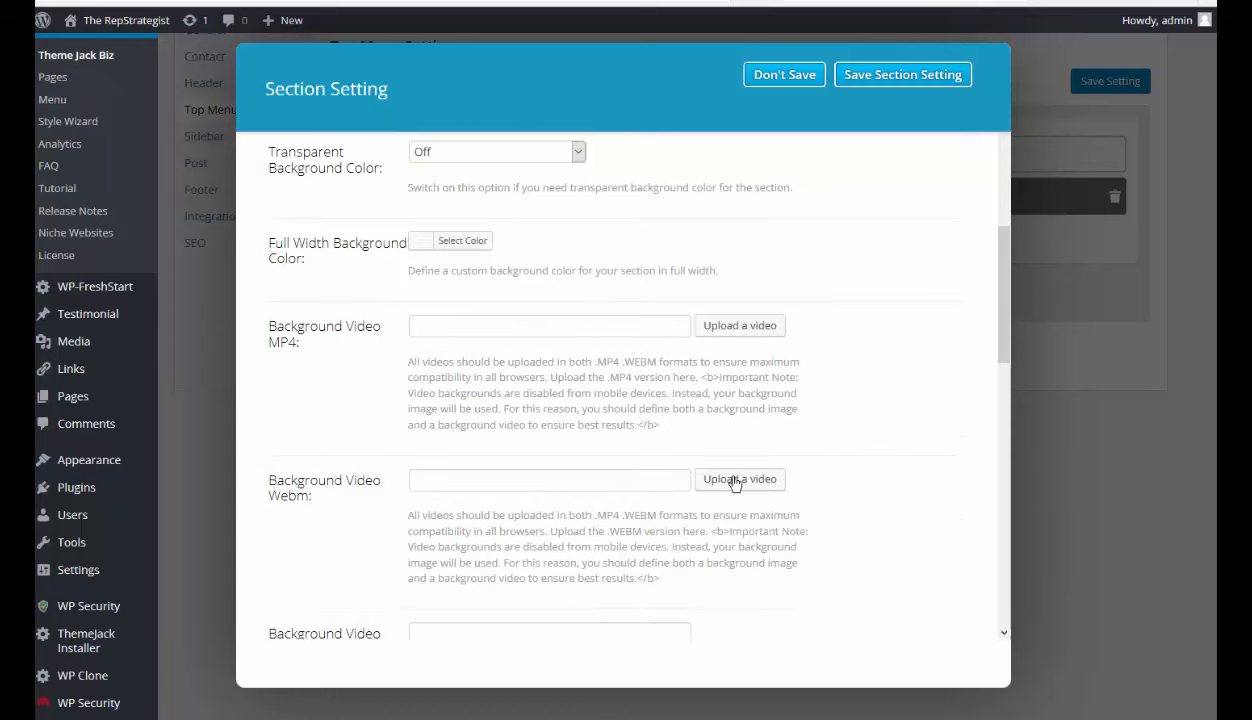
{"action": "mouse_move", "coordinate": [490, 364]}
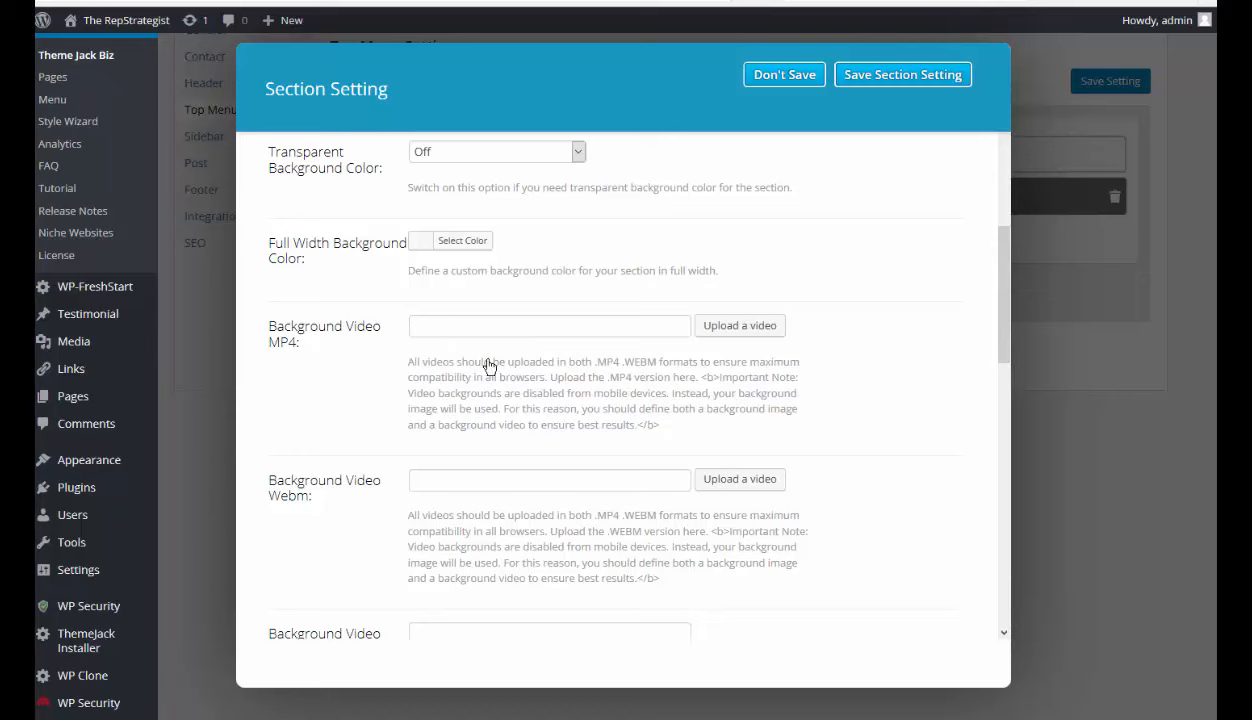
{"action": "mouse_move", "coordinate": [388, 596]}
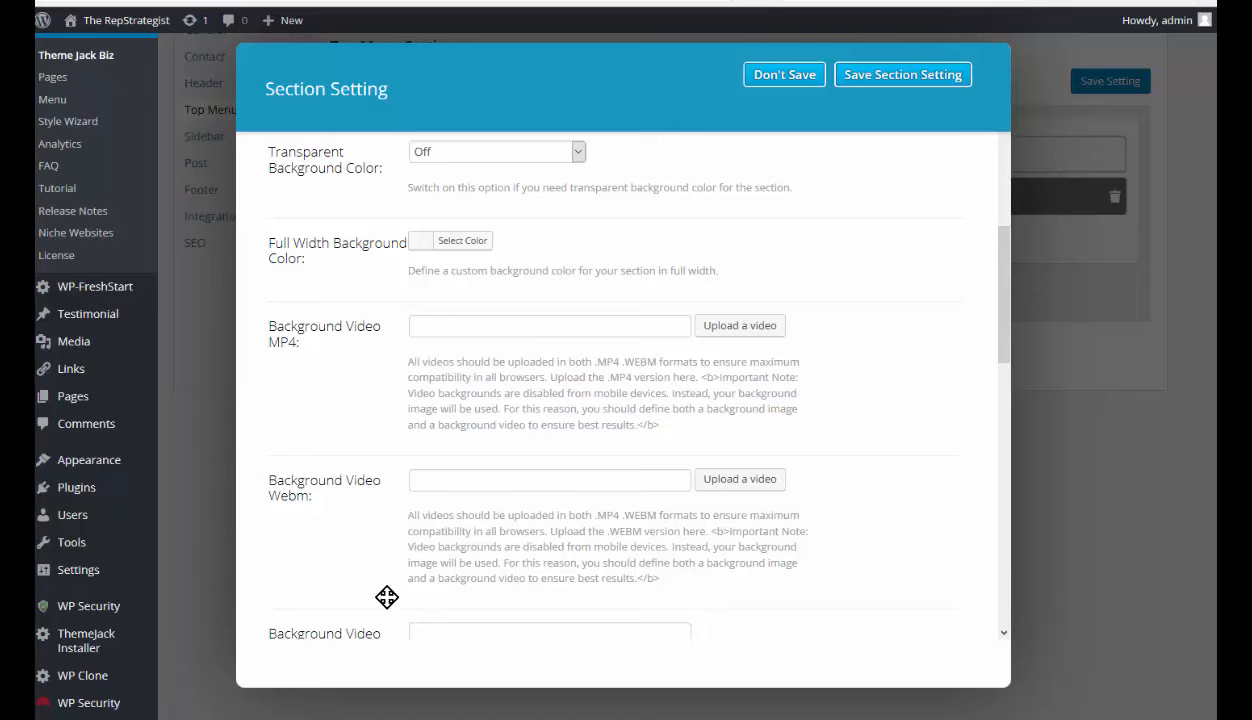
{"action": "scroll", "scroll_direction": "down", "scroll_amount": 3}
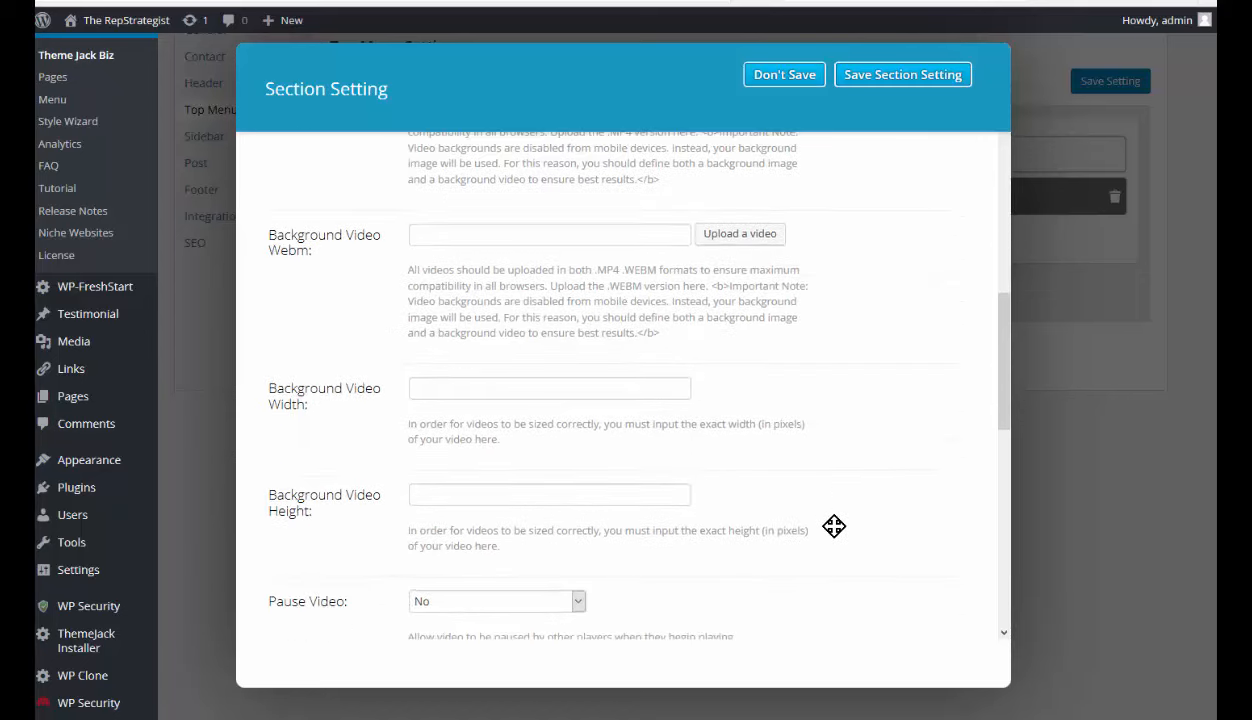
{"action": "scroll", "scroll_direction": "down", "scroll_amount": 3}
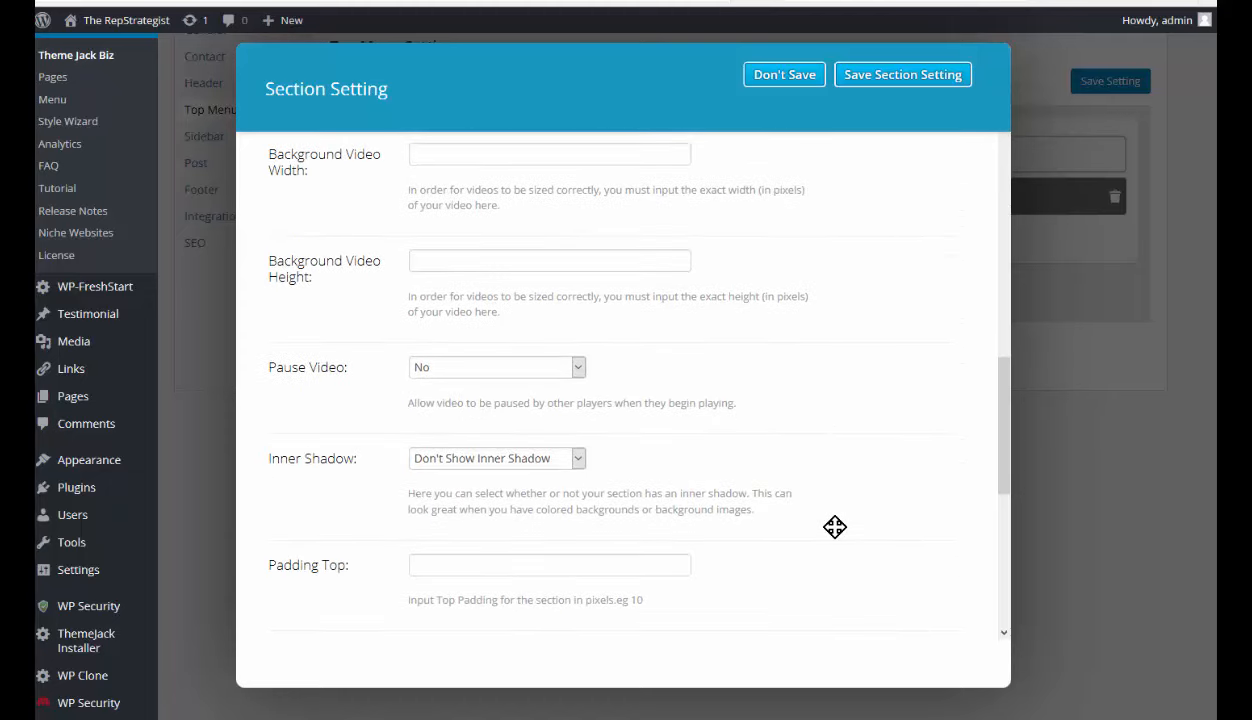
{"action": "scroll", "scroll_direction": "down", "scroll_amount": 3}
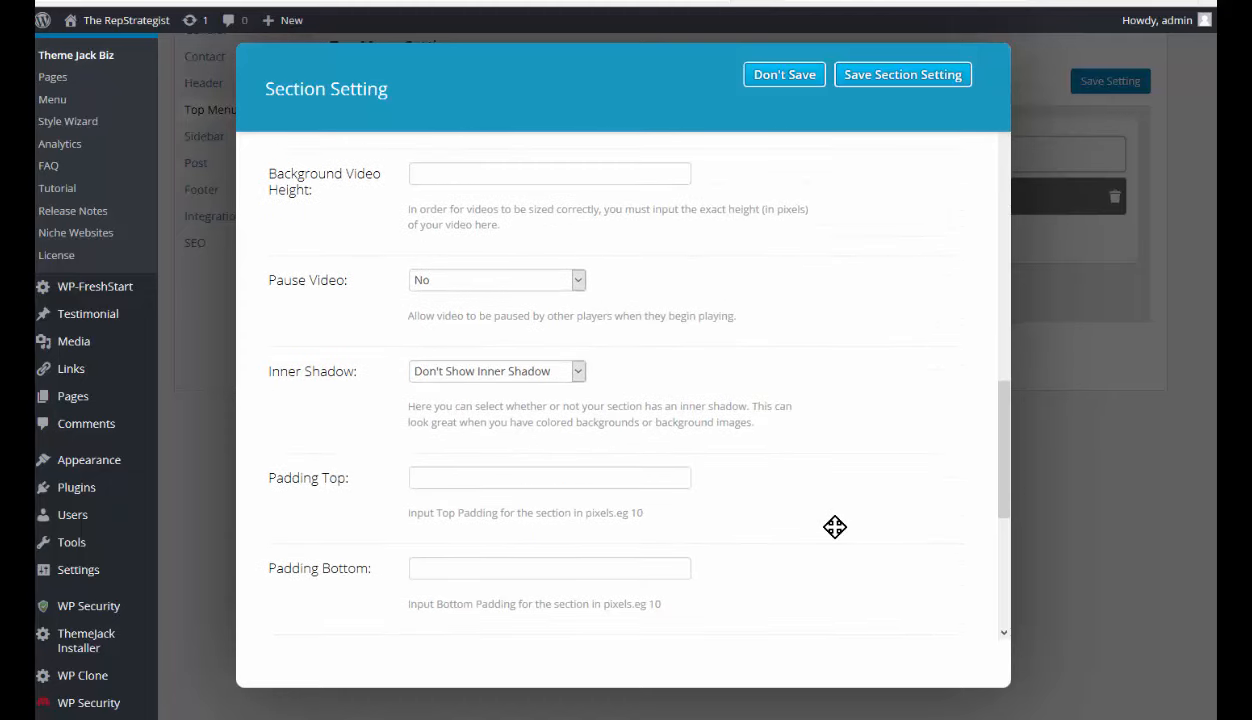
{"action": "scroll", "scroll_direction": "down", "scroll_amount": 3}
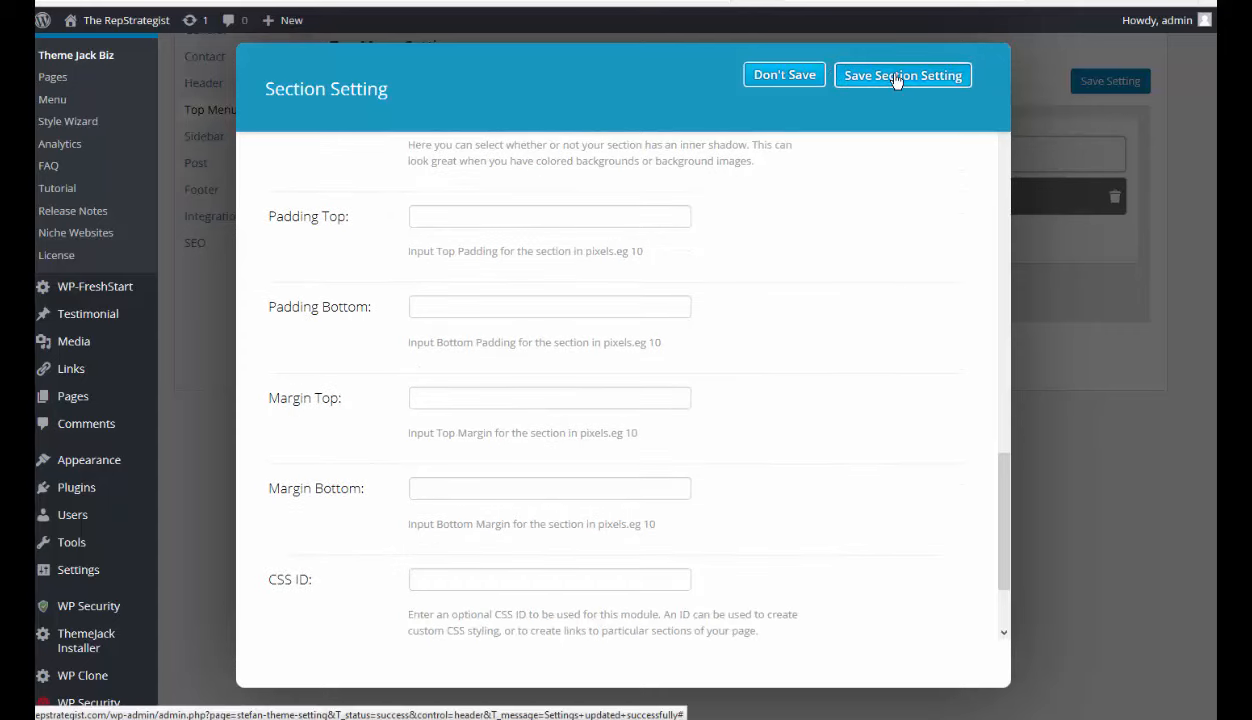
Step: Save the Section Setting dialog and return to the Top Menu layout
{"action": "left_click", "coordinate": [900, 76]}
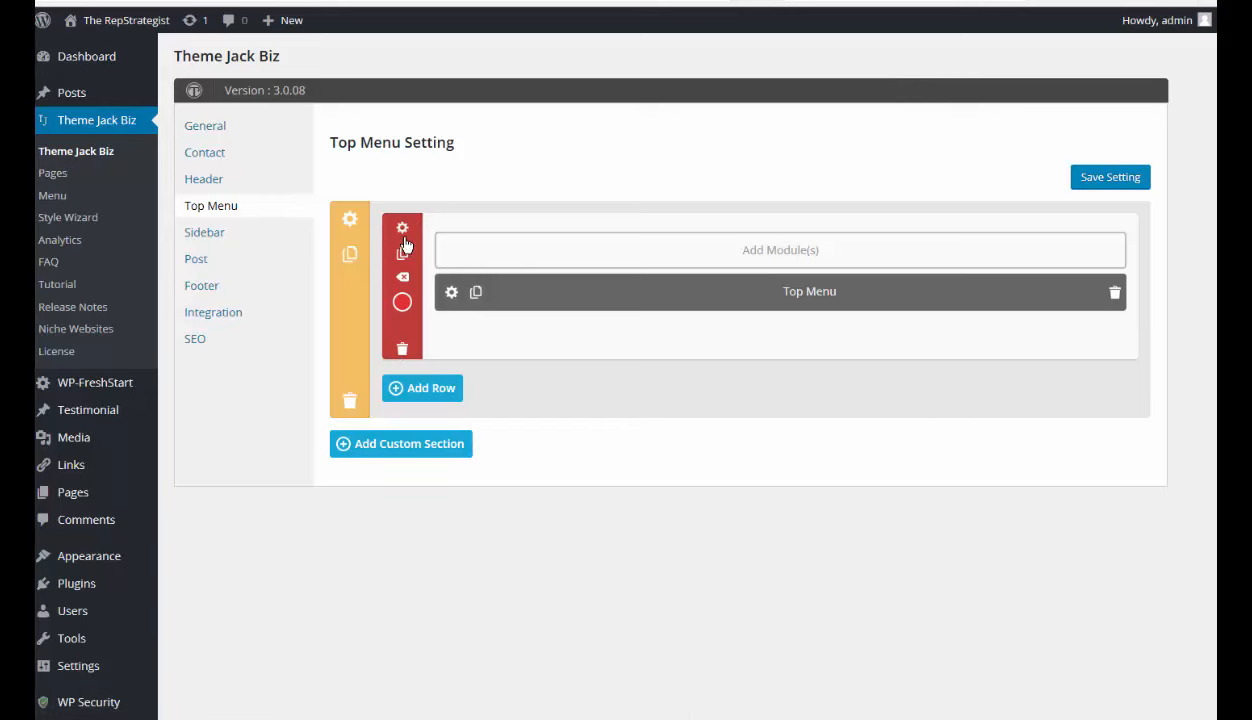
{"action": "mouse_move", "coordinate": [402, 228]}
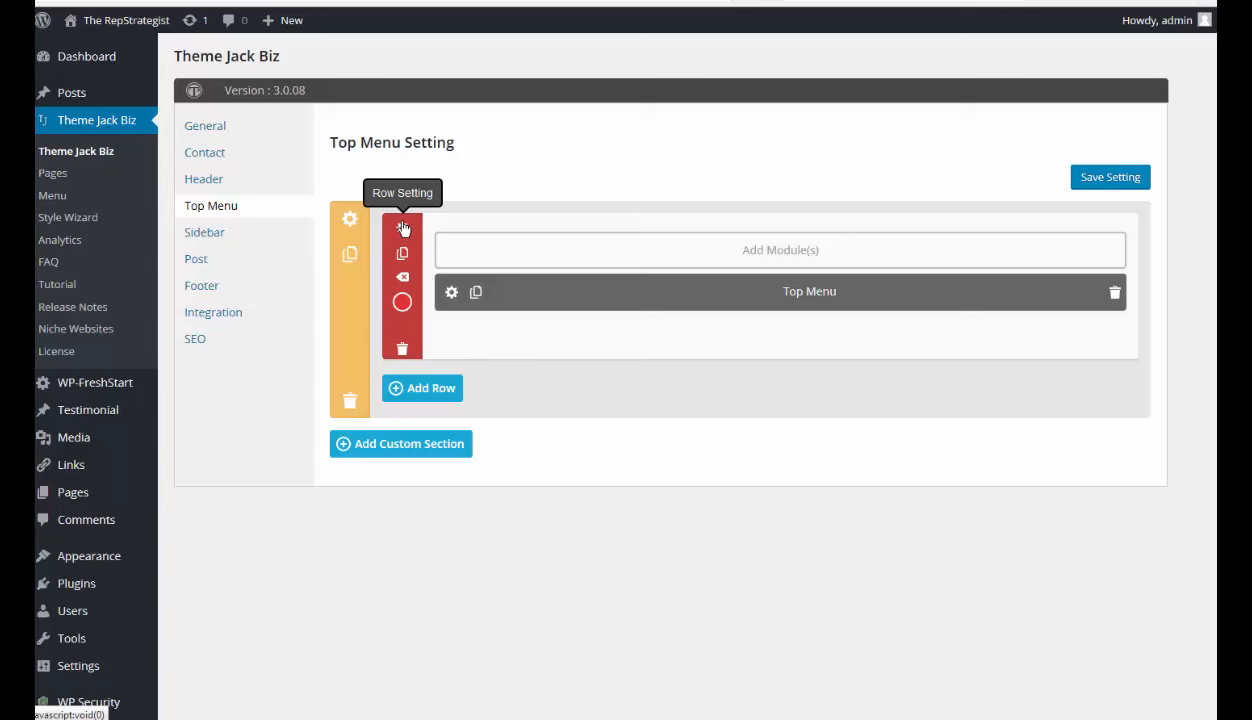
{"action": "mouse_move", "coordinate": [810, 244]}
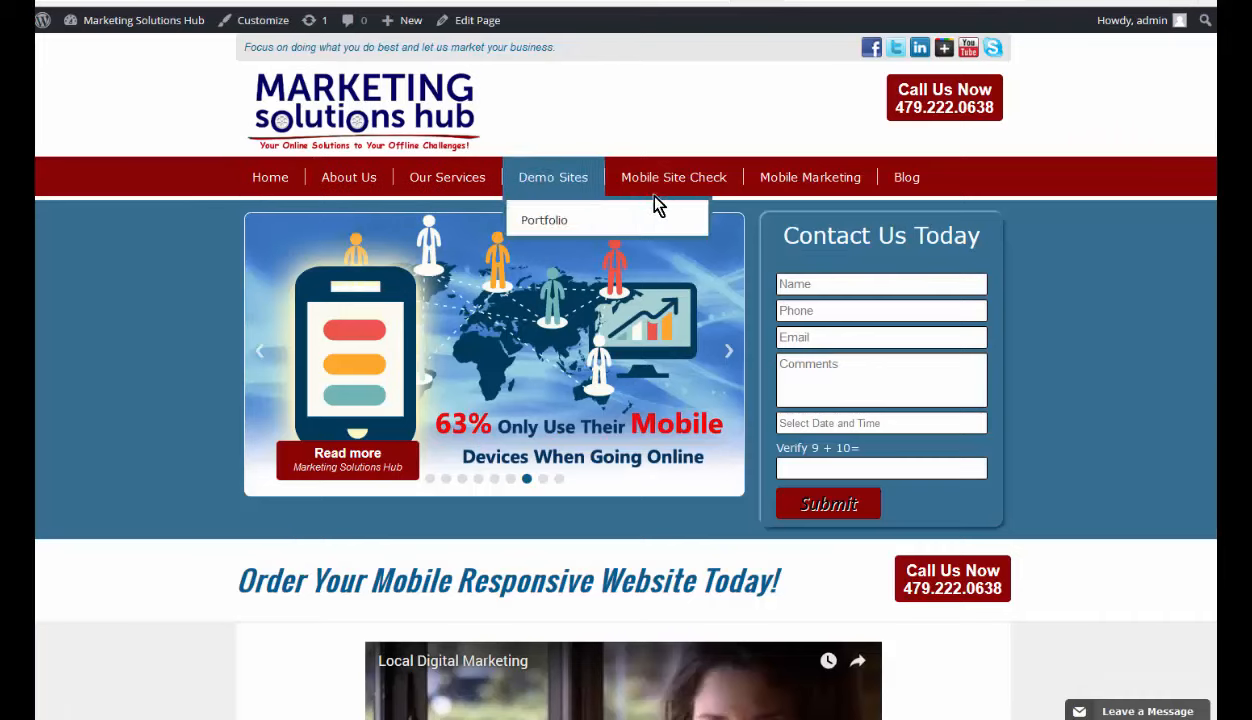
{"action": "mouse_move", "coordinate": [270, 176]}
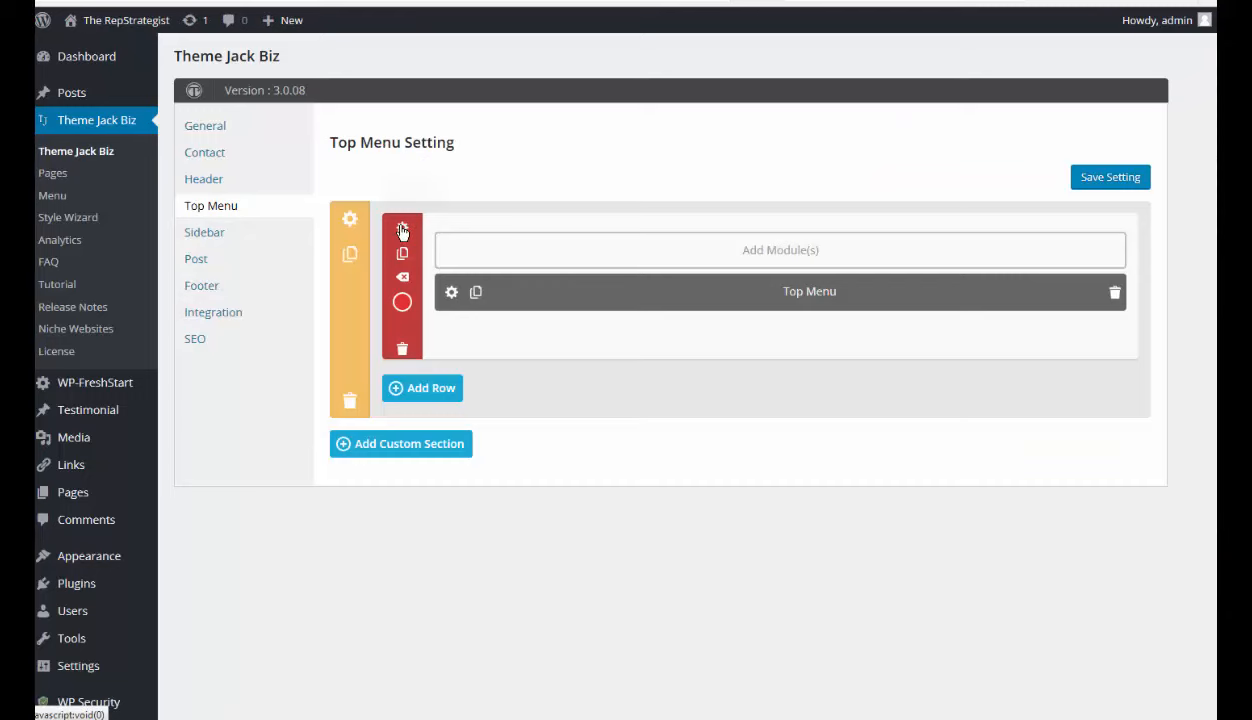
{"action": "mouse_move", "coordinate": [402, 230]}
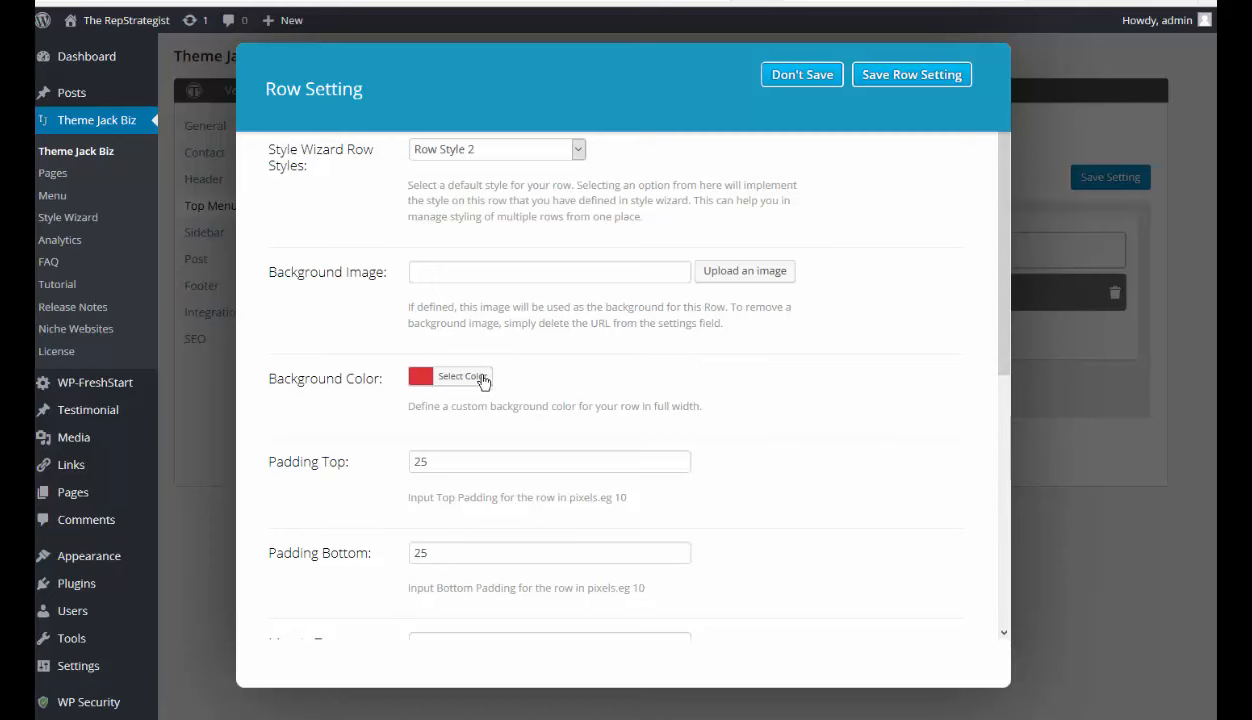
{"action": "mouse_move", "coordinate": [420, 380]}
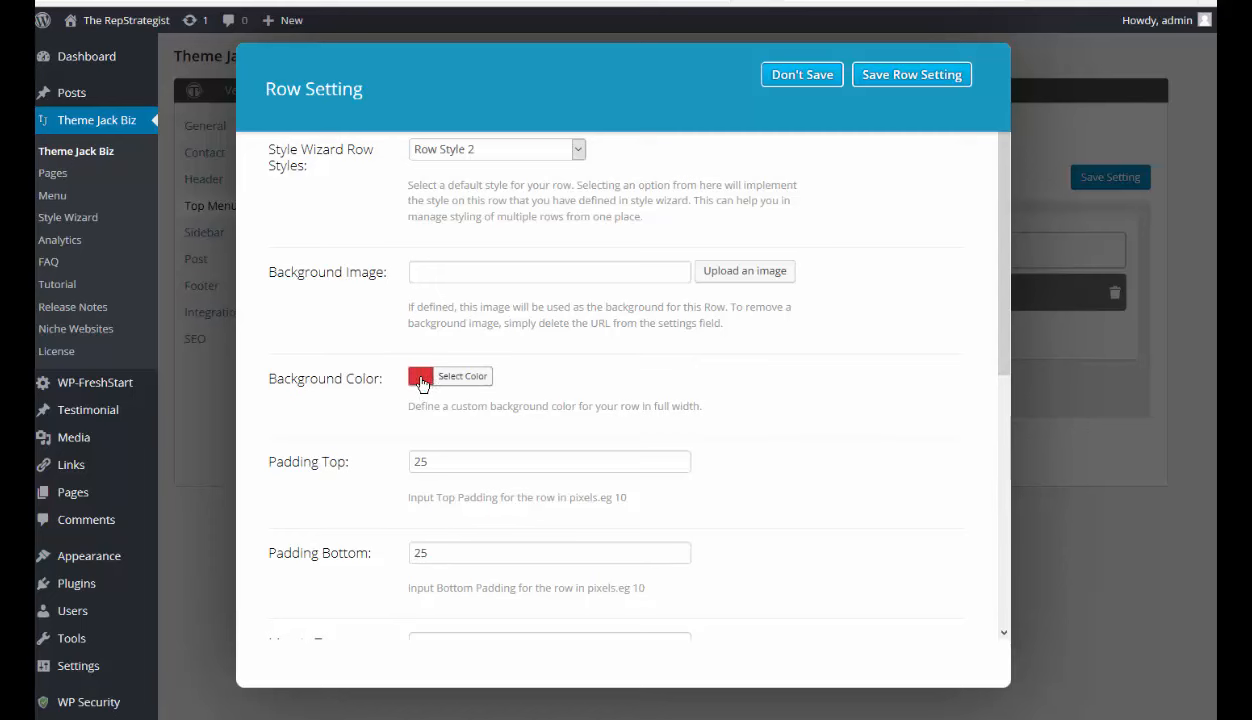
{"action": "mouse_move", "coordinate": [454, 384]}
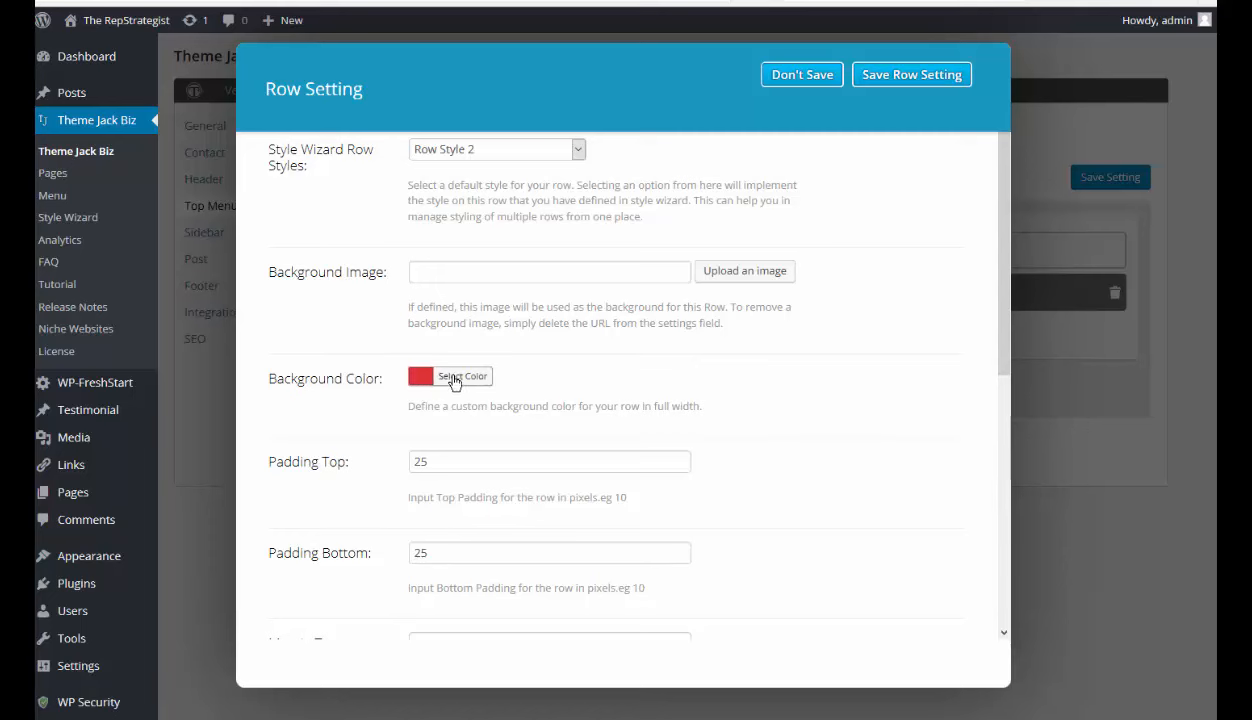
Step: Change the Top Menu row's background colour from red to a dark navy shade
{"action": "left_click", "coordinate": [462, 376]}
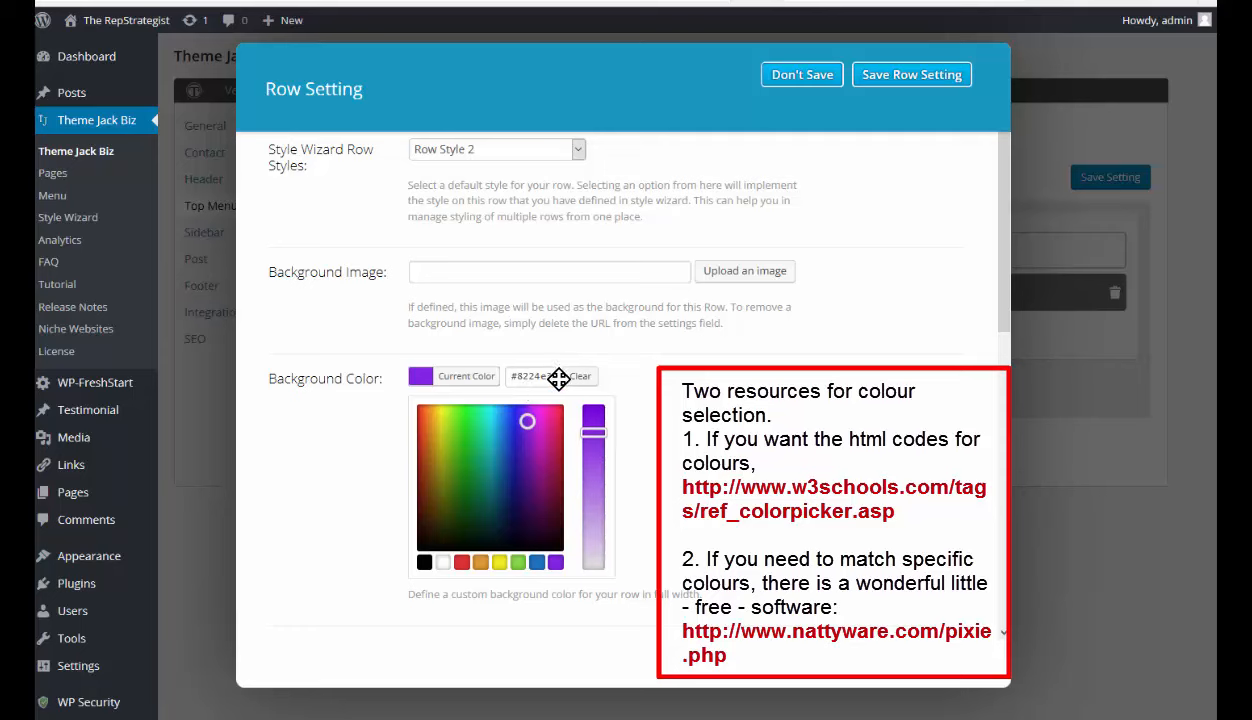
{"action": "mouse_move", "coordinate": [564, 488]}
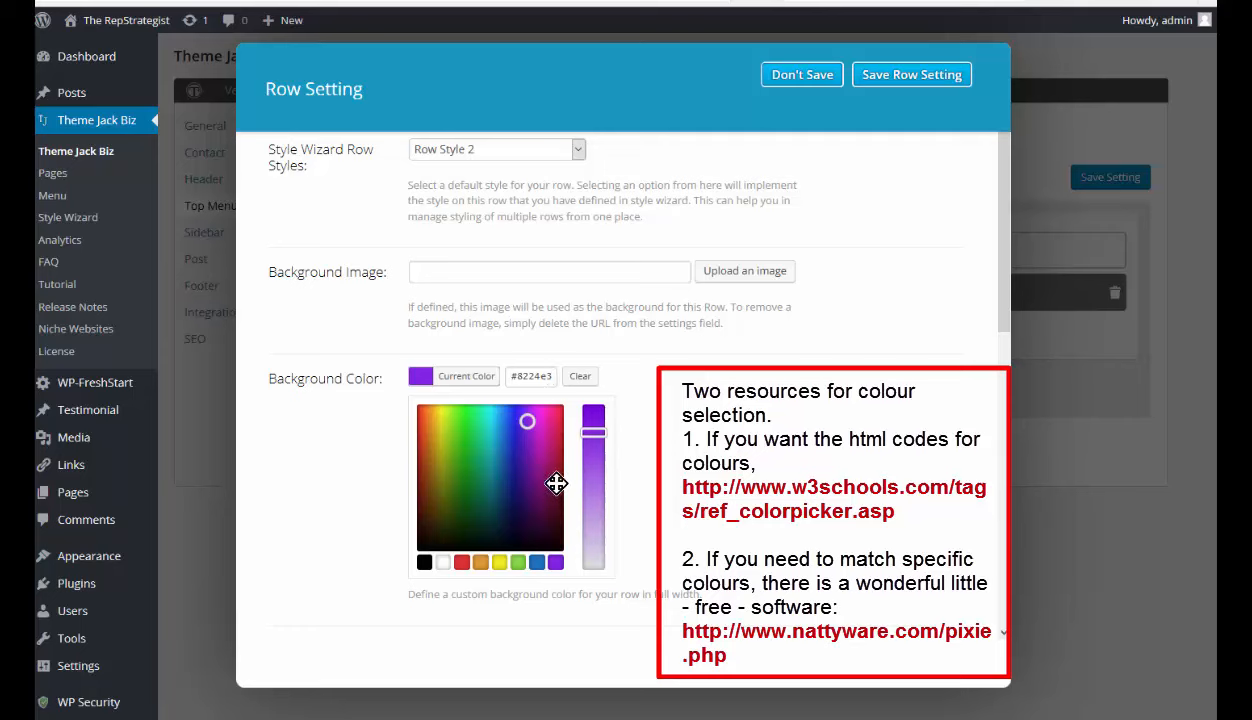
{"action": "mouse_move", "coordinate": [516, 500]}
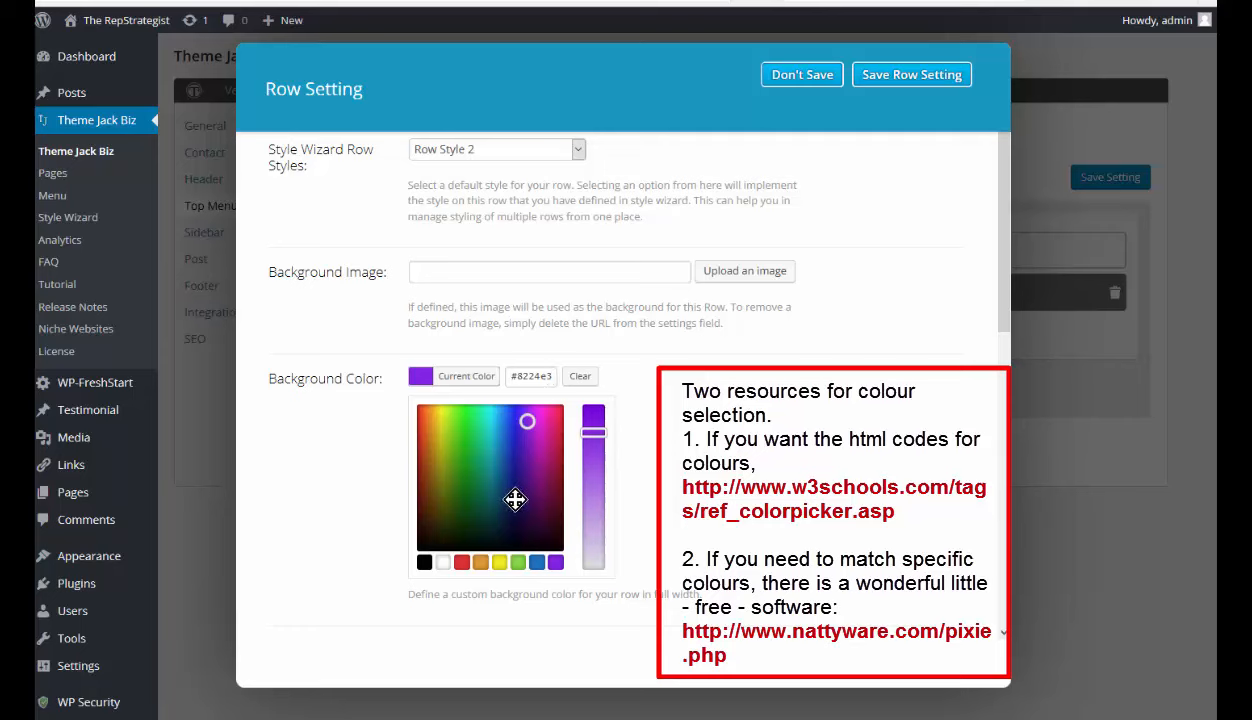
{"action": "left_click", "coordinate": [592, 410]}
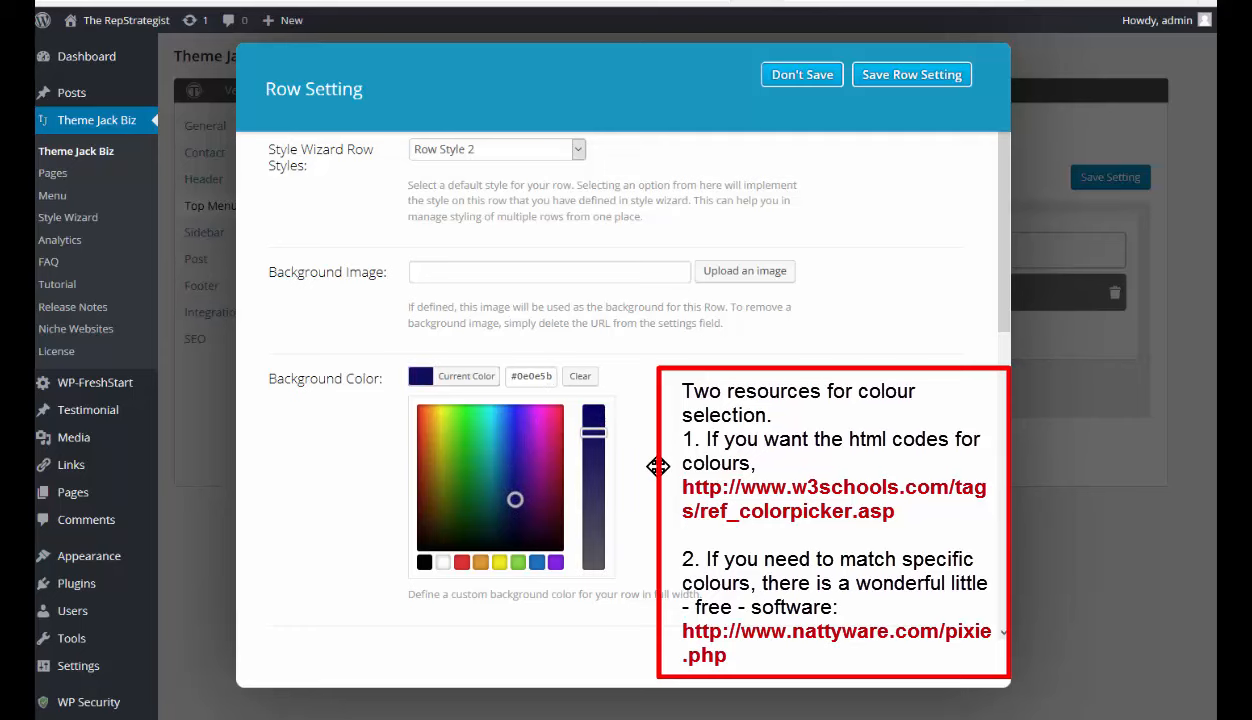
{"action": "left_click", "coordinate": [466, 376]}
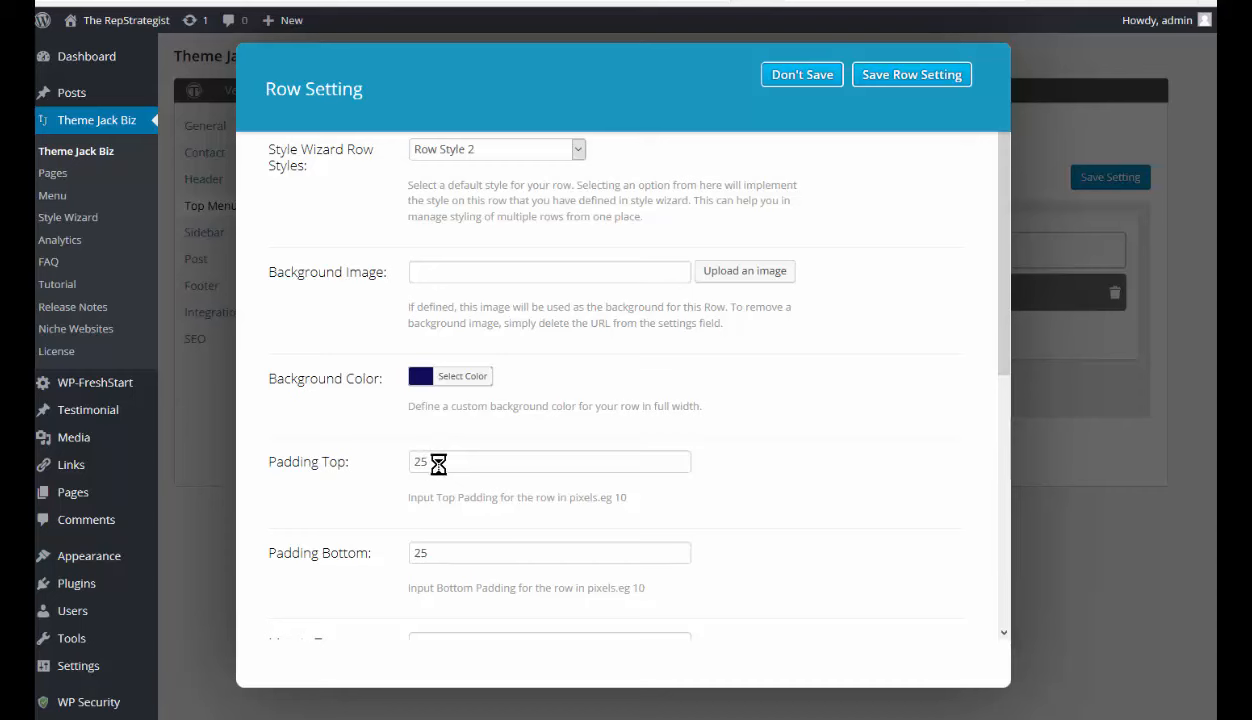
Step: Keep the row's top padding at 25 pixels, review the margins and save the row settings
{"action": "left_click", "coordinate": [548, 460]}
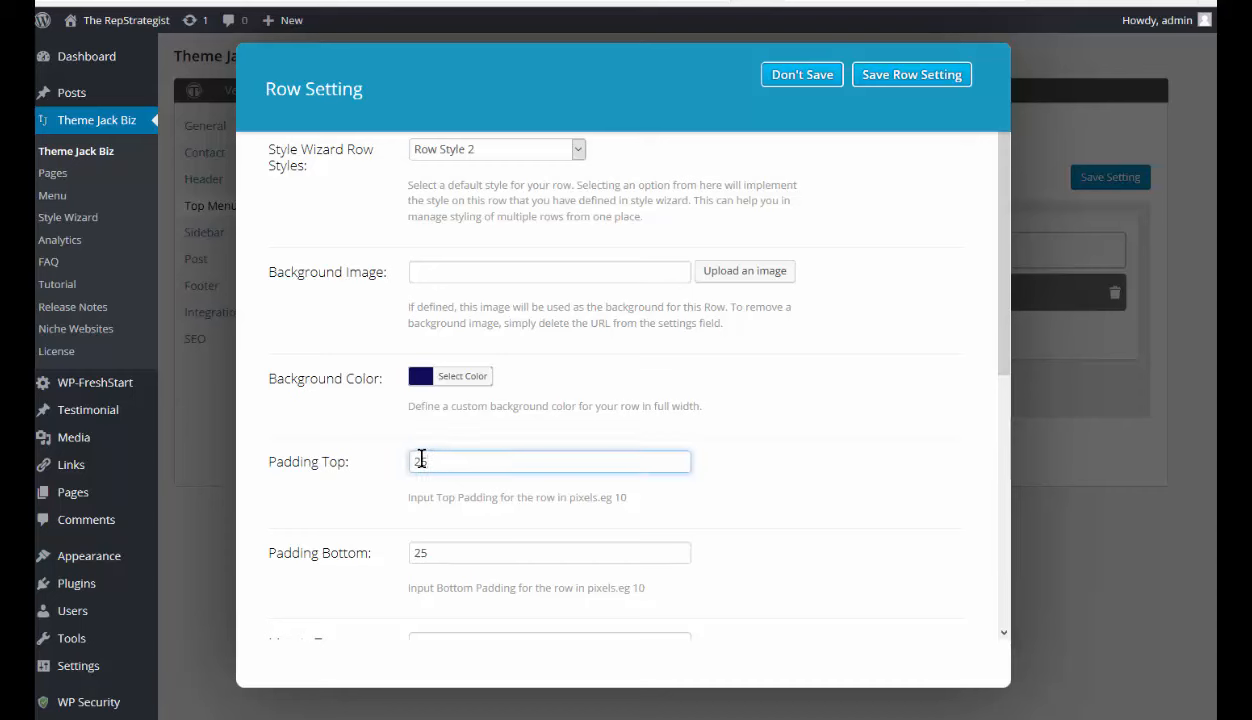
{"action": "type", "text": "5"}
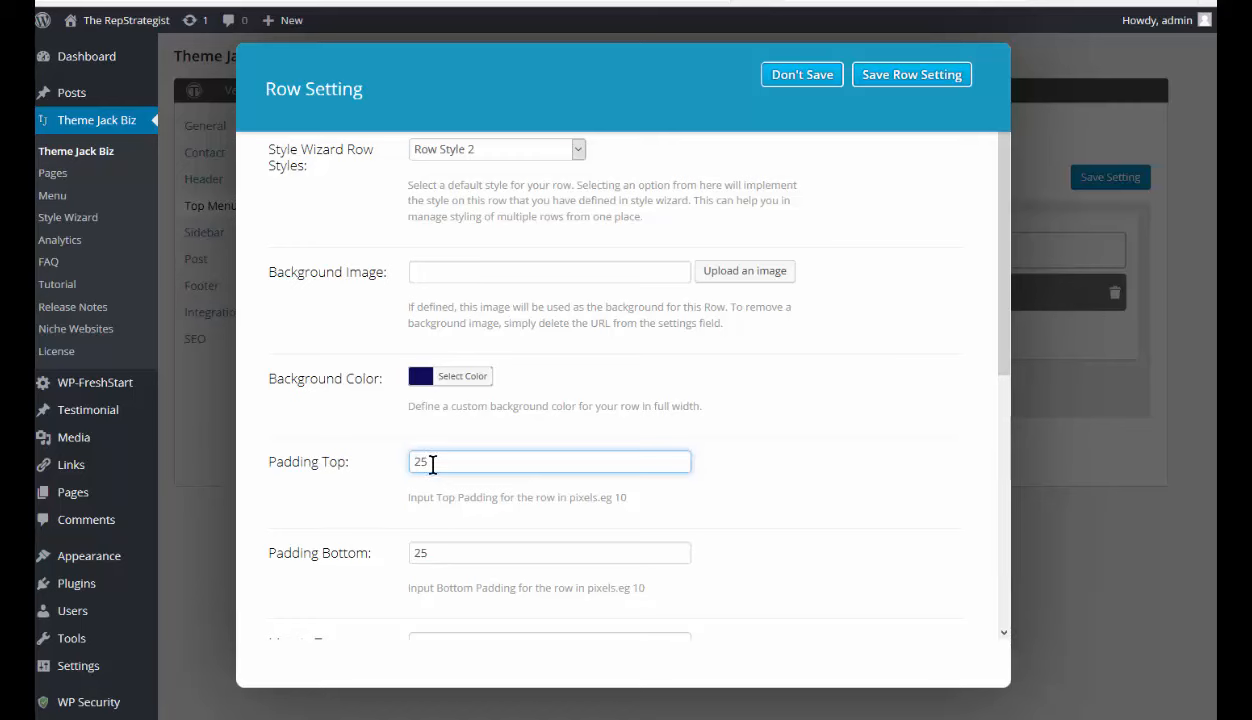
{"action": "scroll", "scroll_direction": "down", "scroll_amount": 3}
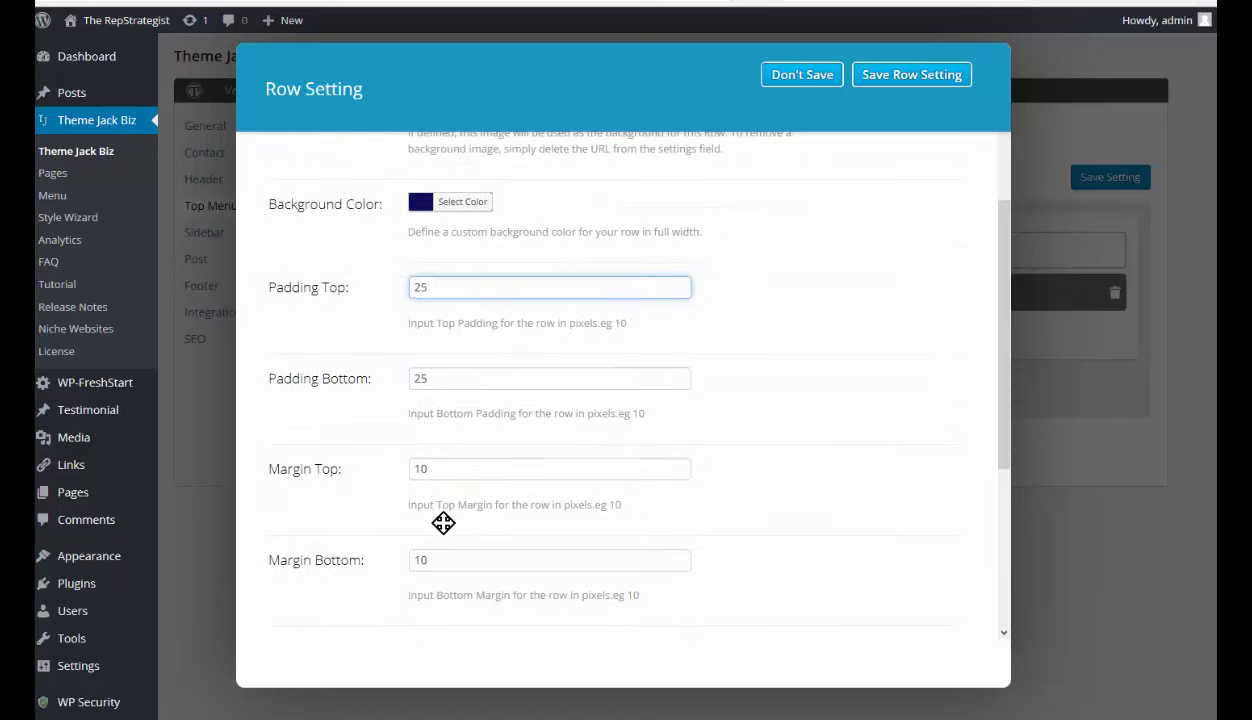
{"action": "scroll", "scroll_direction": "down", "scroll_amount": 3}
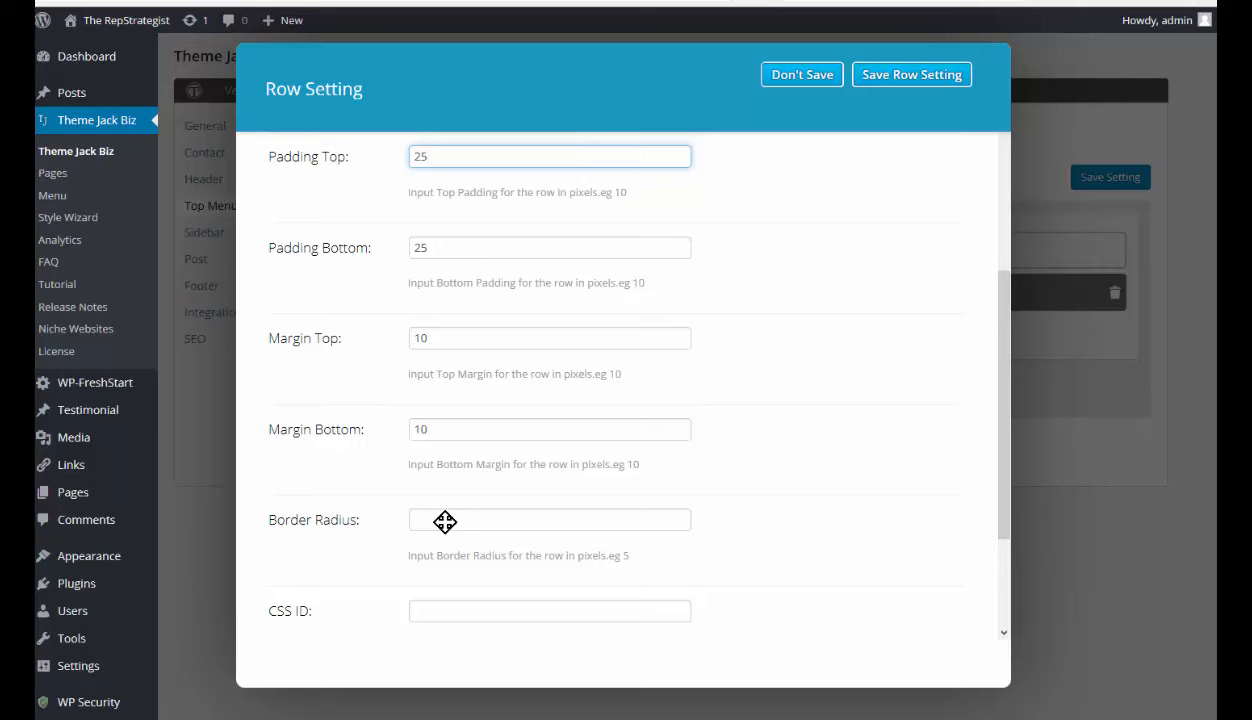
{"action": "scroll", "scroll_direction": "down", "scroll_amount": 3}
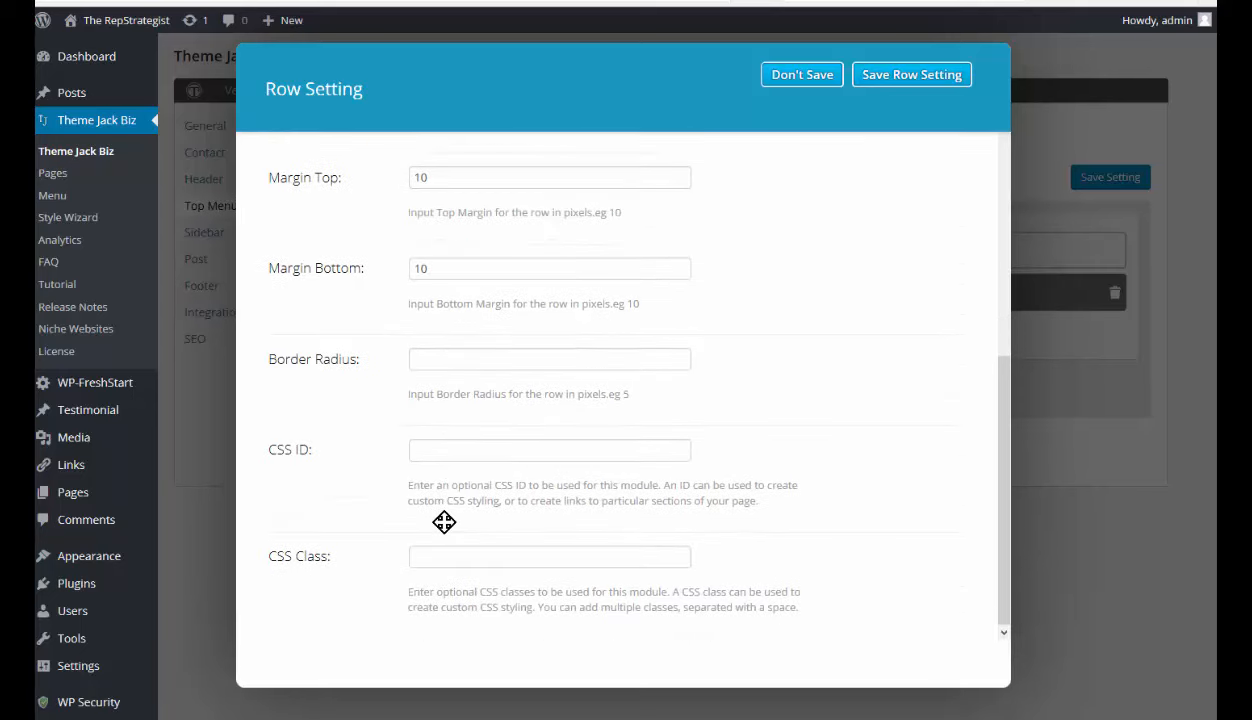
{"action": "scroll", "scroll_direction": "up", "scroll_amount": 3}
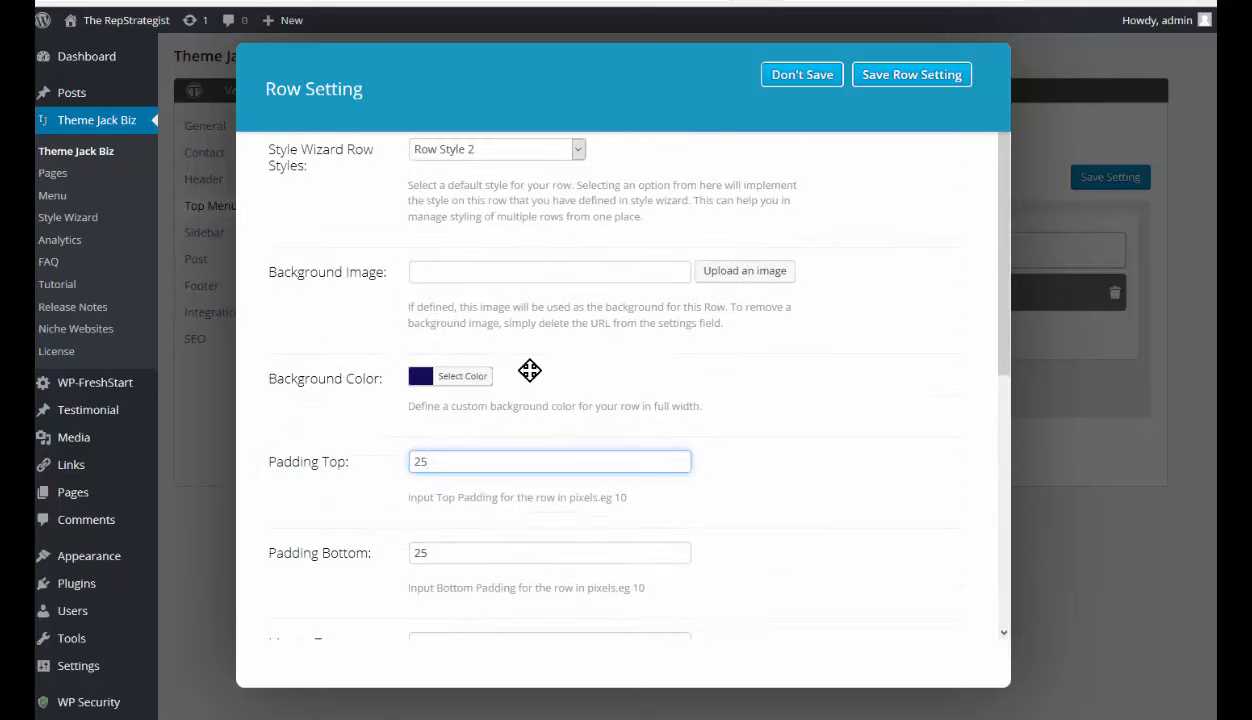
{"action": "left_click", "coordinate": [910, 74]}
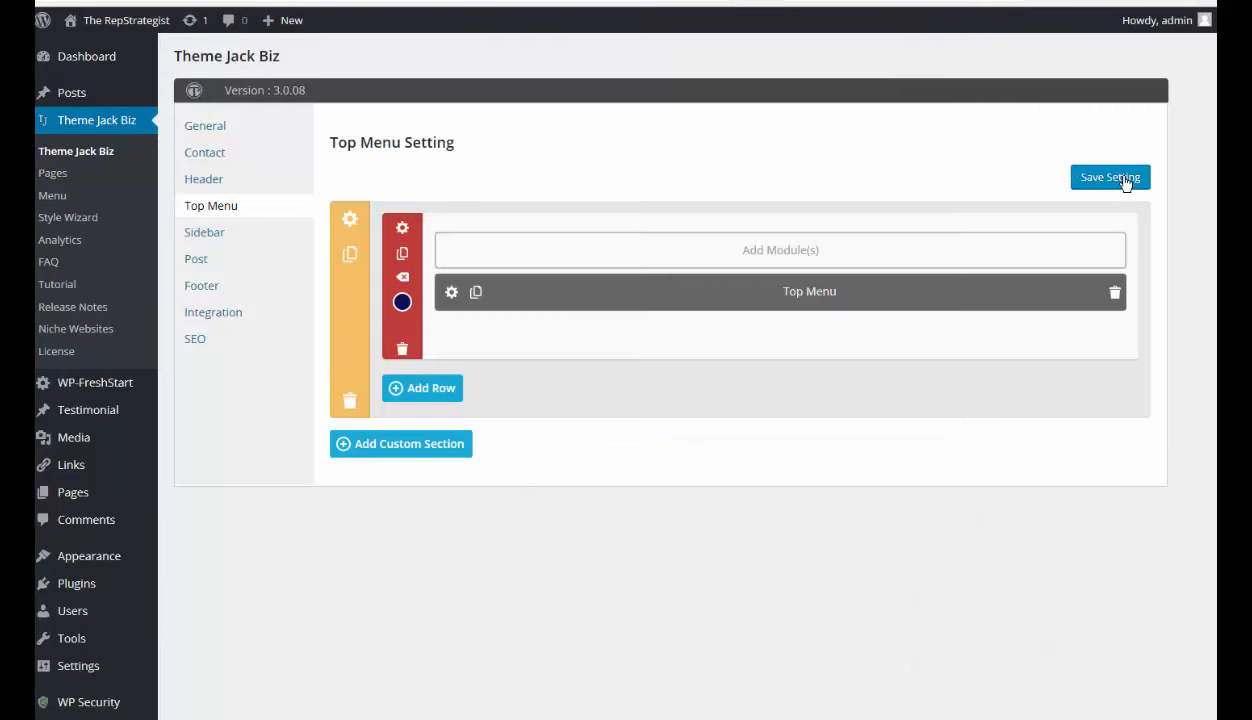
{"action": "scroll", "scroll_direction": "down", "scroll_amount": 3}
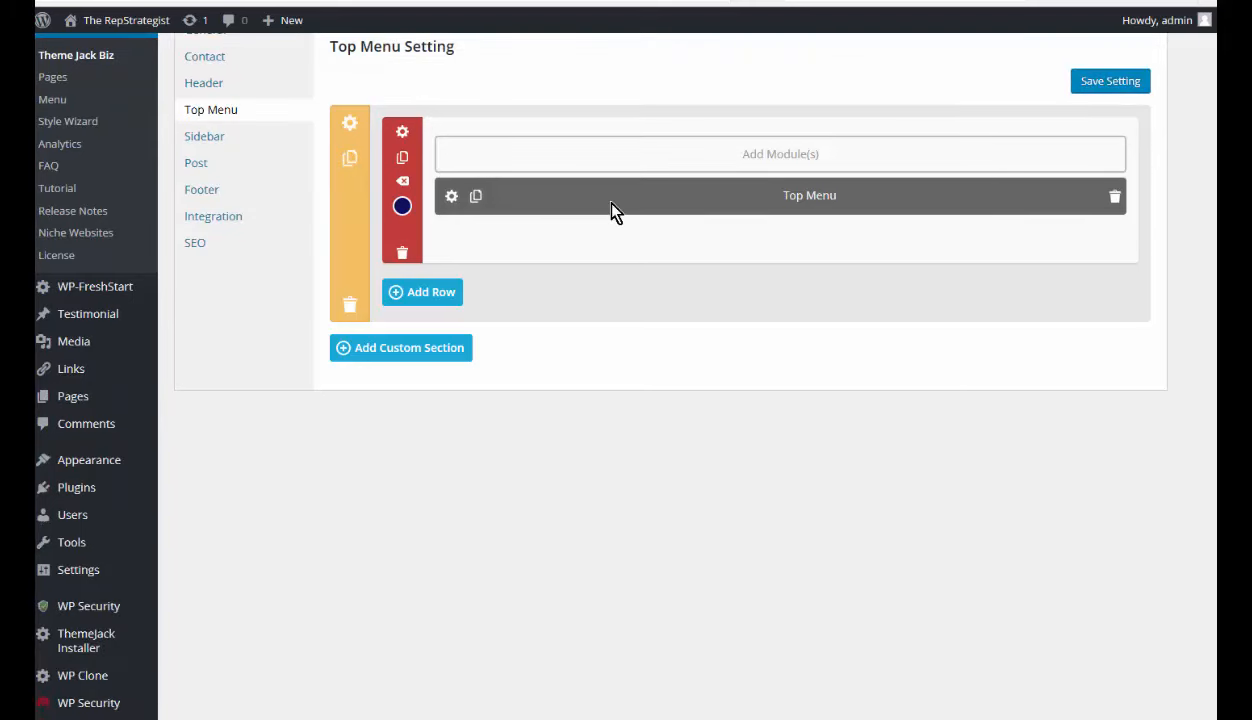
{"action": "mouse_move", "coordinate": [652, 208]}
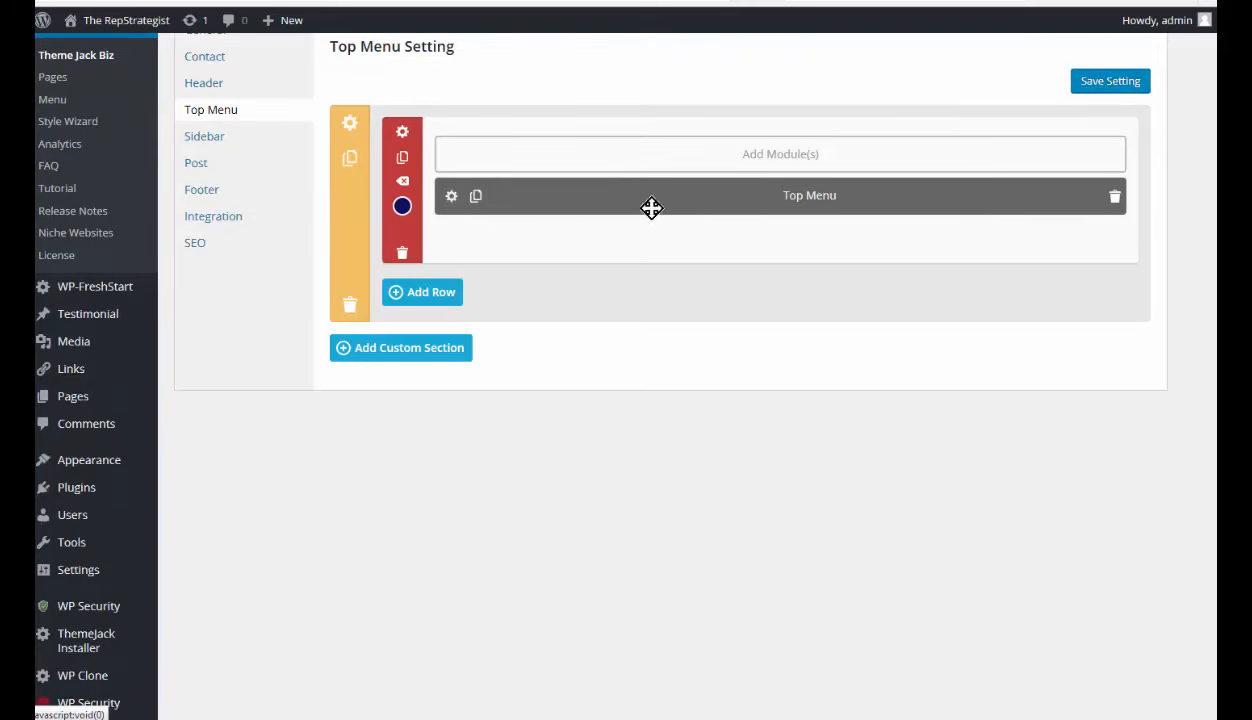
{"action": "mouse_move", "coordinate": [452, 198]}
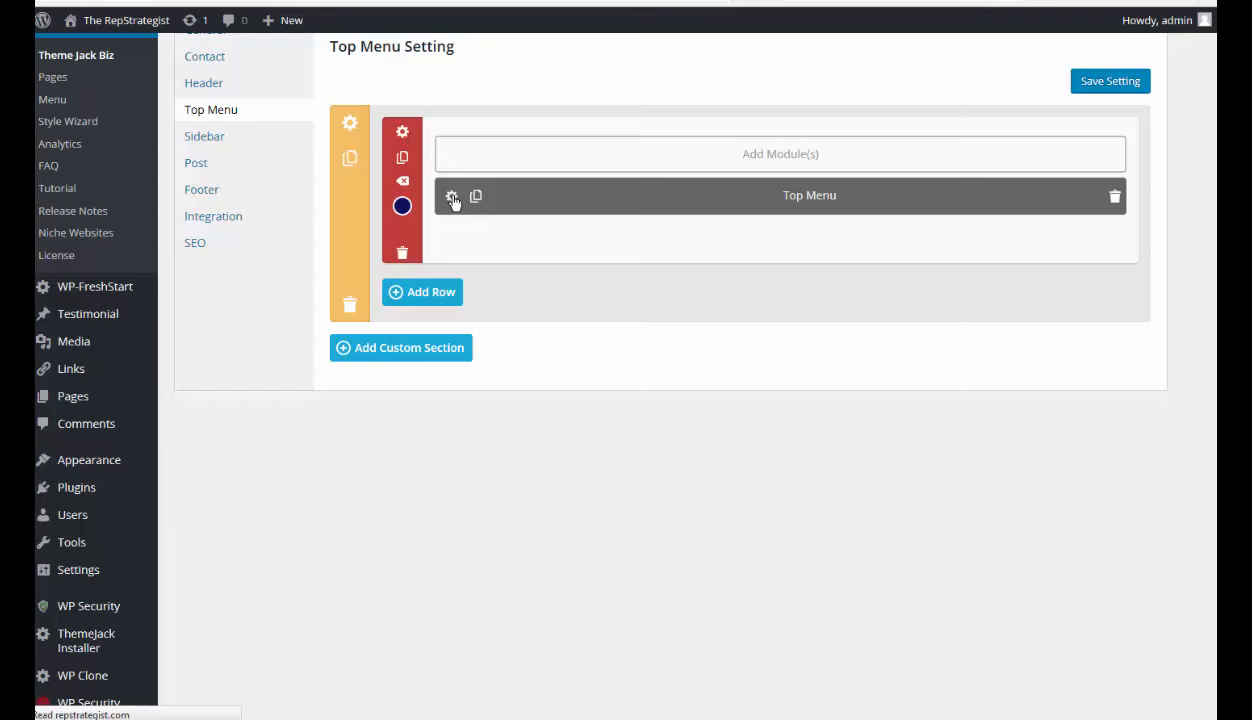
Step: In the Top Menu module settings, set the menu text colour to white
{"action": "left_click", "coordinate": [452, 196]}
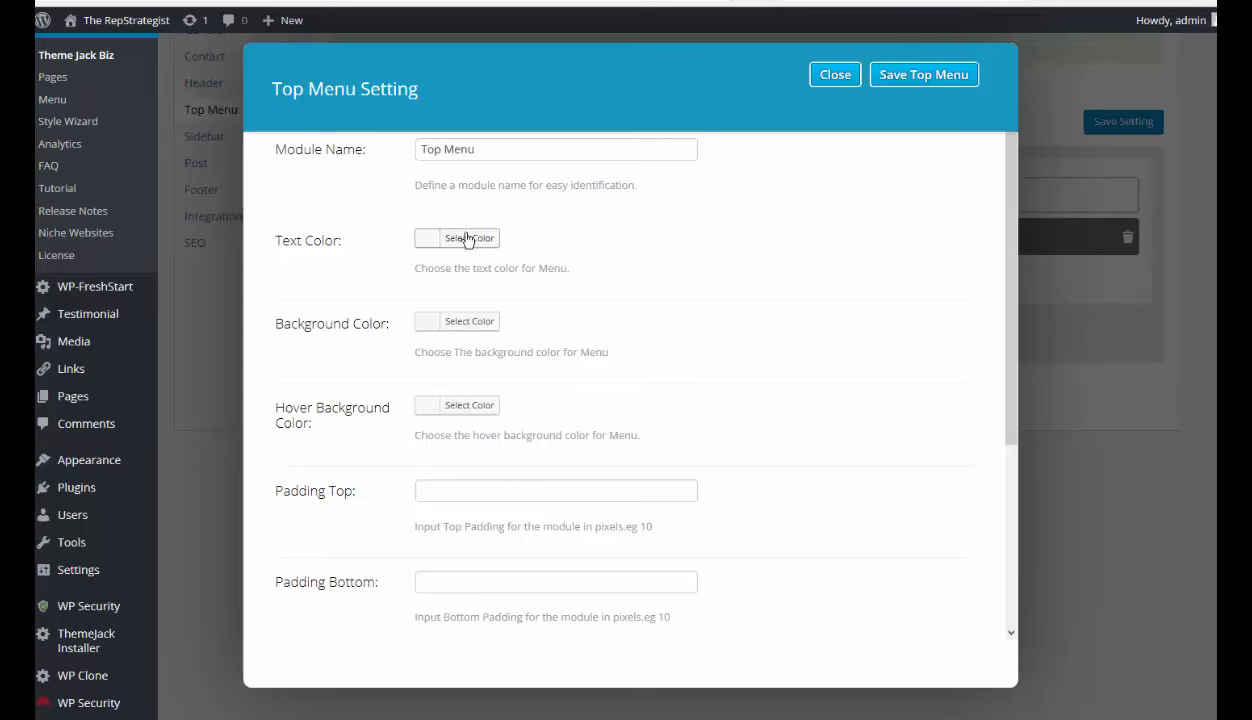
{"action": "mouse_move", "coordinate": [438, 242]}
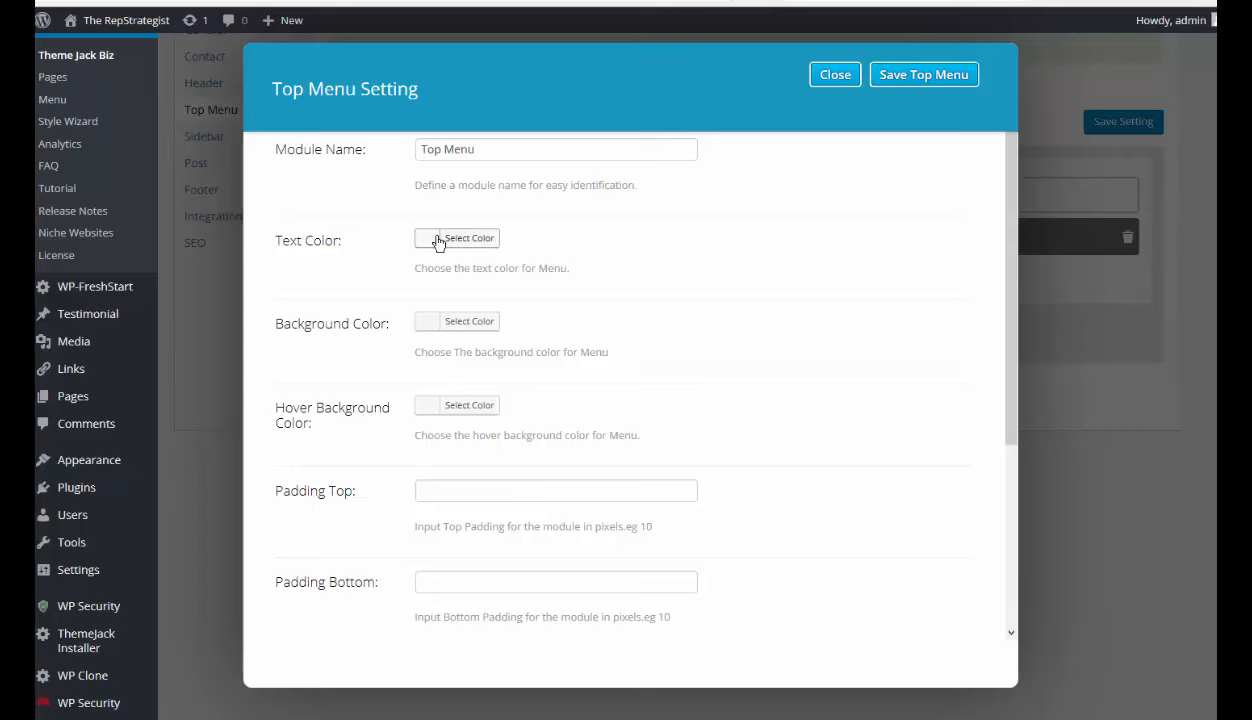
{"action": "left_click", "coordinate": [456, 238]}
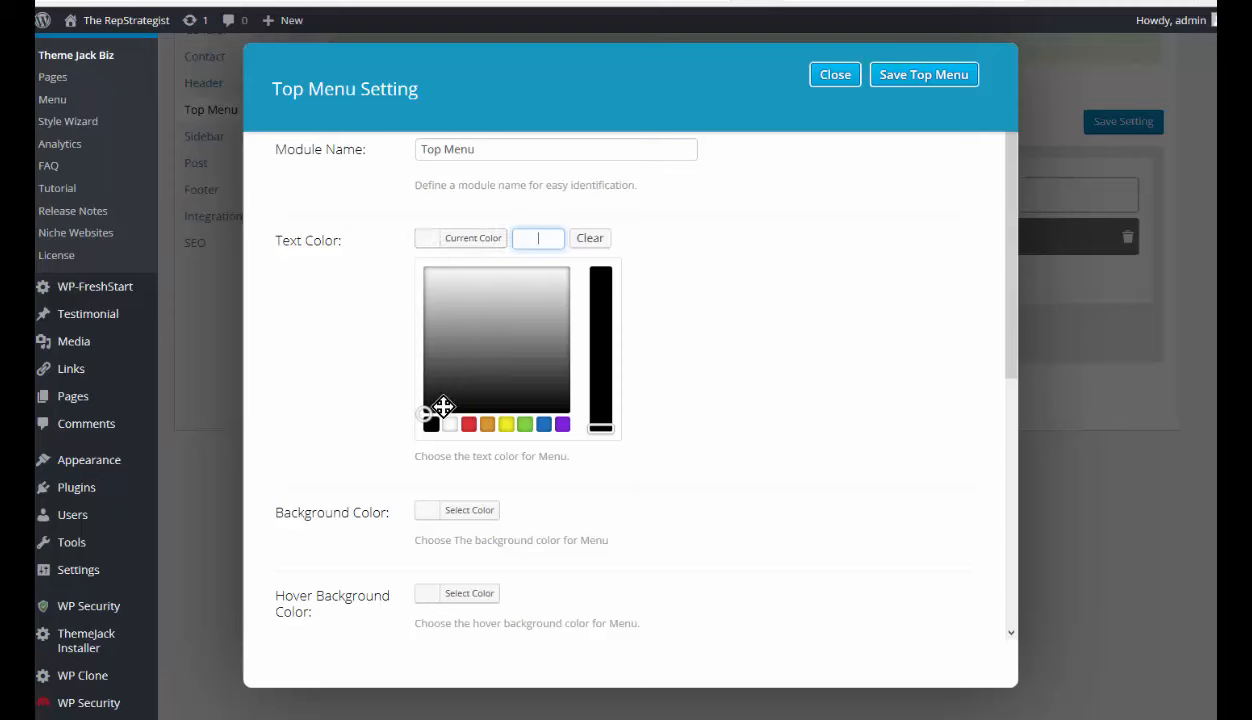
{"action": "mouse_move", "coordinate": [548, 424]}
{"action": "type", "text": "#fffff"}
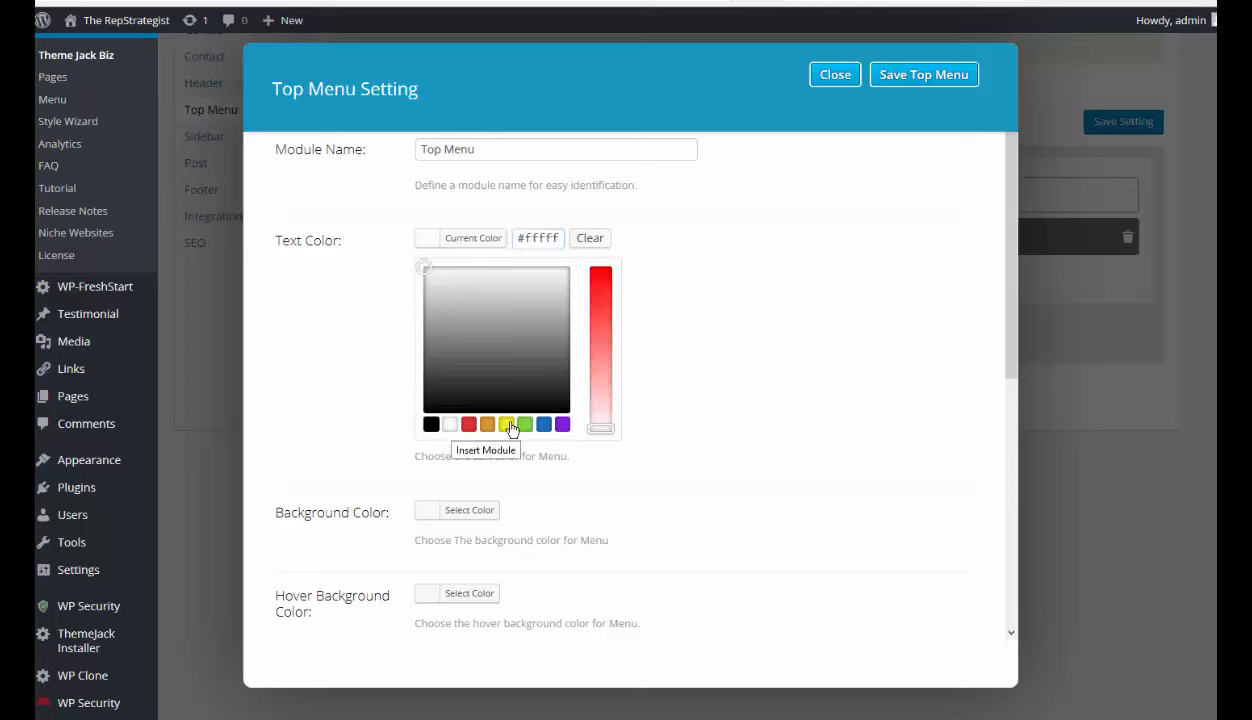
{"action": "scroll", "scroll_direction": "down", "scroll_amount": 3}
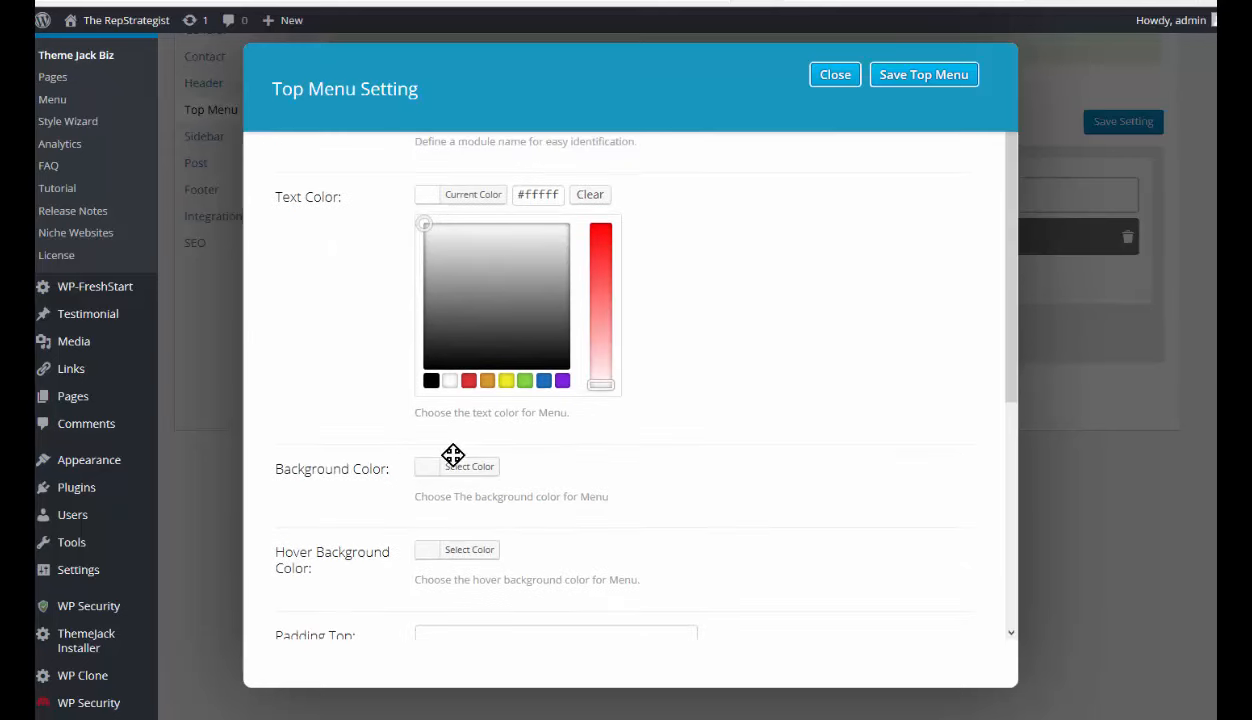
Step: Set the menu background to the red swatch and the hover background to the yellow swatch
{"action": "left_click", "coordinate": [468, 466]}
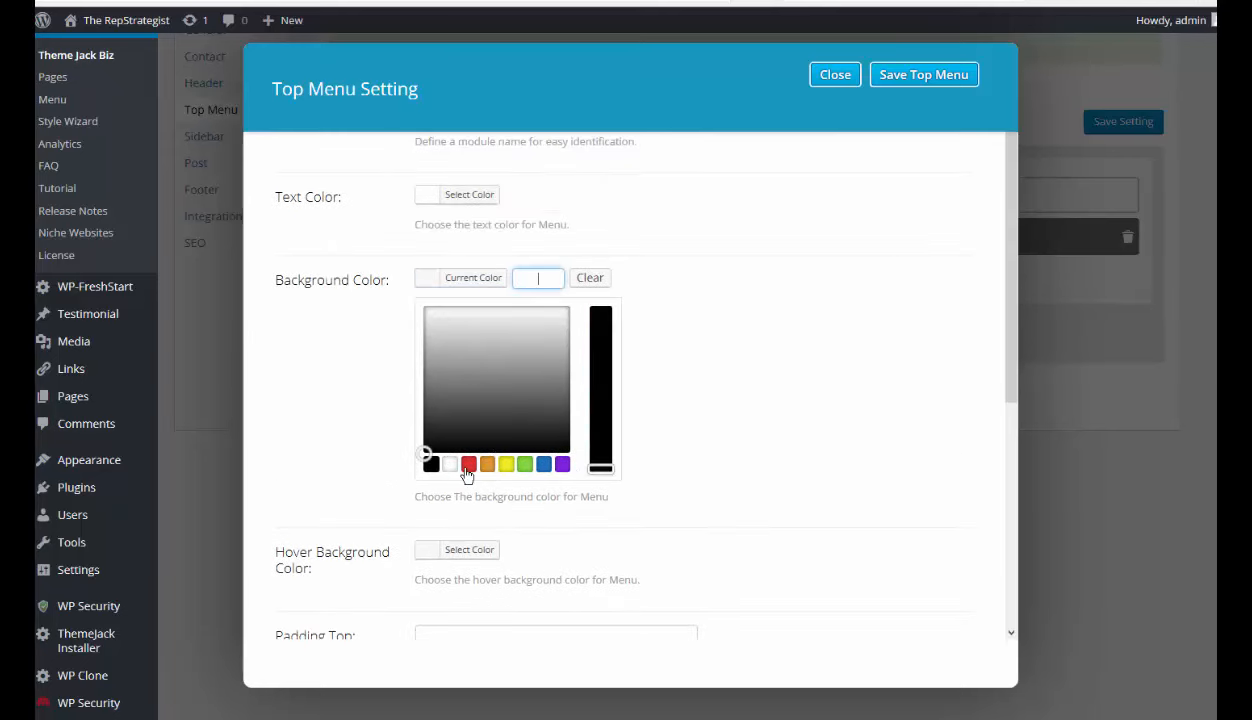
{"action": "left_click", "coordinate": [468, 464]}
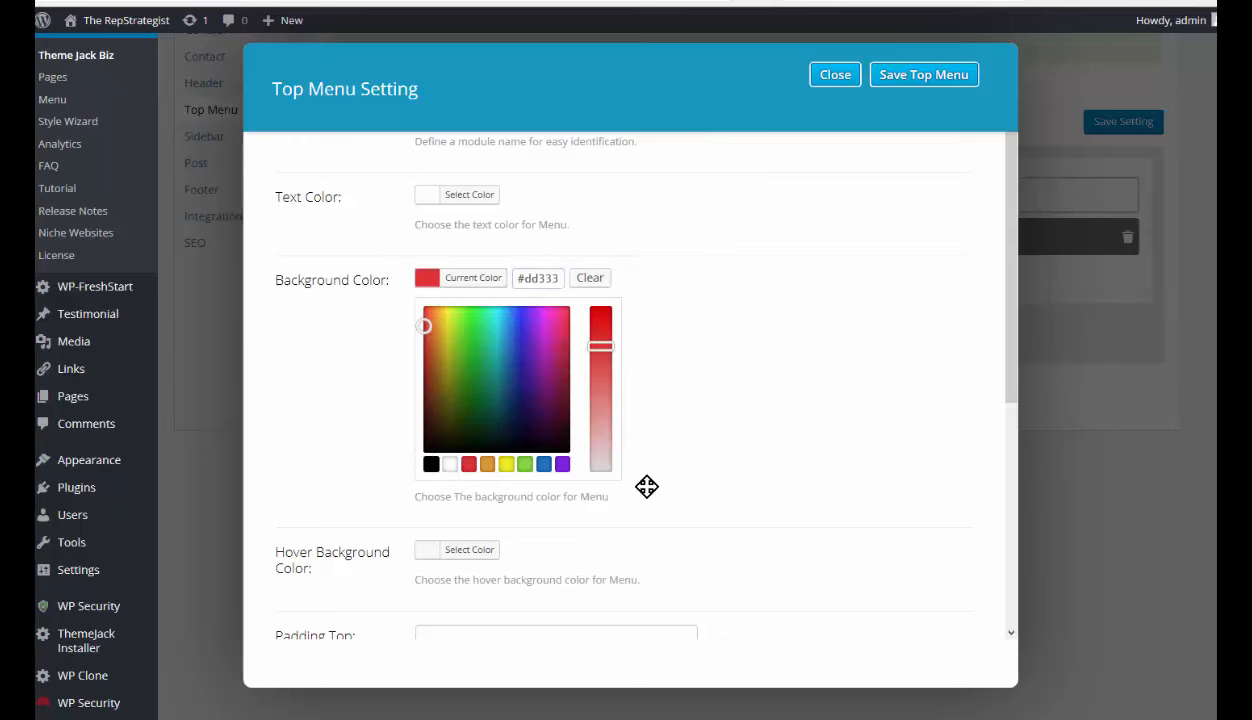
{"action": "scroll", "scroll_direction": "down", "scroll_amount": 3}
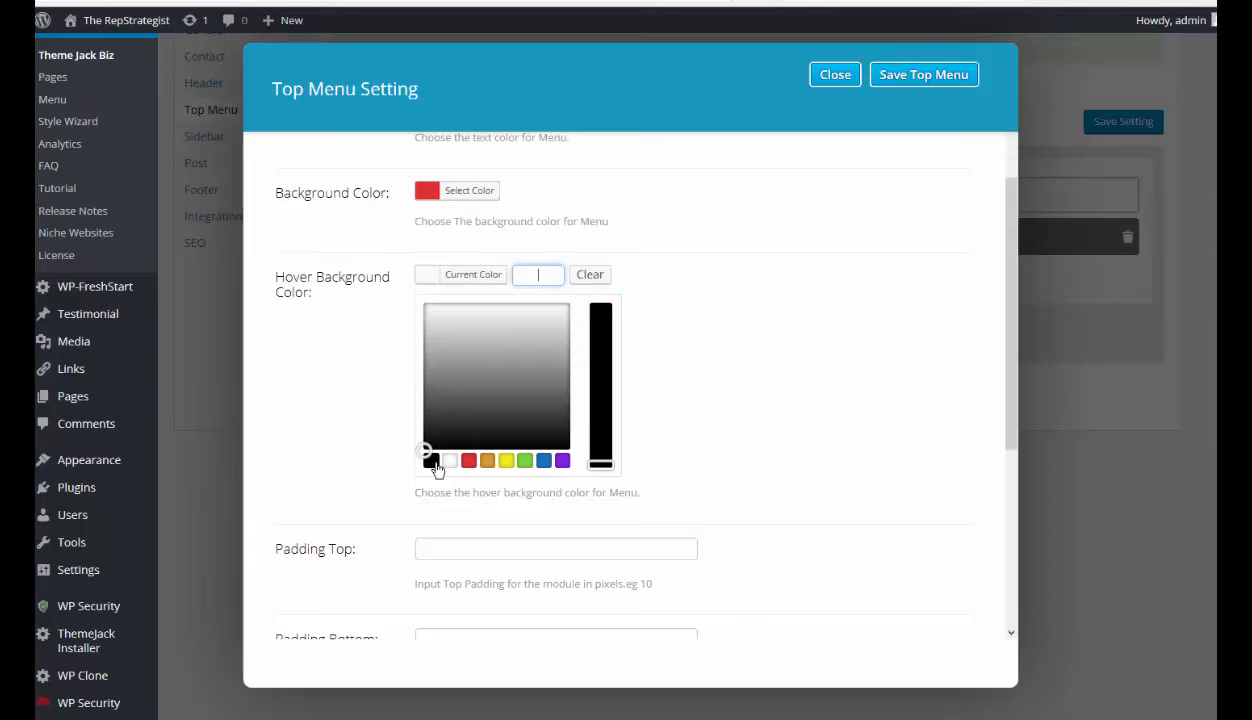
{"action": "mouse_move", "coordinate": [432, 460]}
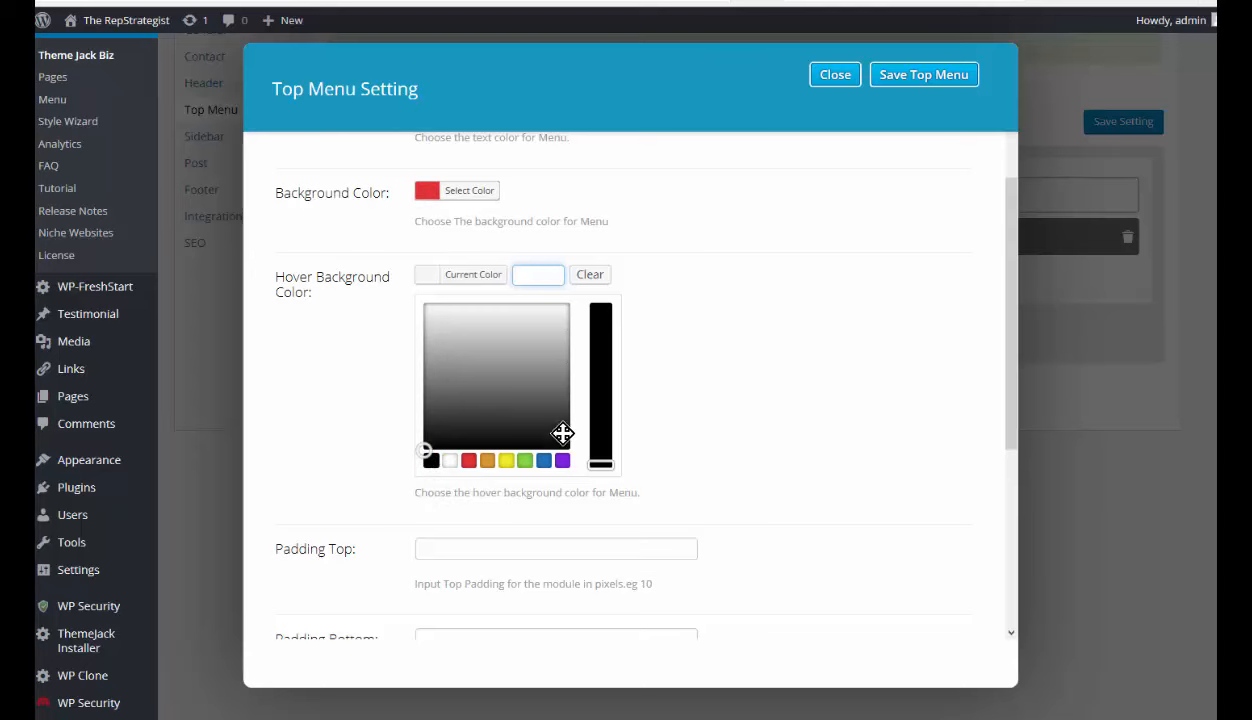
{"action": "mouse_move", "coordinate": [504, 460]}
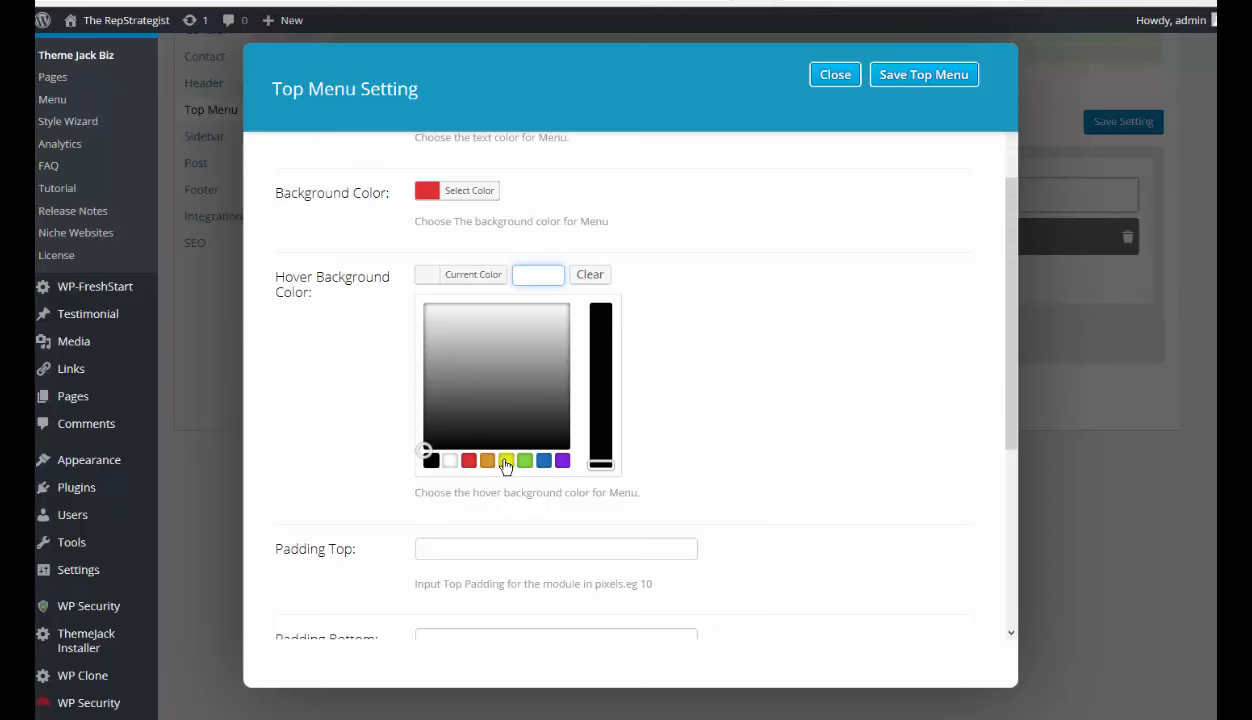
{"action": "left_click", "coordinate": [524, 460]}
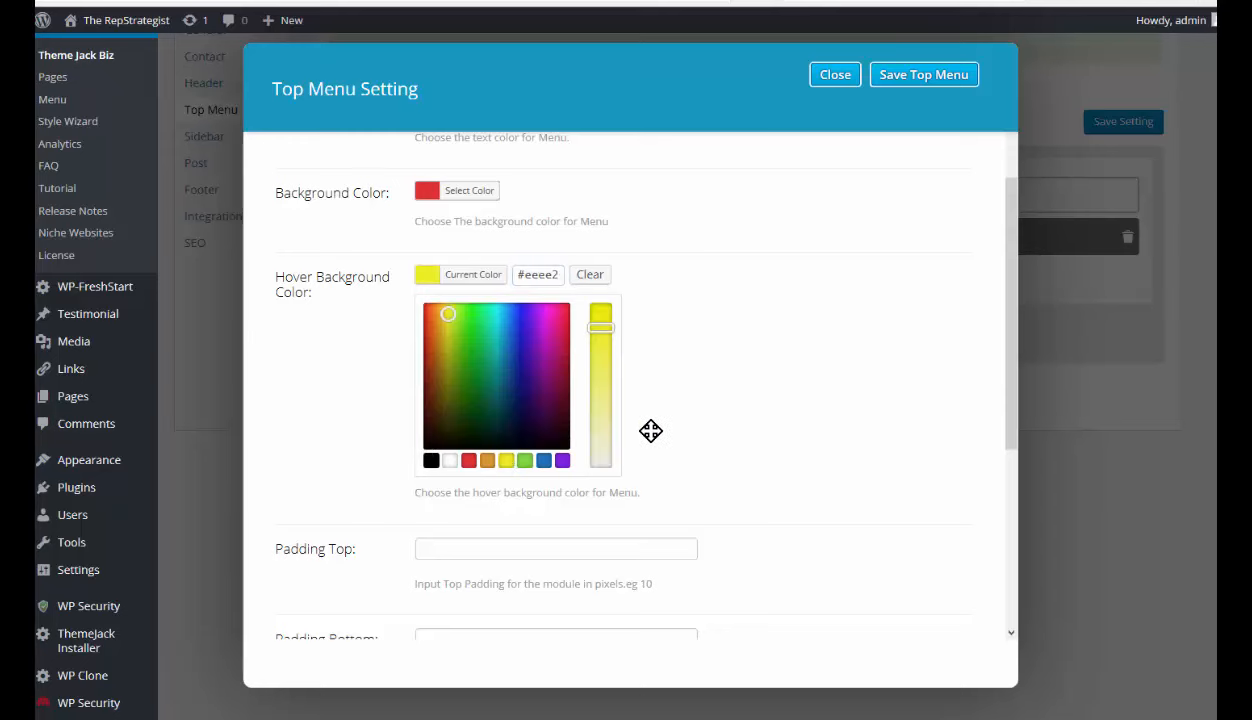
Step: Give the Top Menu 4 pixels of top and bottom padding and save the module settings
{"action": "scroll", "scroll_direction": "down", "scroll_amount": 3}
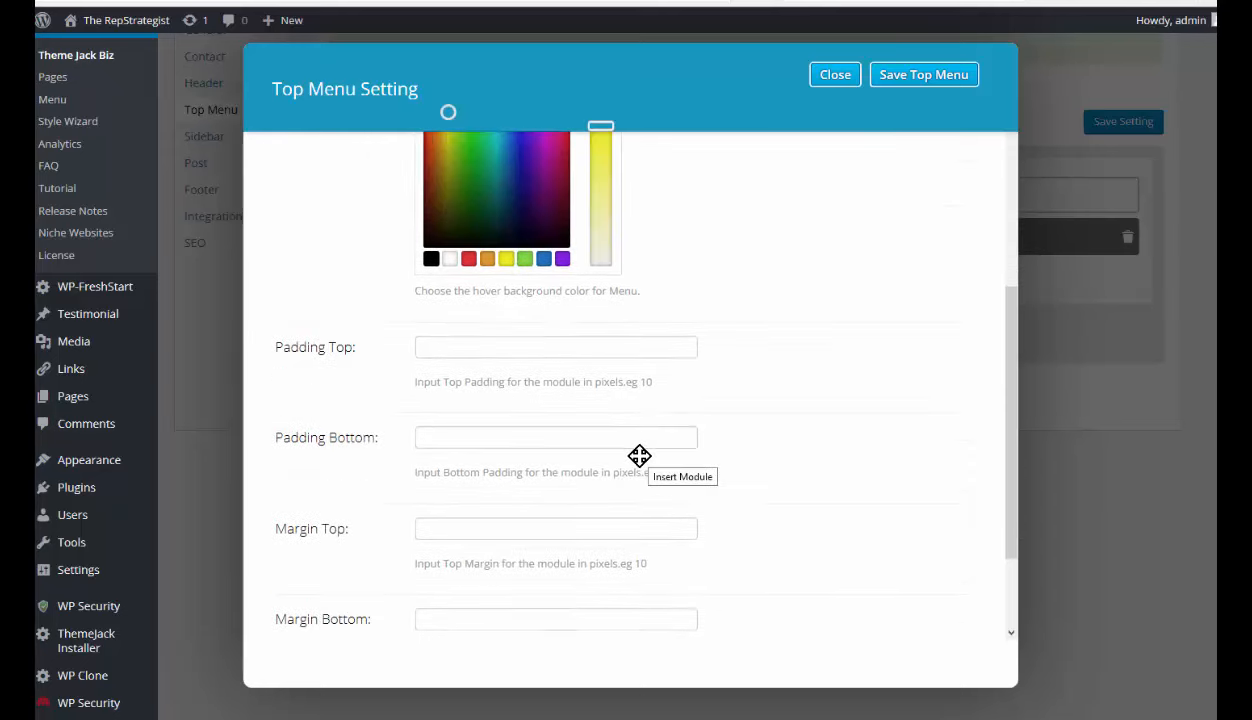
{"action": "scroll", "scroll_direction": "down", "scroll_amount": 3}
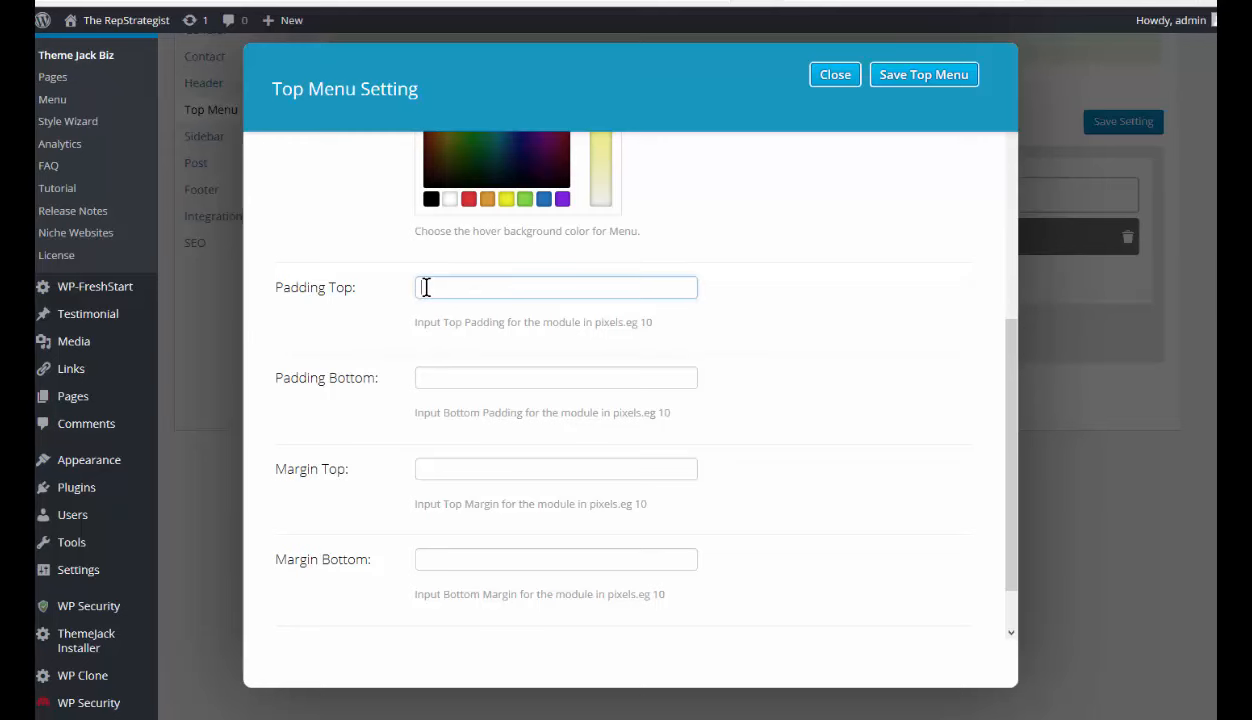
{"action": "scroll", "scroll_direction": "down", "scroll_amount": 3}
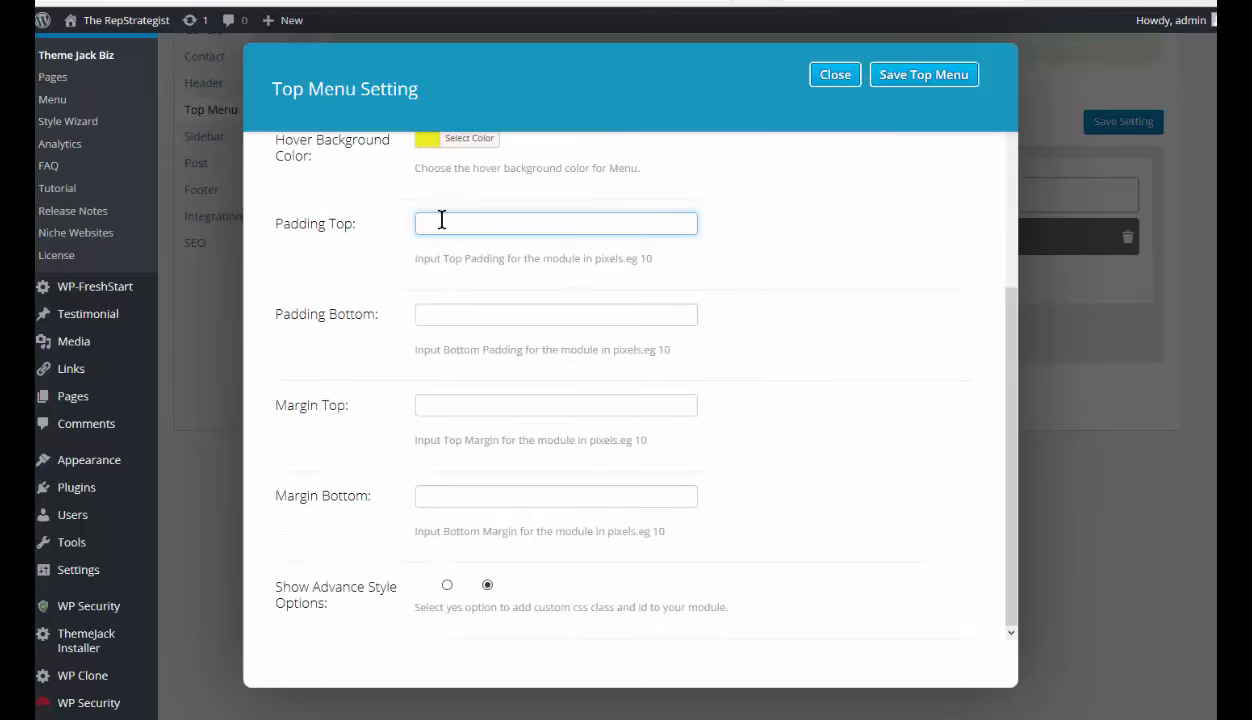
{"action": "mouse_move", "coordinate": [456, 244]}
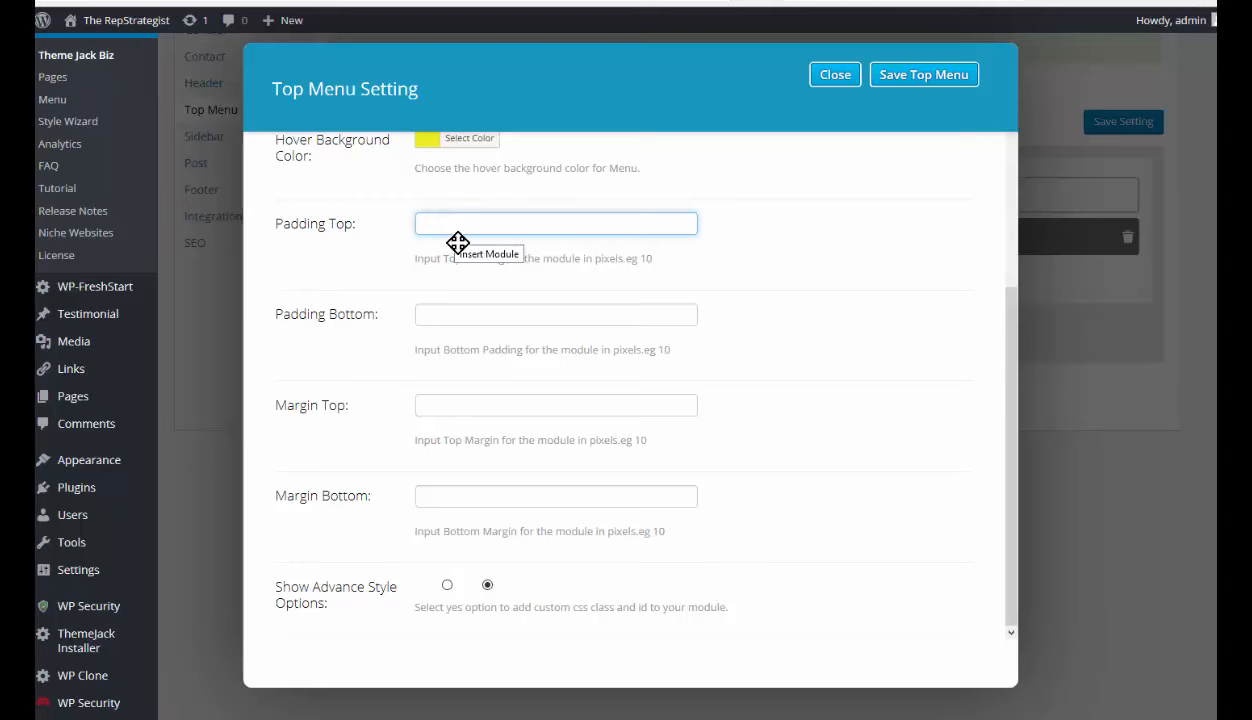
{"action": "type", "text": "4"}
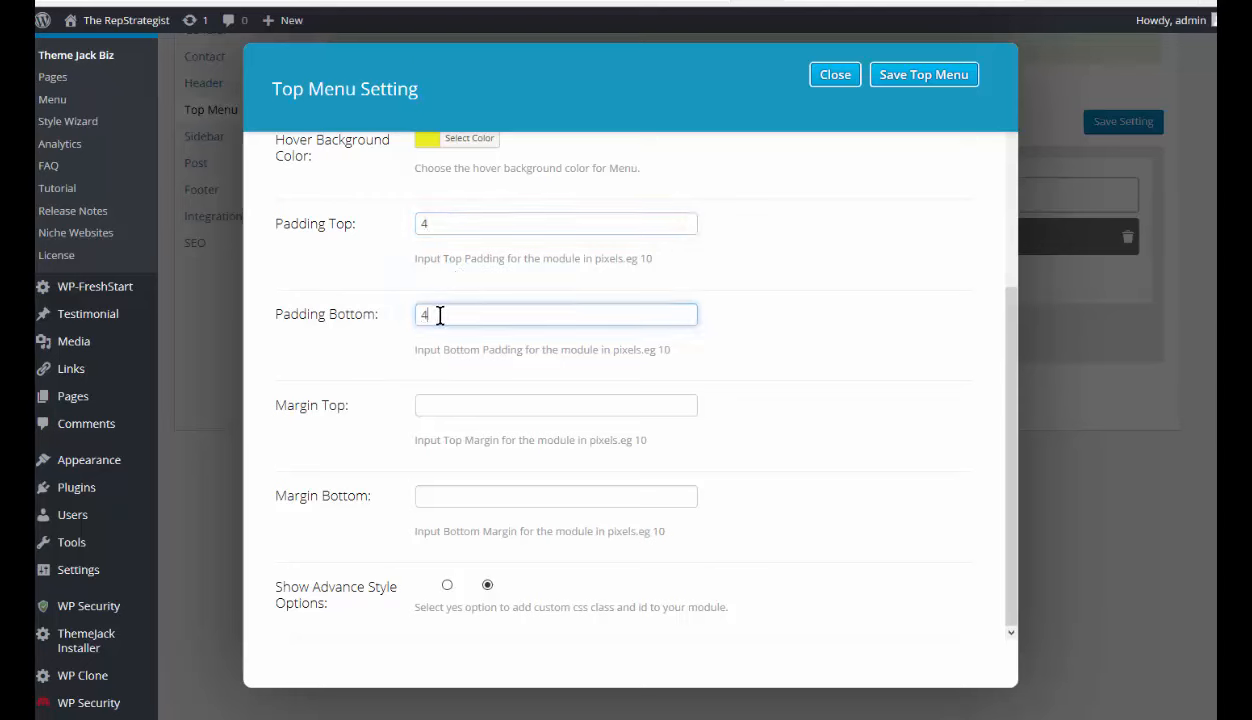
{"action": "mouse_move", "coordinate": [880, 82]}
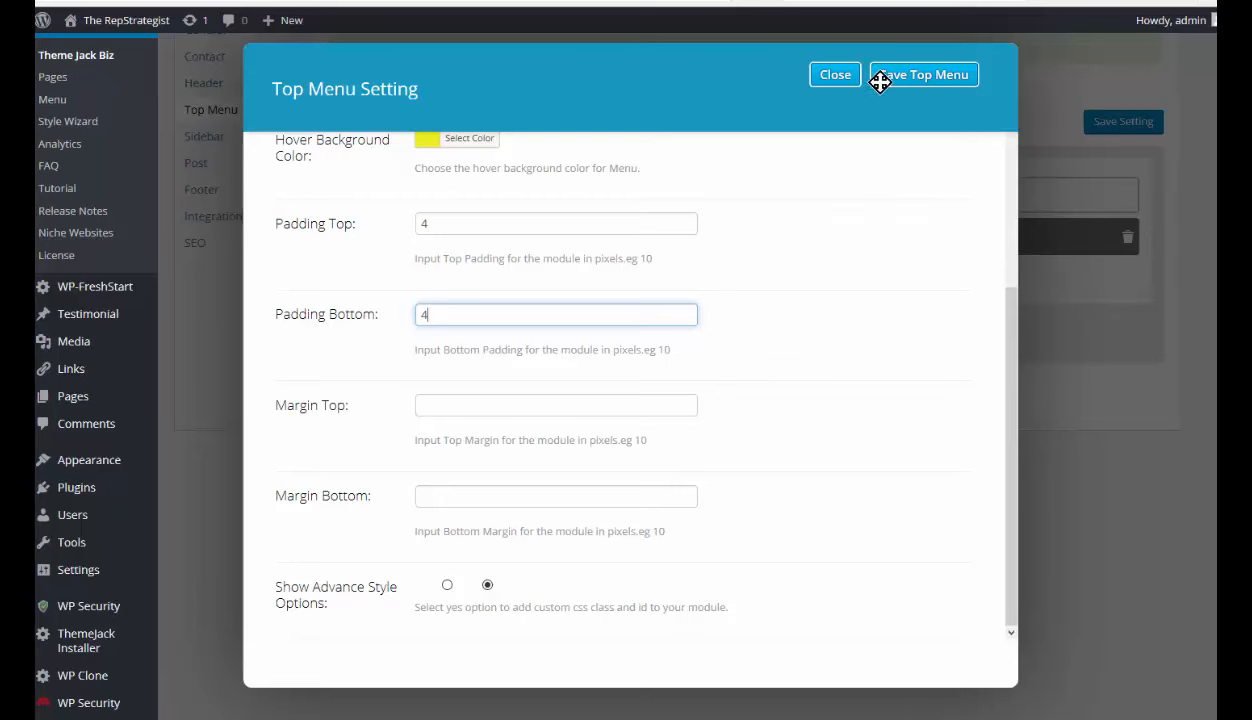
{"action": "mouse_move", "coordinate": [912, 76]}
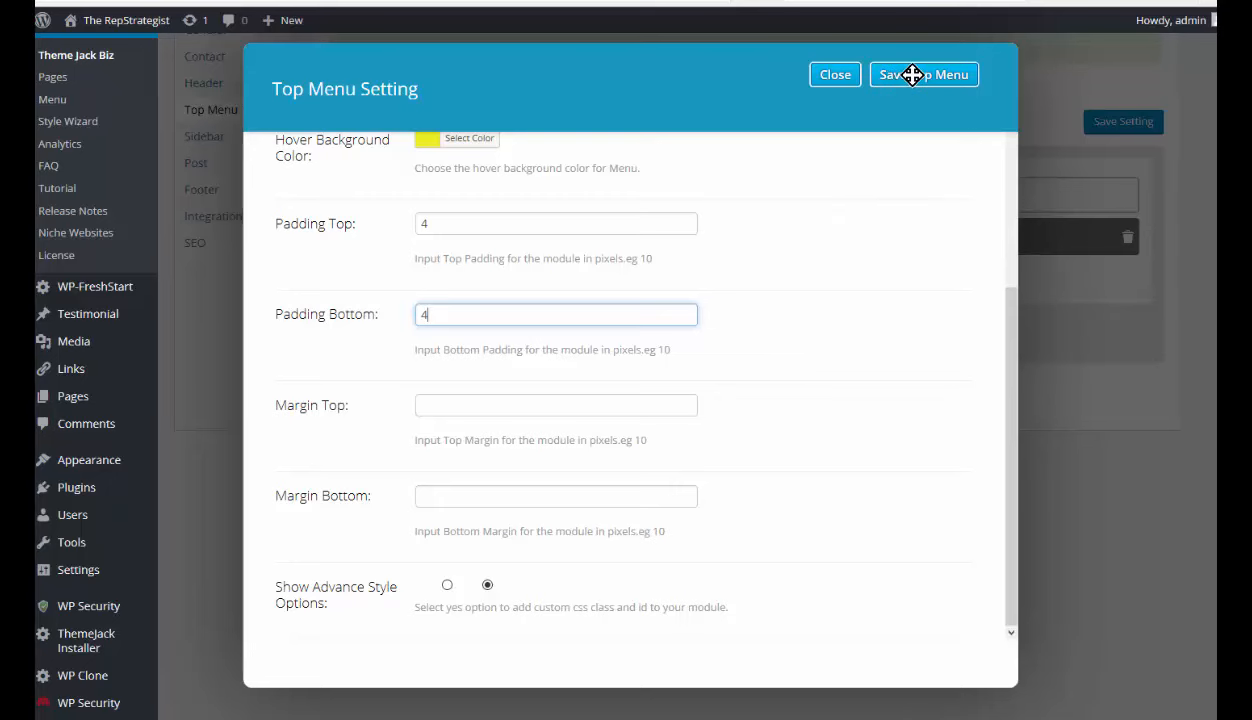
{"action": "left_click", "coordinate": [922, 74]}
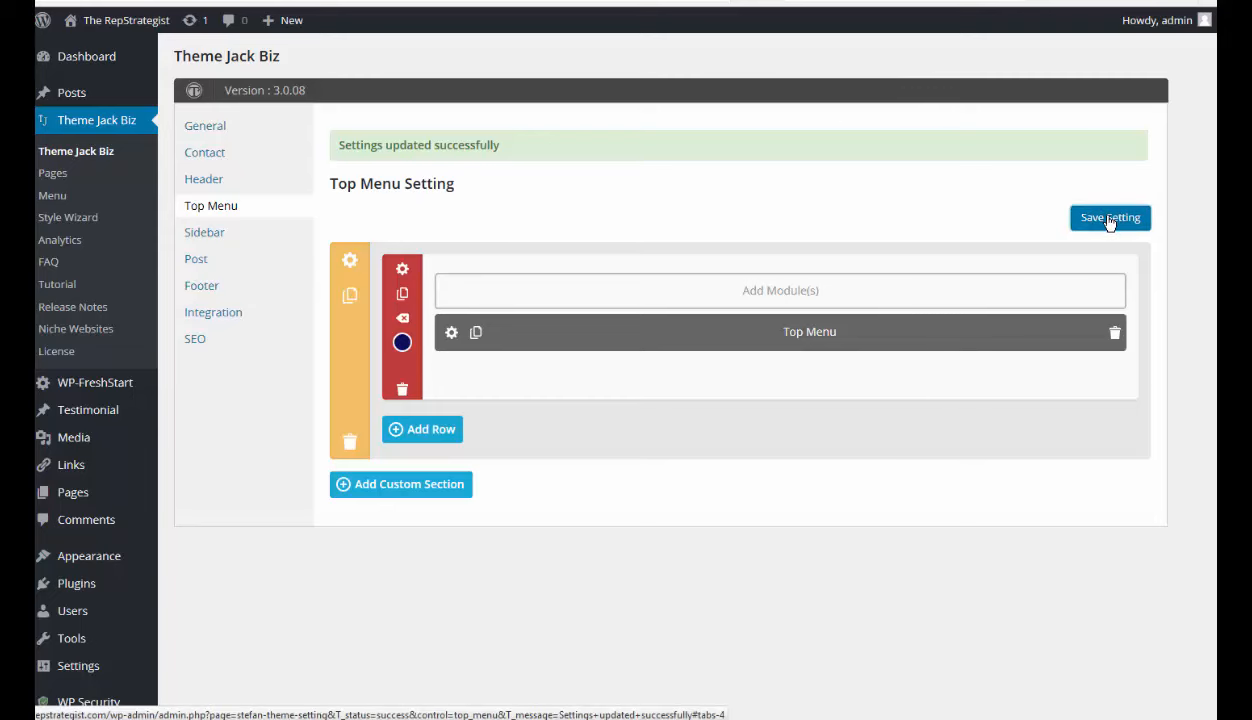
Step: Preview the styled red menu in its navy row over the spider header on the live site
{"action": "scroll", "scroll_direction": "down", "scroll_amount": 3}
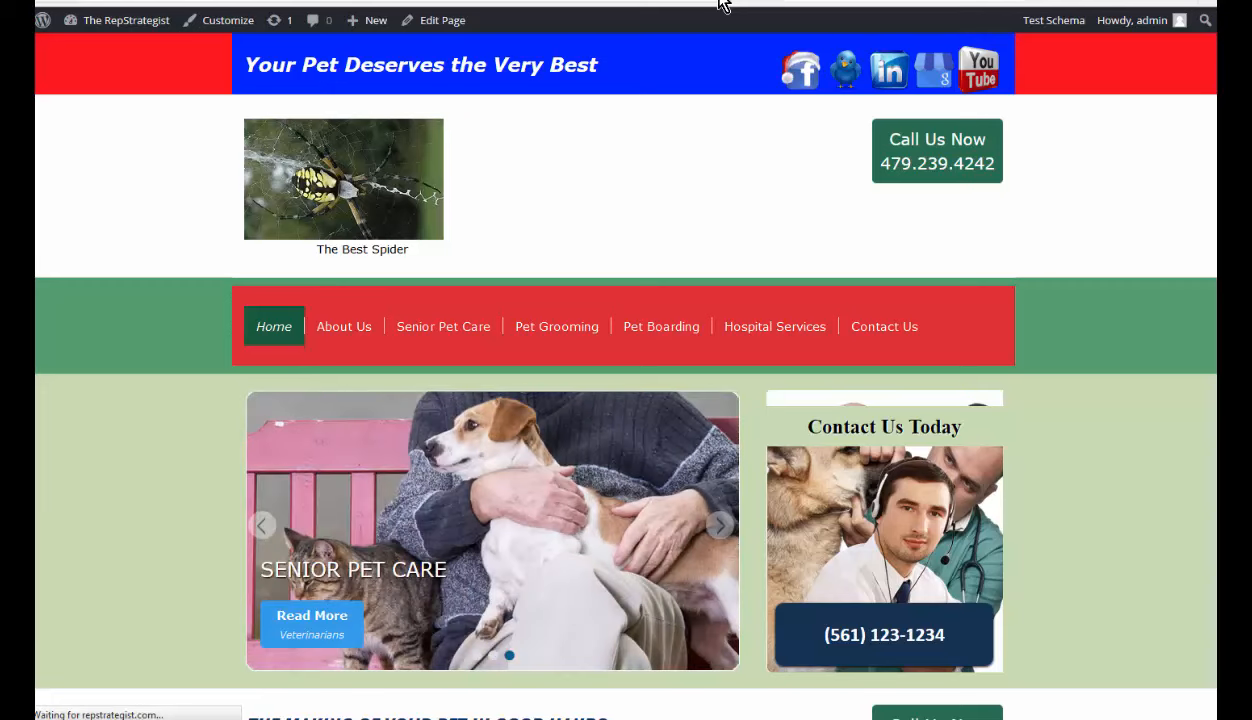
{"action": "mouse_move", "coordinate": [558, 138]}
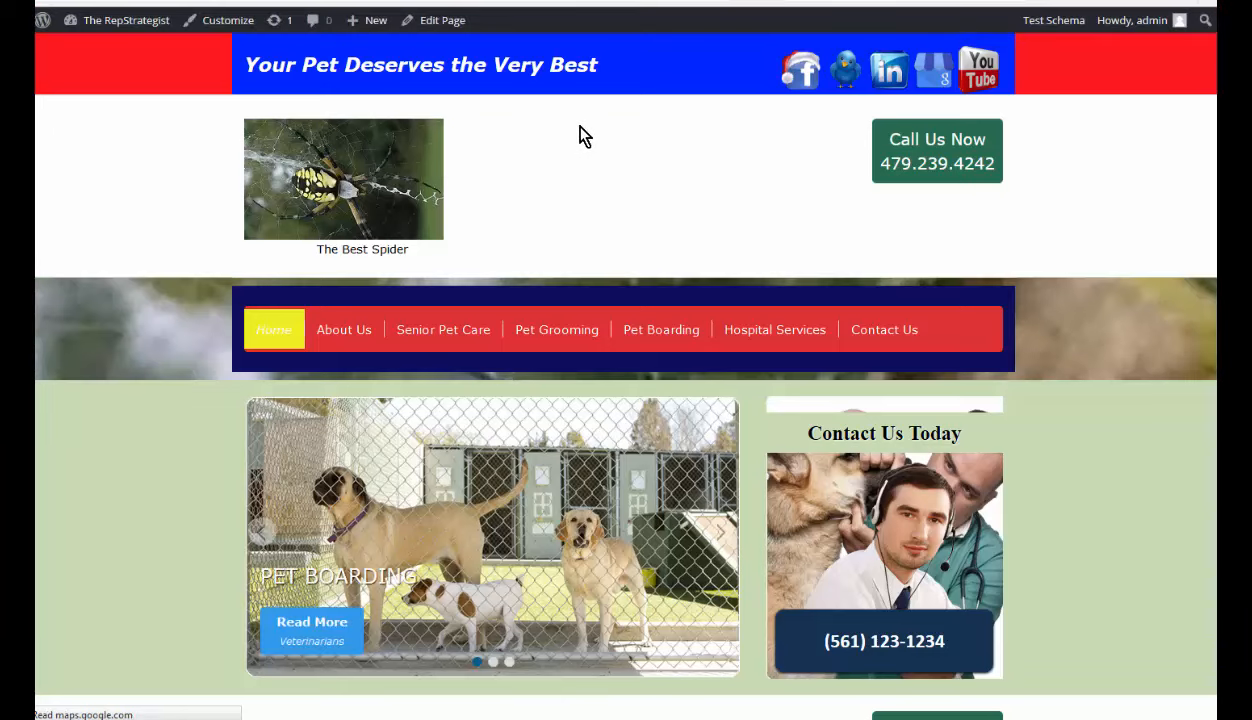
{"action": "mouse_move", "coordinate": [328, 388]}
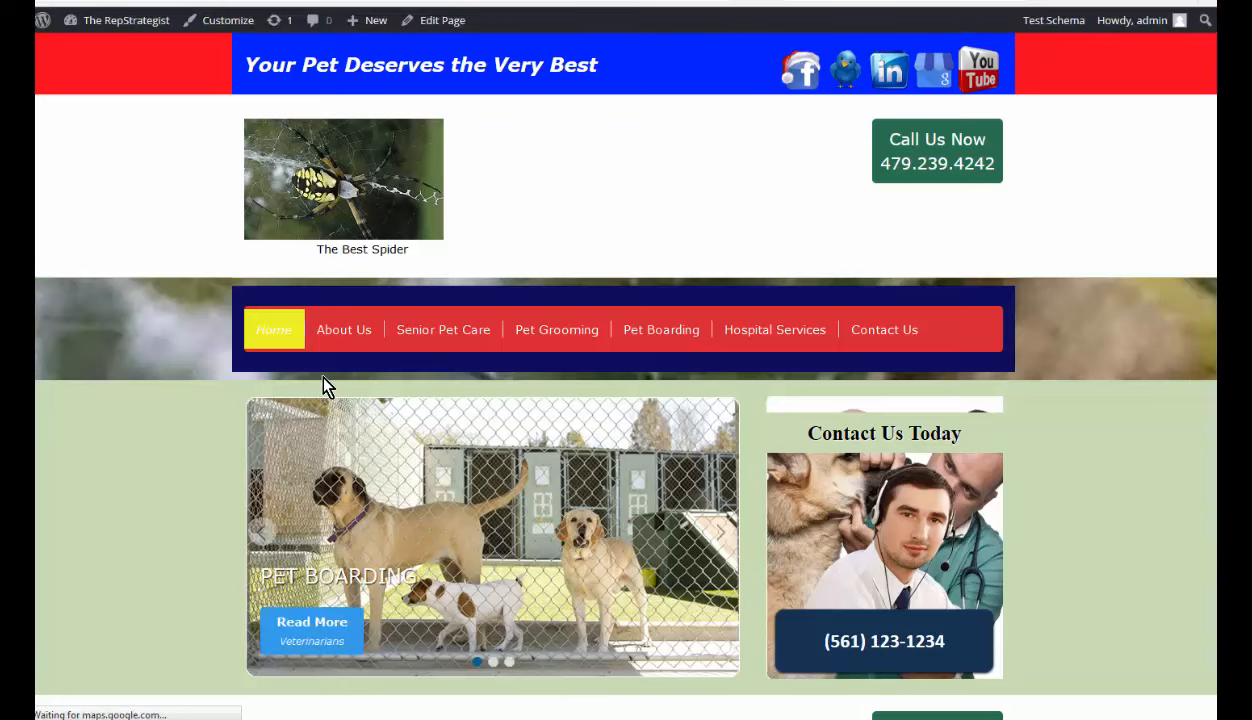
{"action": "mouse_move", "coordinate": [252, 184]}
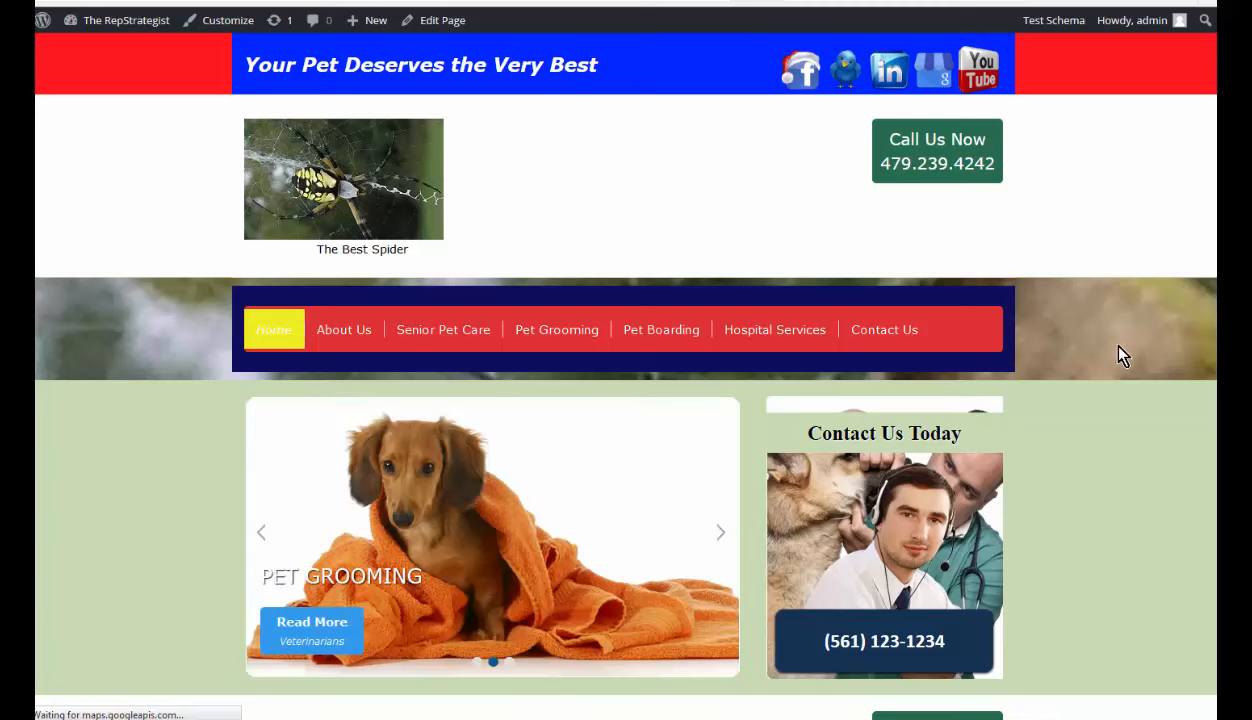
{"action": "mouse_move", "coordinate": [800, 372]}
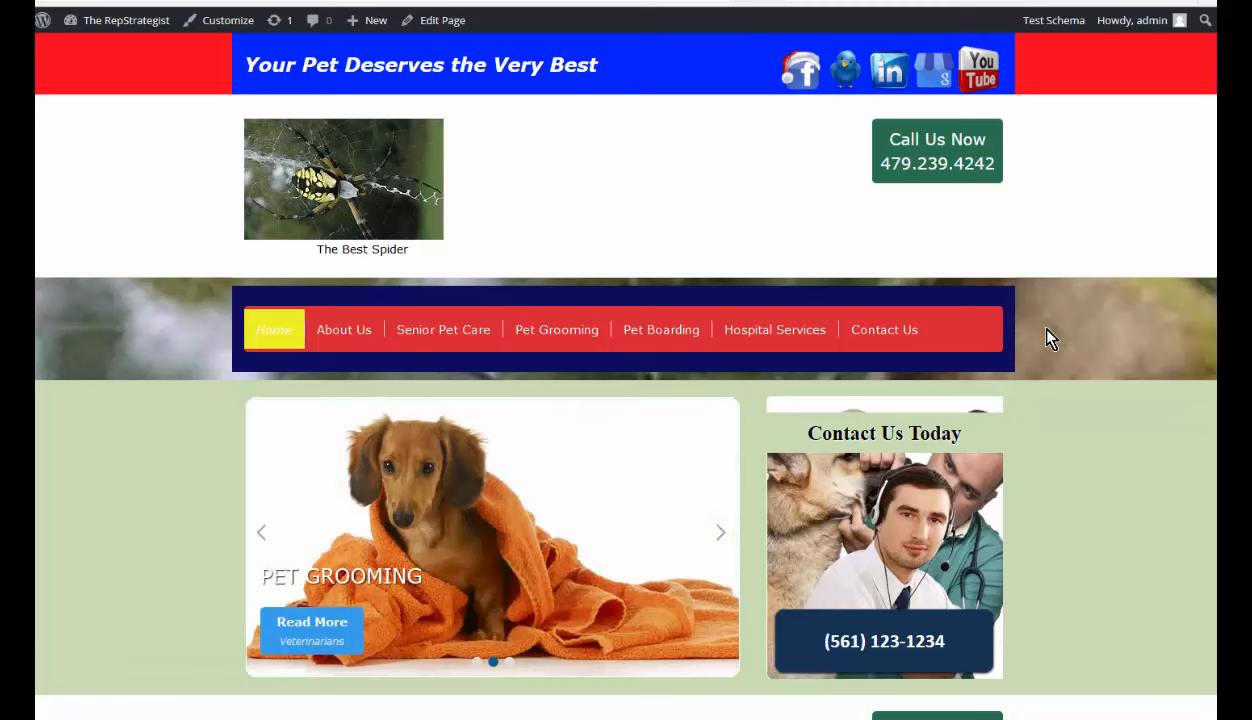
{"action": "mouse_move", "coordinate": [370, 364]}
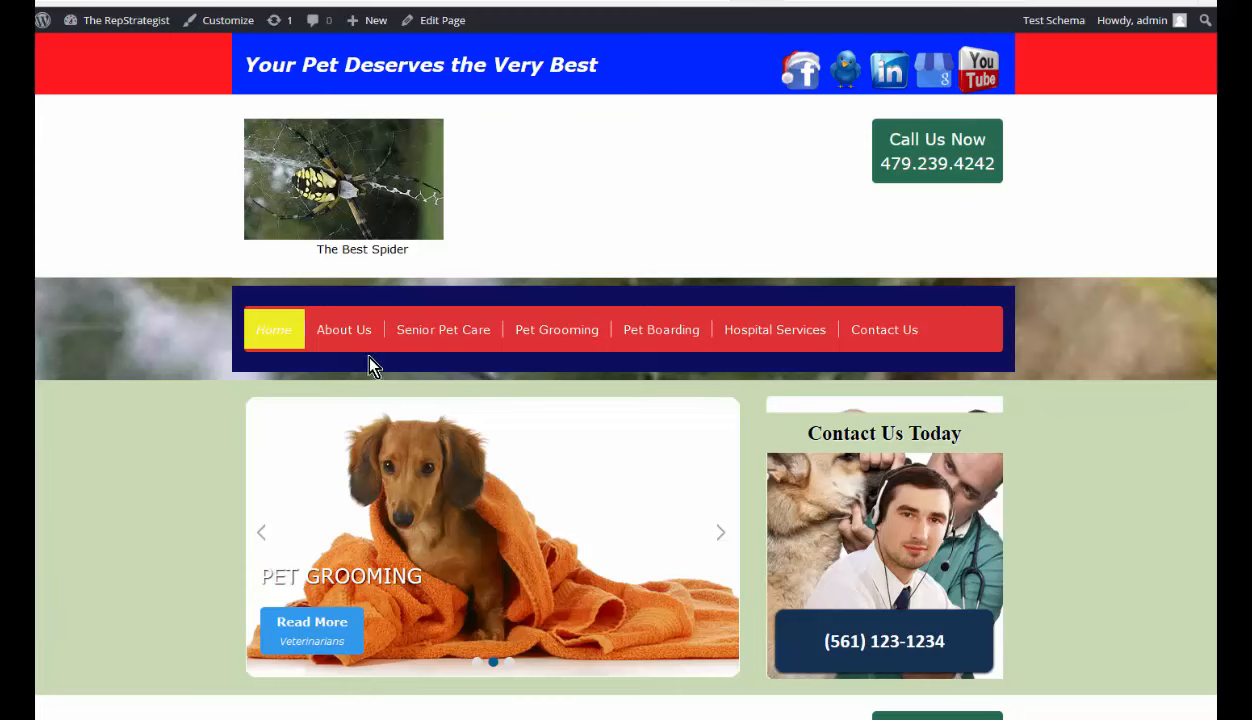
{"action": "mouse_move", "coordinate": [136, 322]}
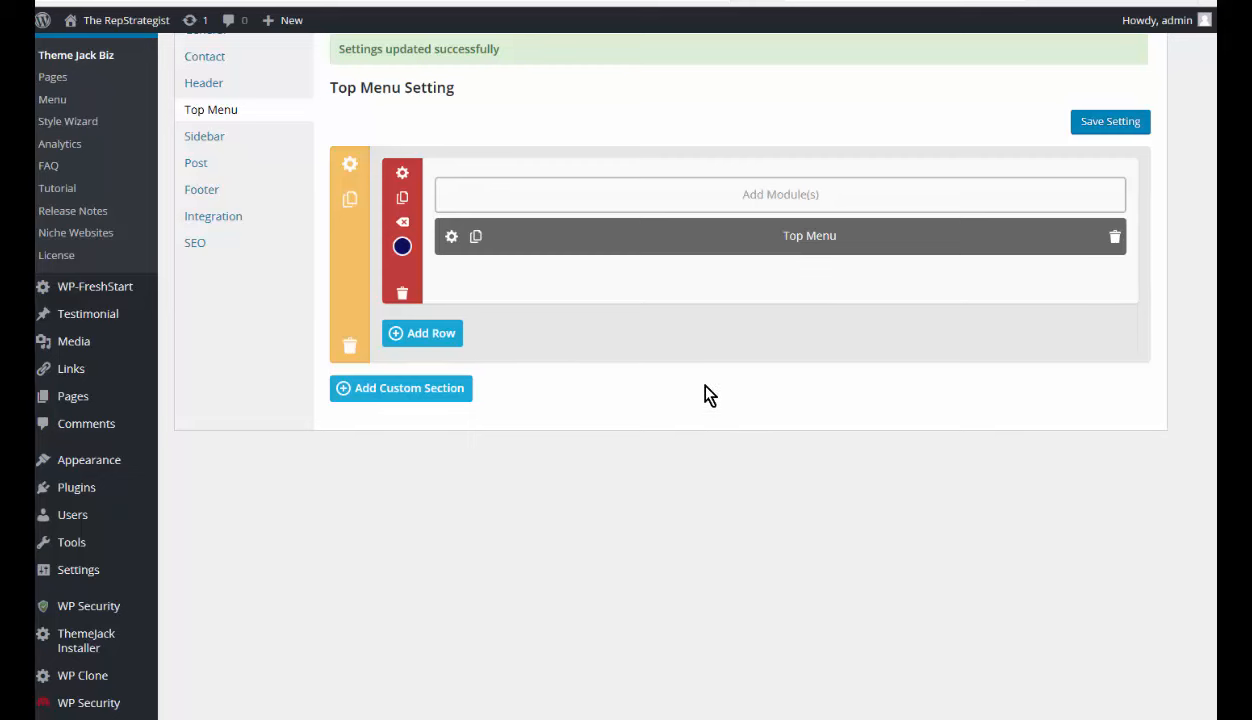
{"action": "mouse_move", "coordinate": [428, 352]}
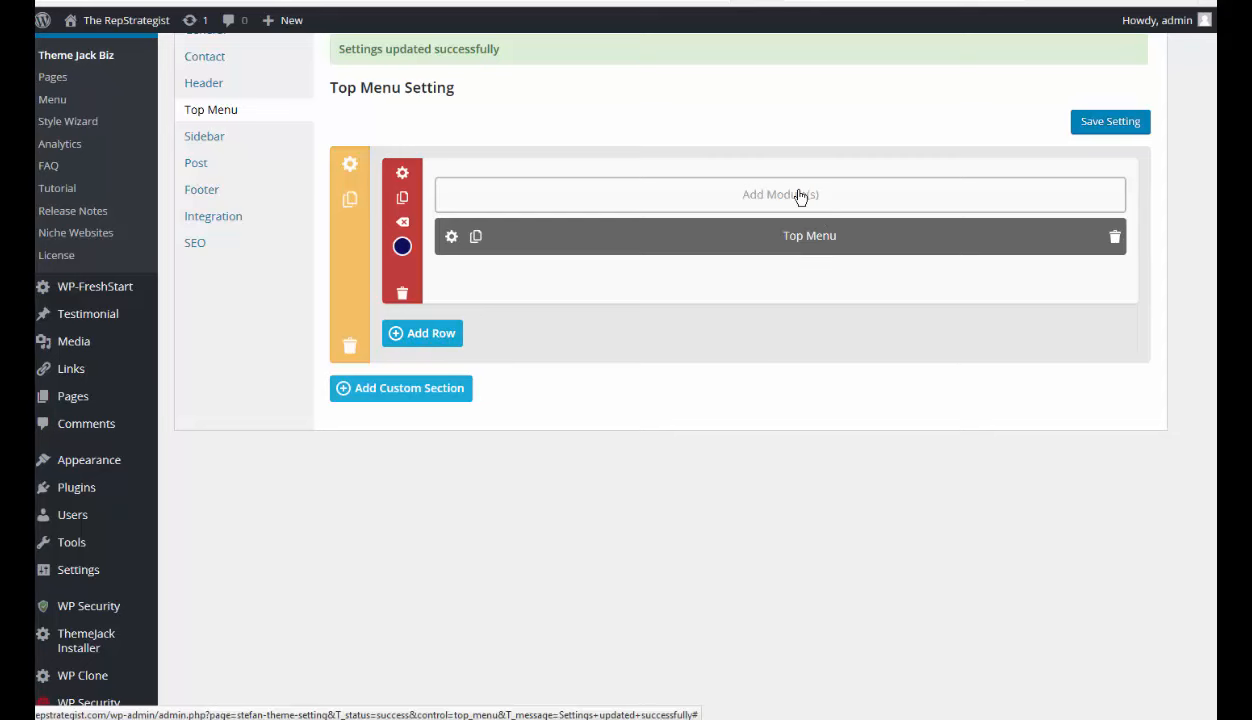
{"action": "mouse_move", "coordinate": [400, 388]}
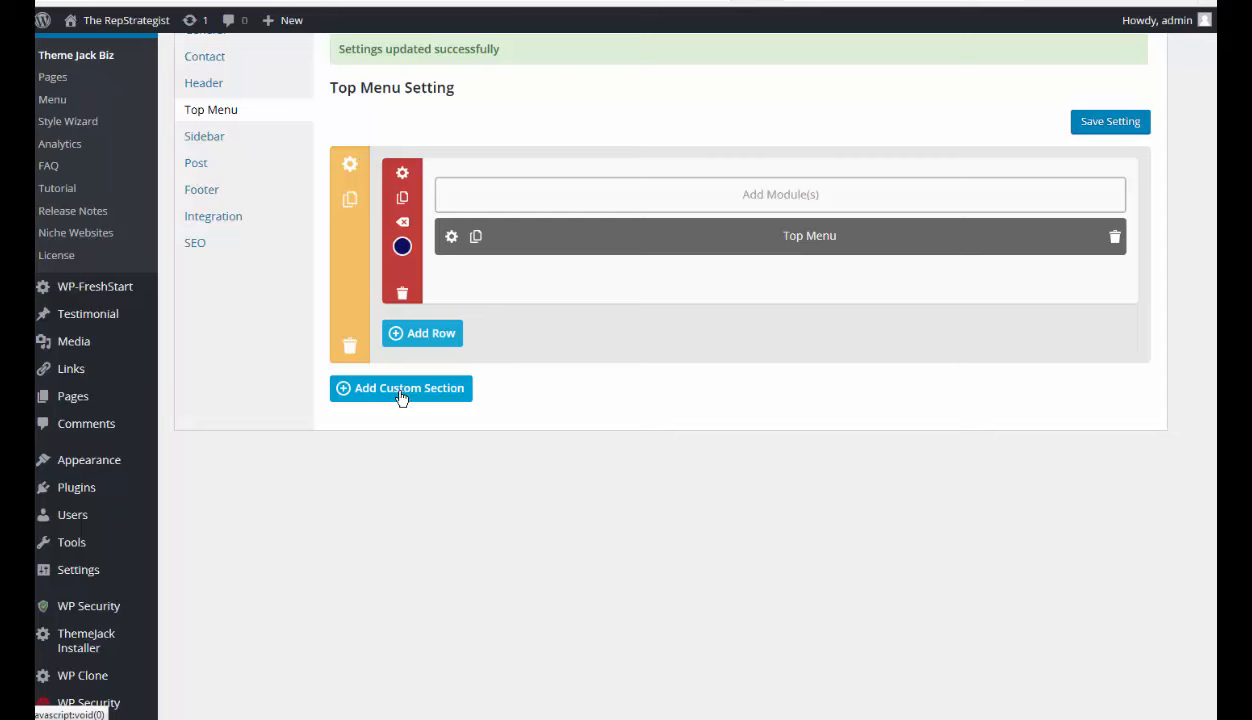
{"action": "mouse_move", "coordinate": [380, 396]}
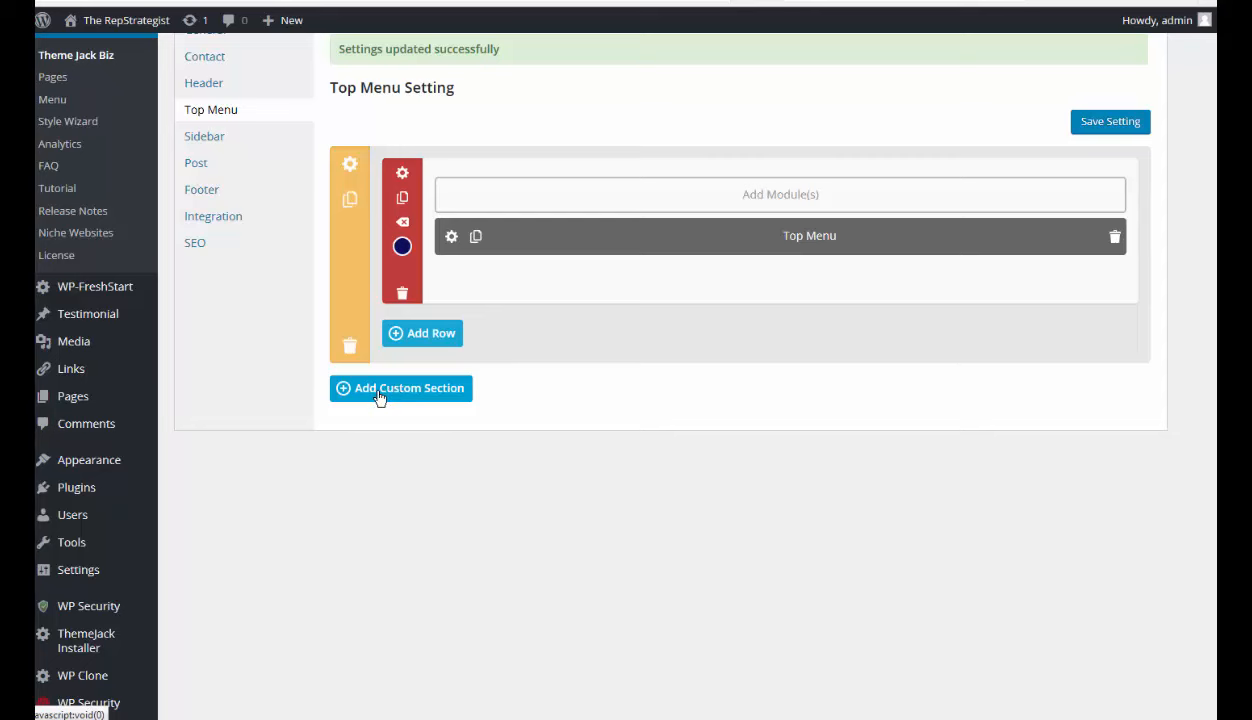
{"action": "mouse_move", "coordinate": [204, 136]}
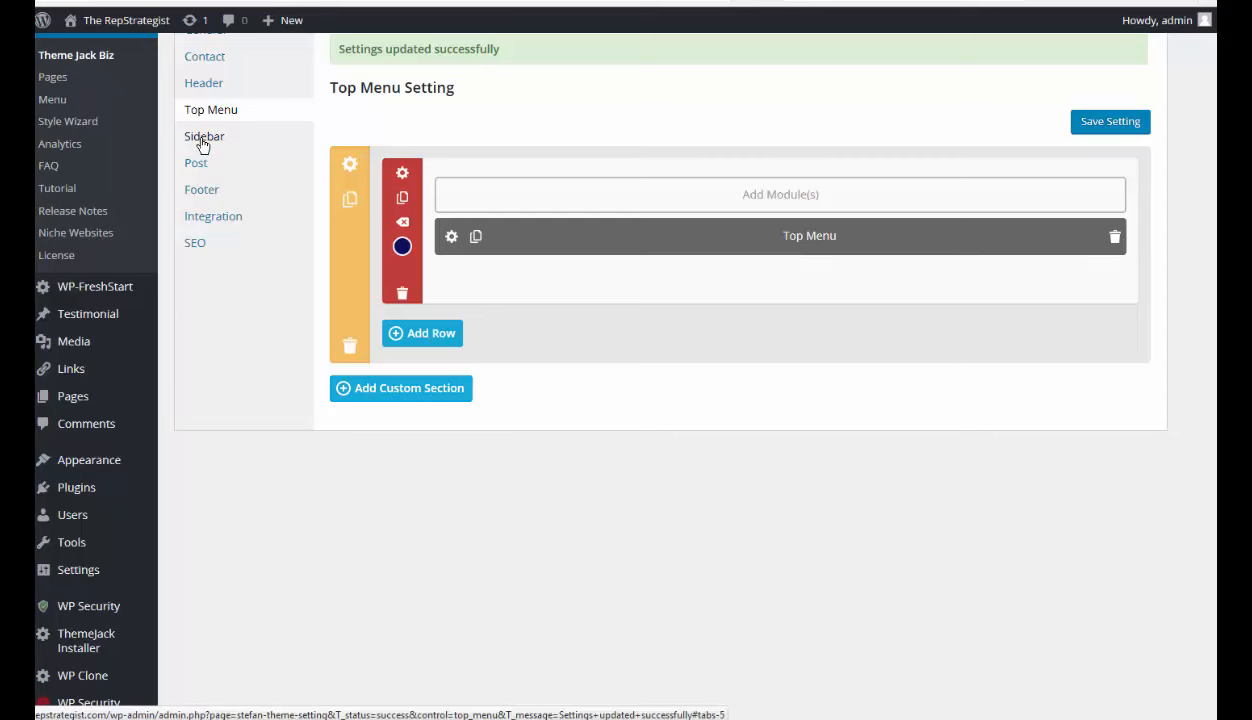